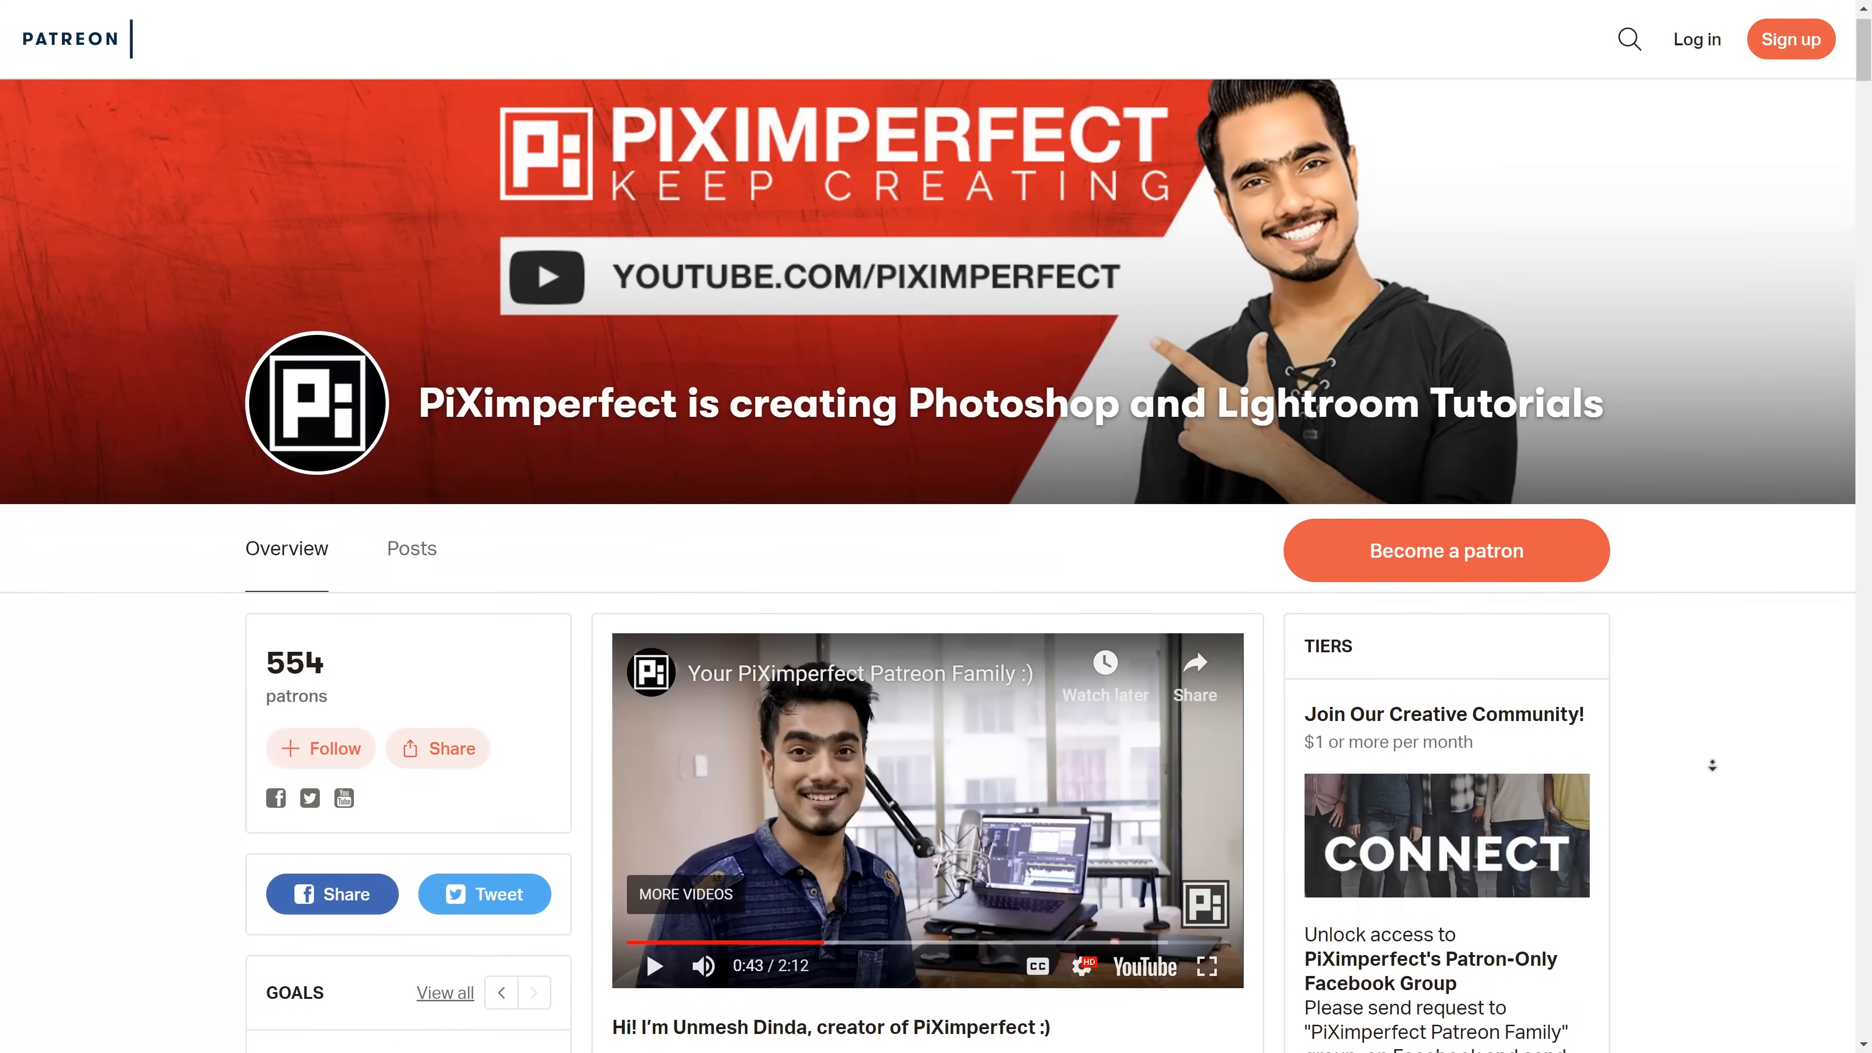
# Step: Embed the boy photo as a Subject layer, scaled down and tilted about -2°, and commit it
pyautogui.scroll(-3)
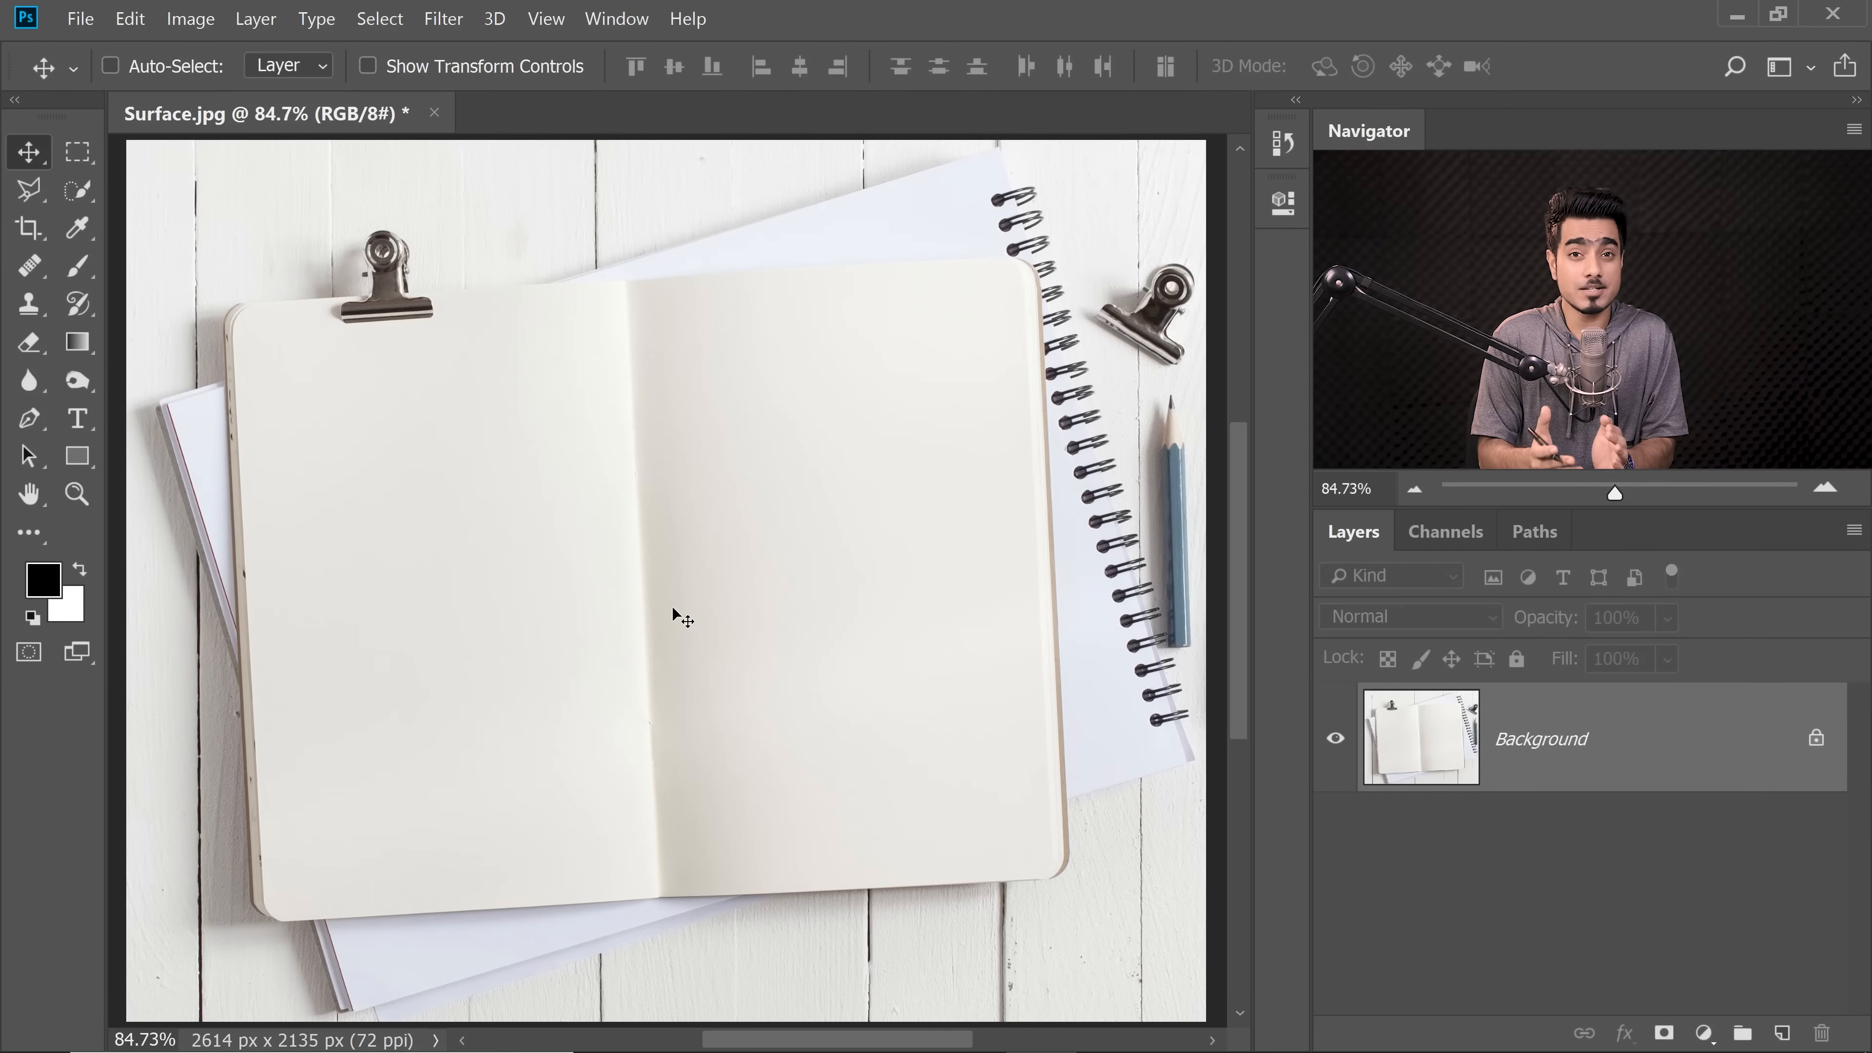
pyautogui.moveTo(1073, 594)
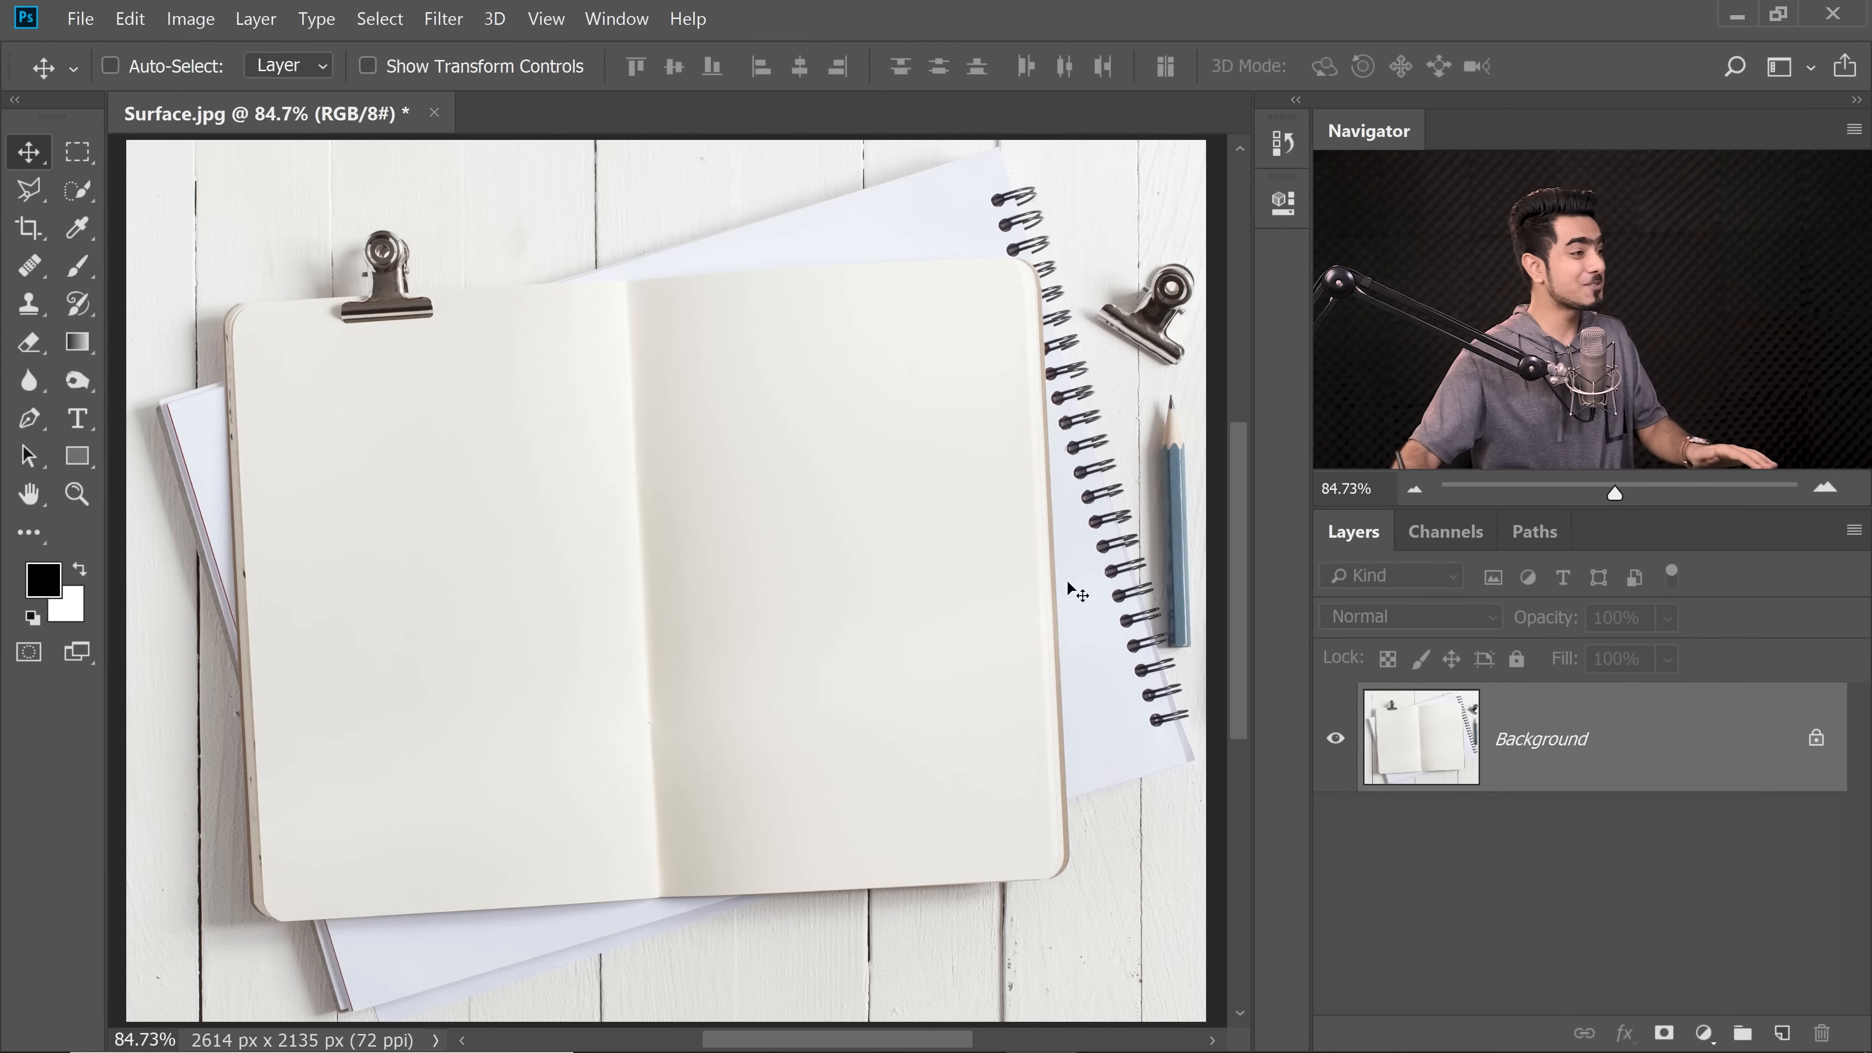
pyautogui.click(897, 1022)
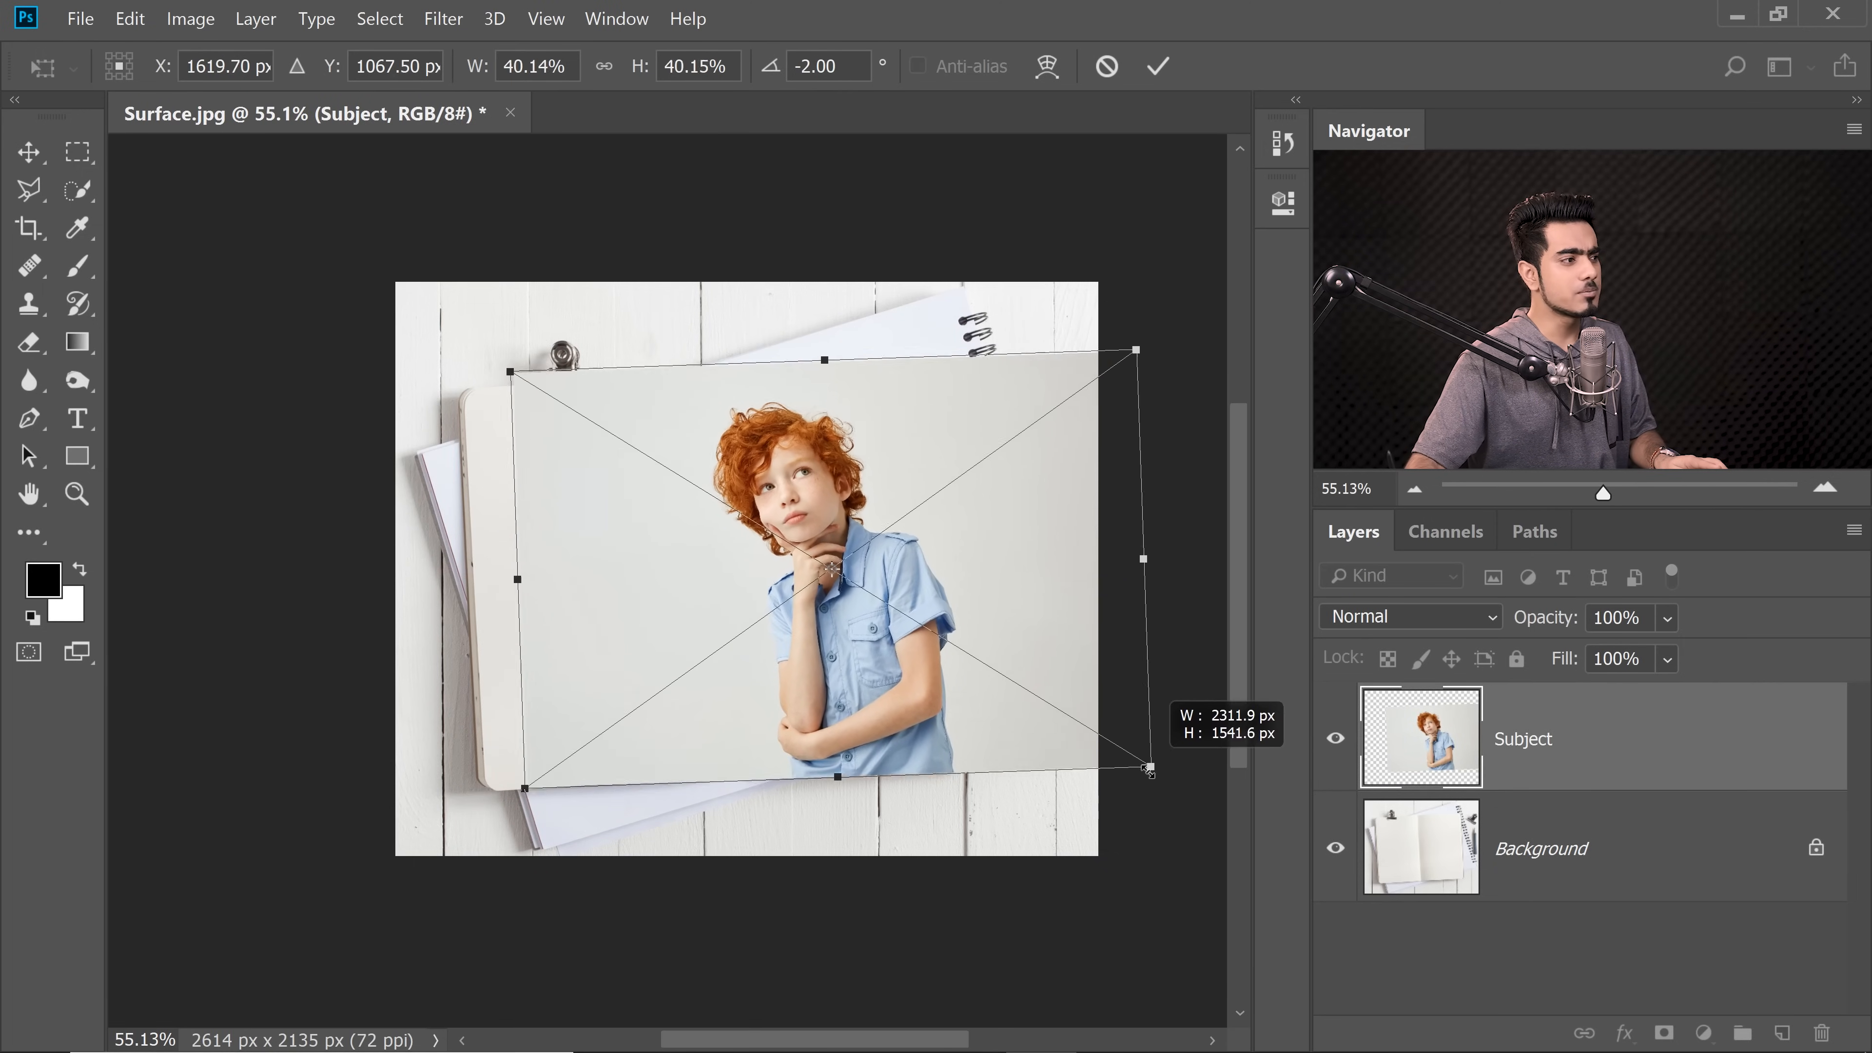
pyautogui.click(1155, 66)
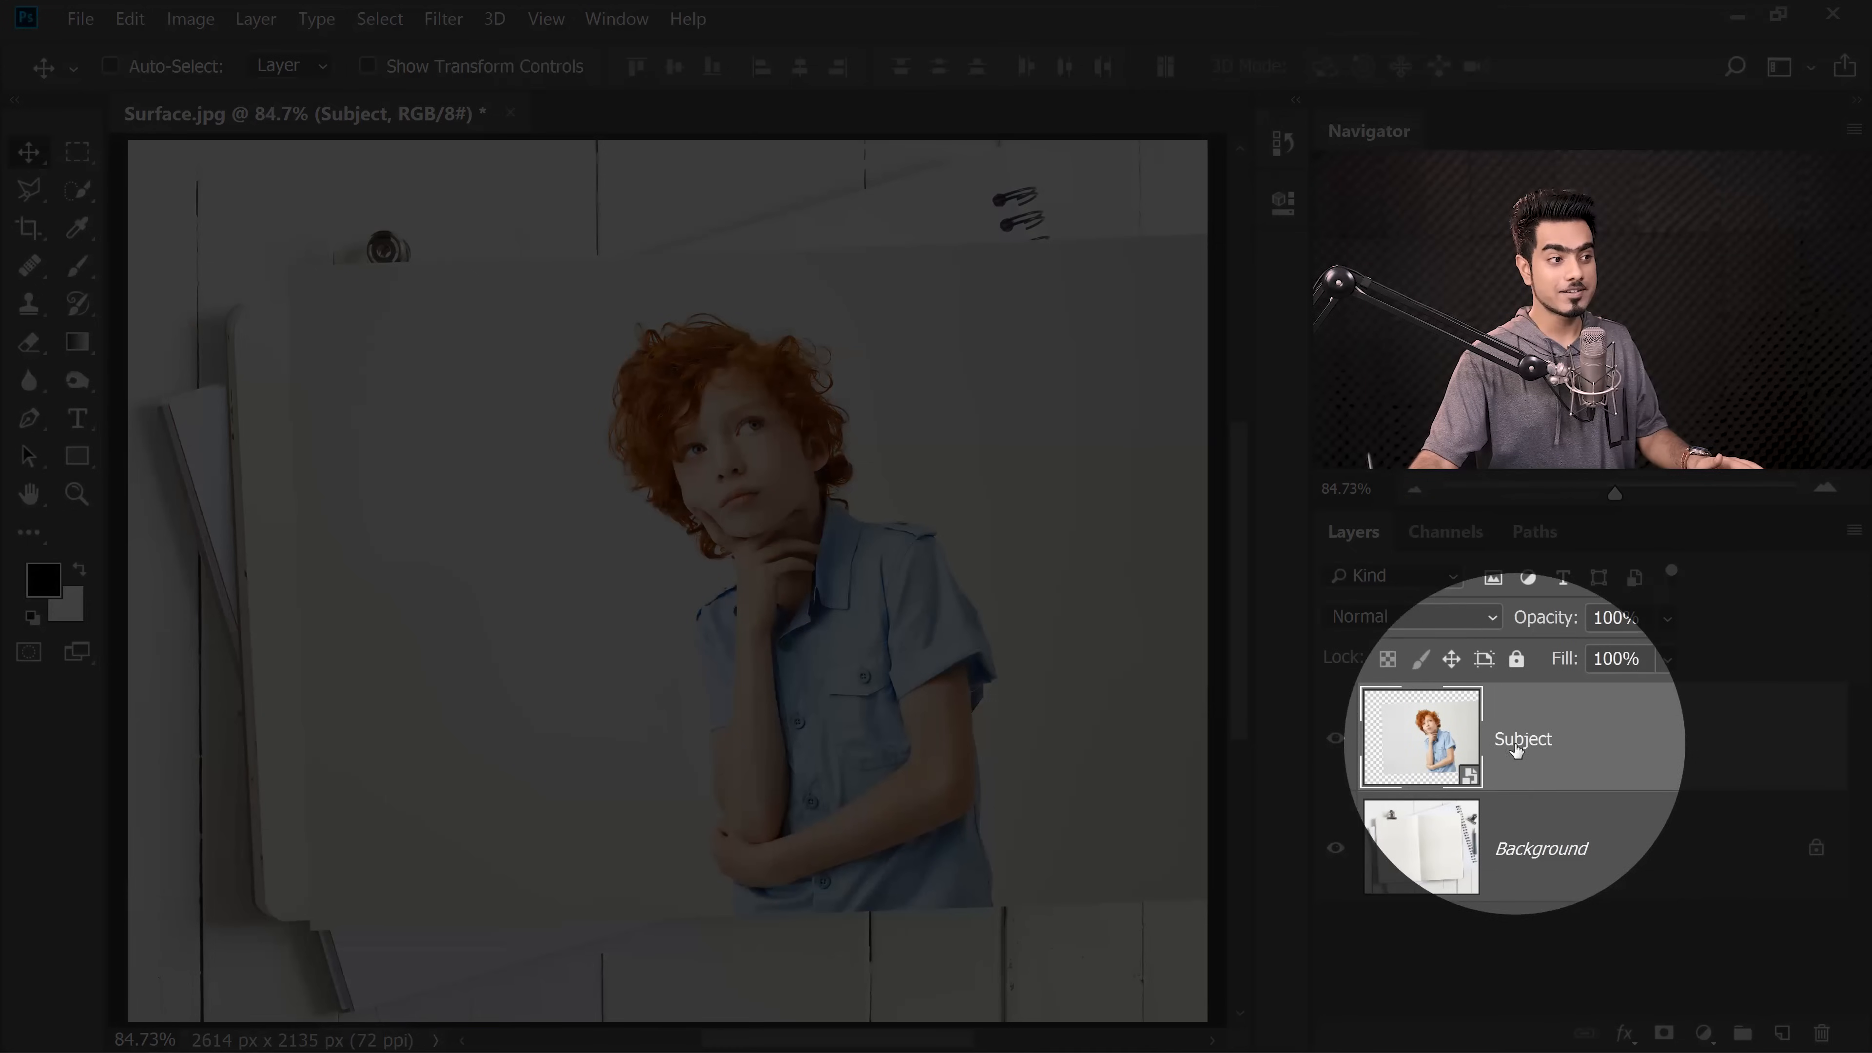
# Step: Add a layer mask to Subject and softly paint out the photo background in black
pyautogui.click(1663, 1032)
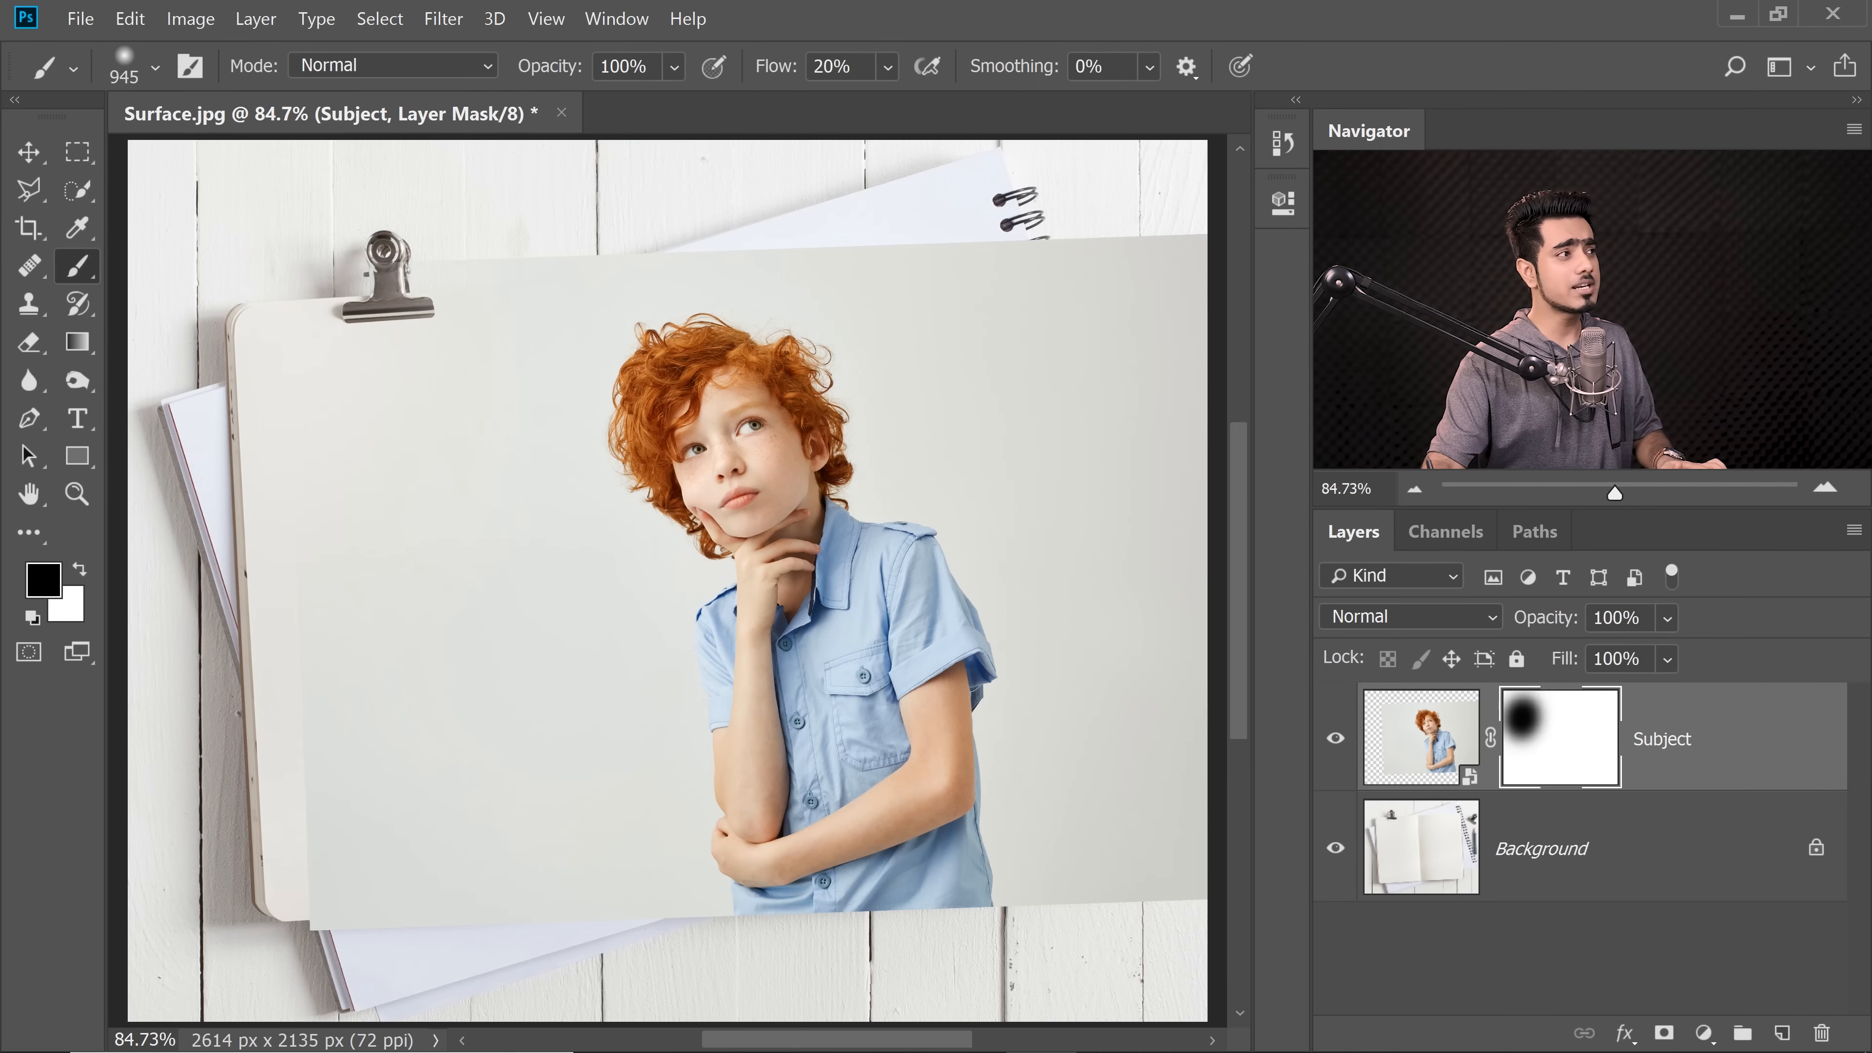
pyautogui.moveTo(749, 59)
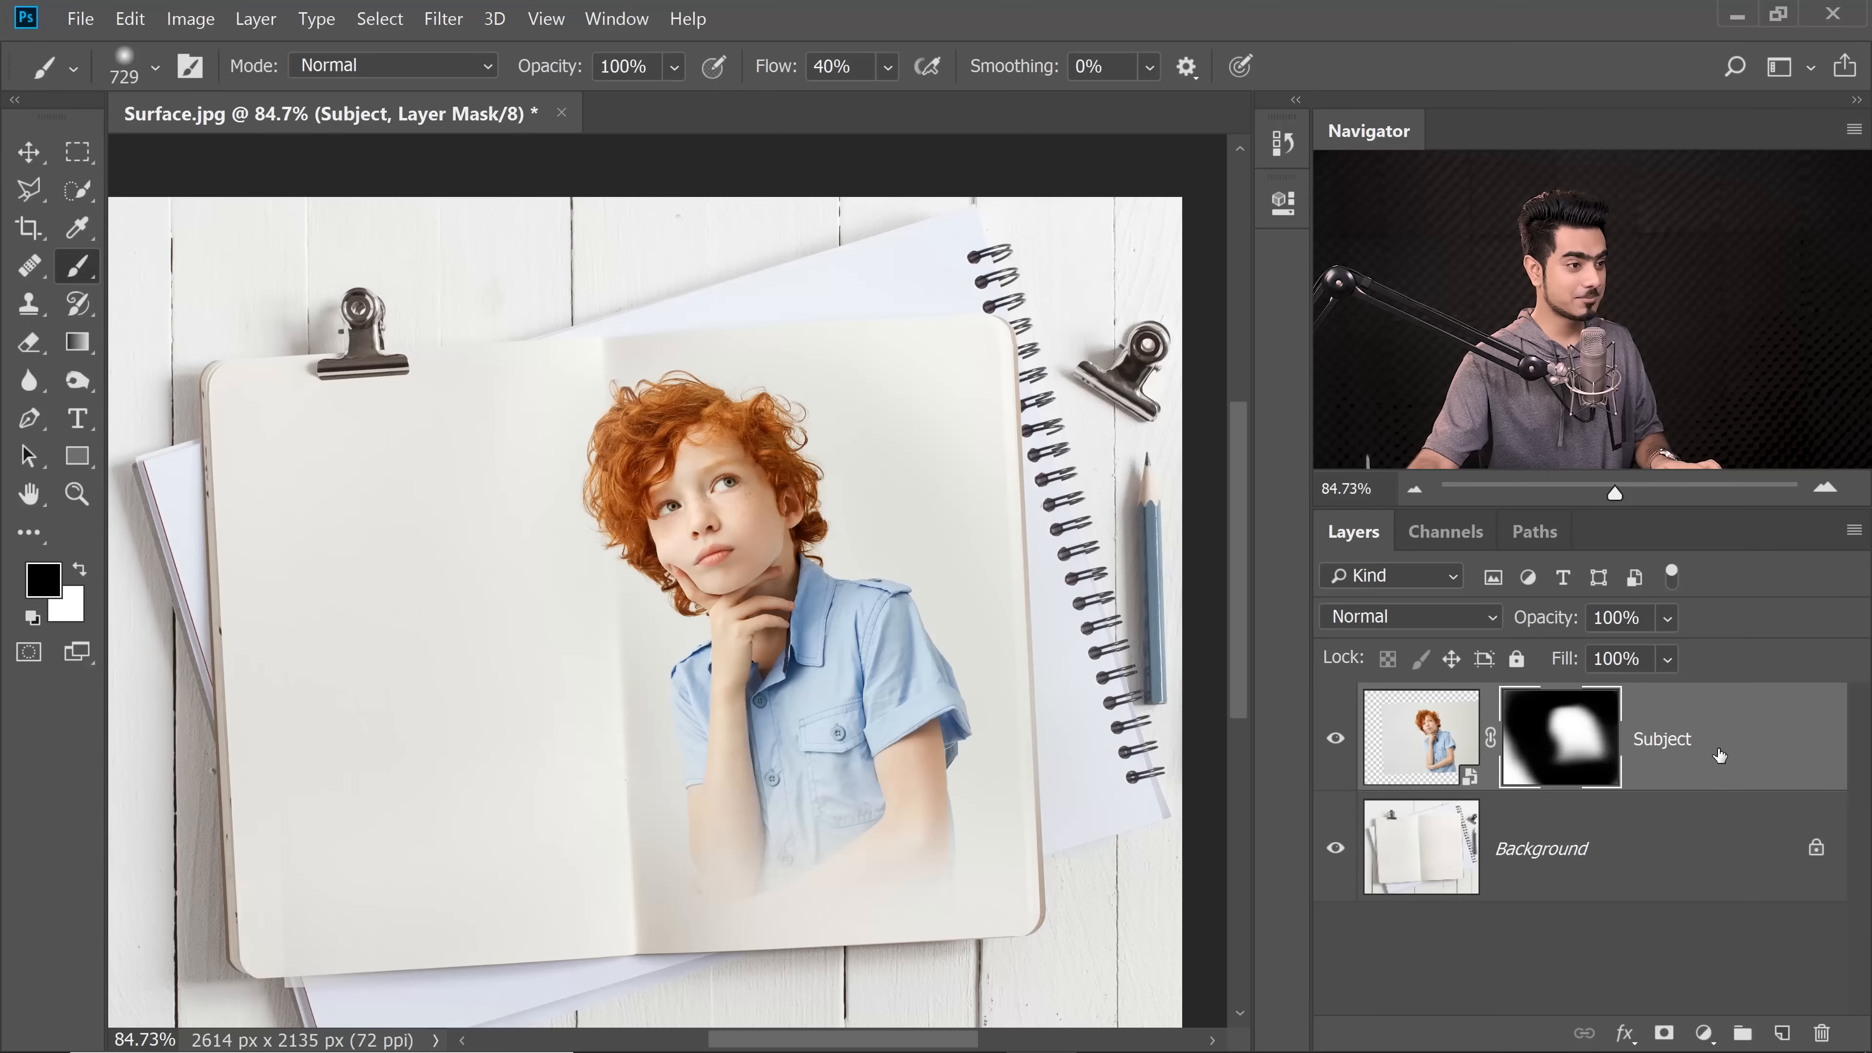
# Step: Free Transform the masked boy onto the notebook's right page and commit
pyautogui.press('ctrl+t')
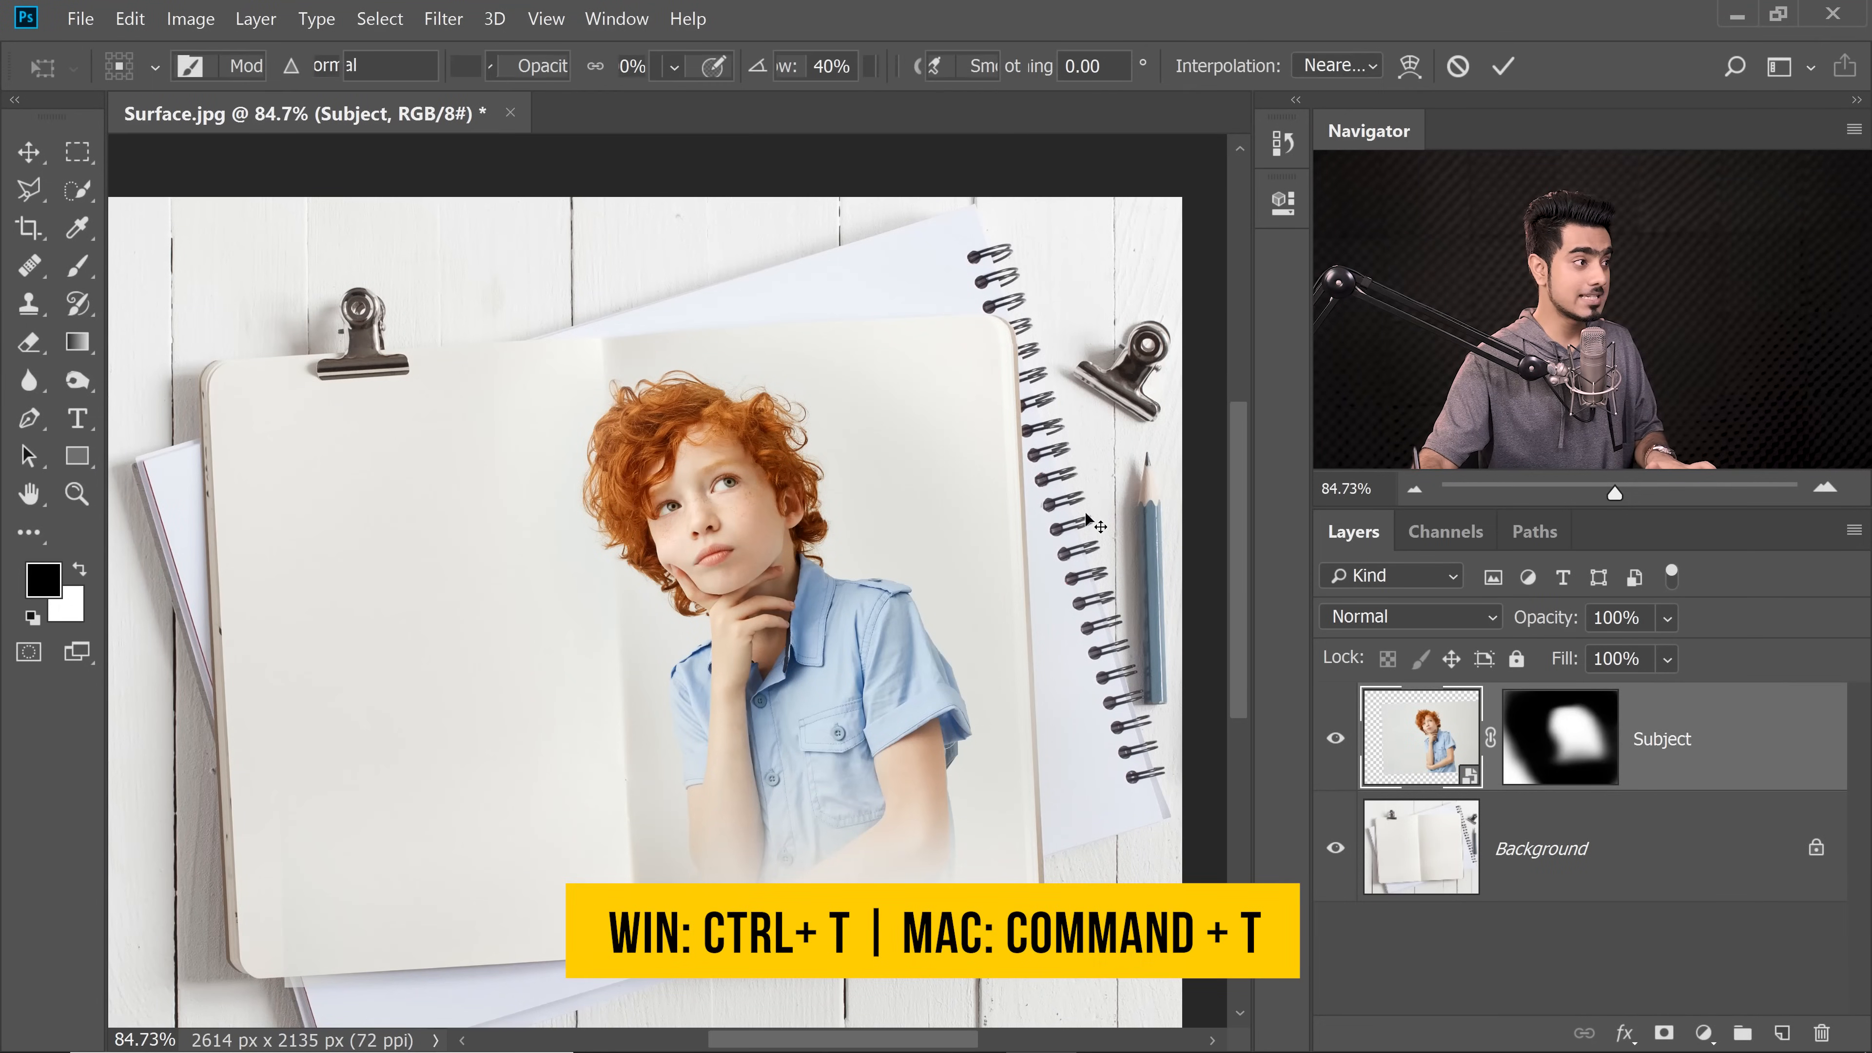
pyautogui.press('ctrl+t')
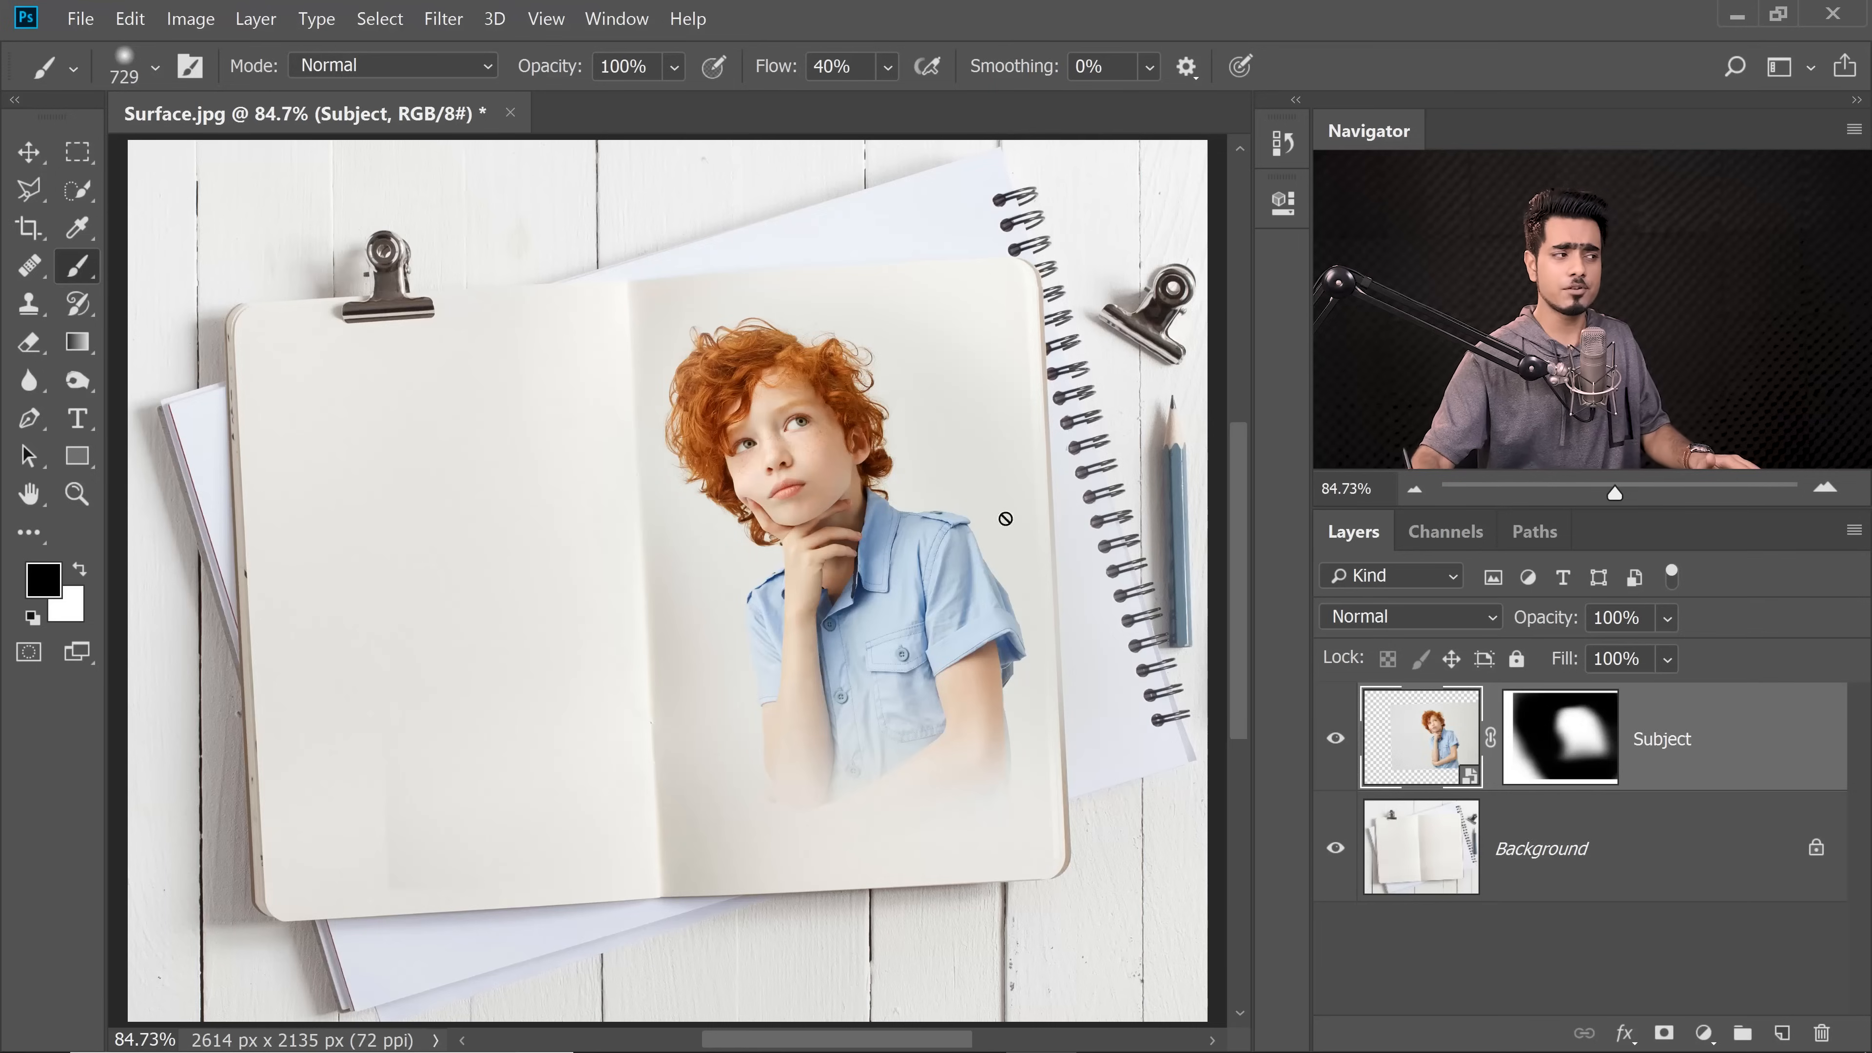
pyautogui.moveTo(873, 839)
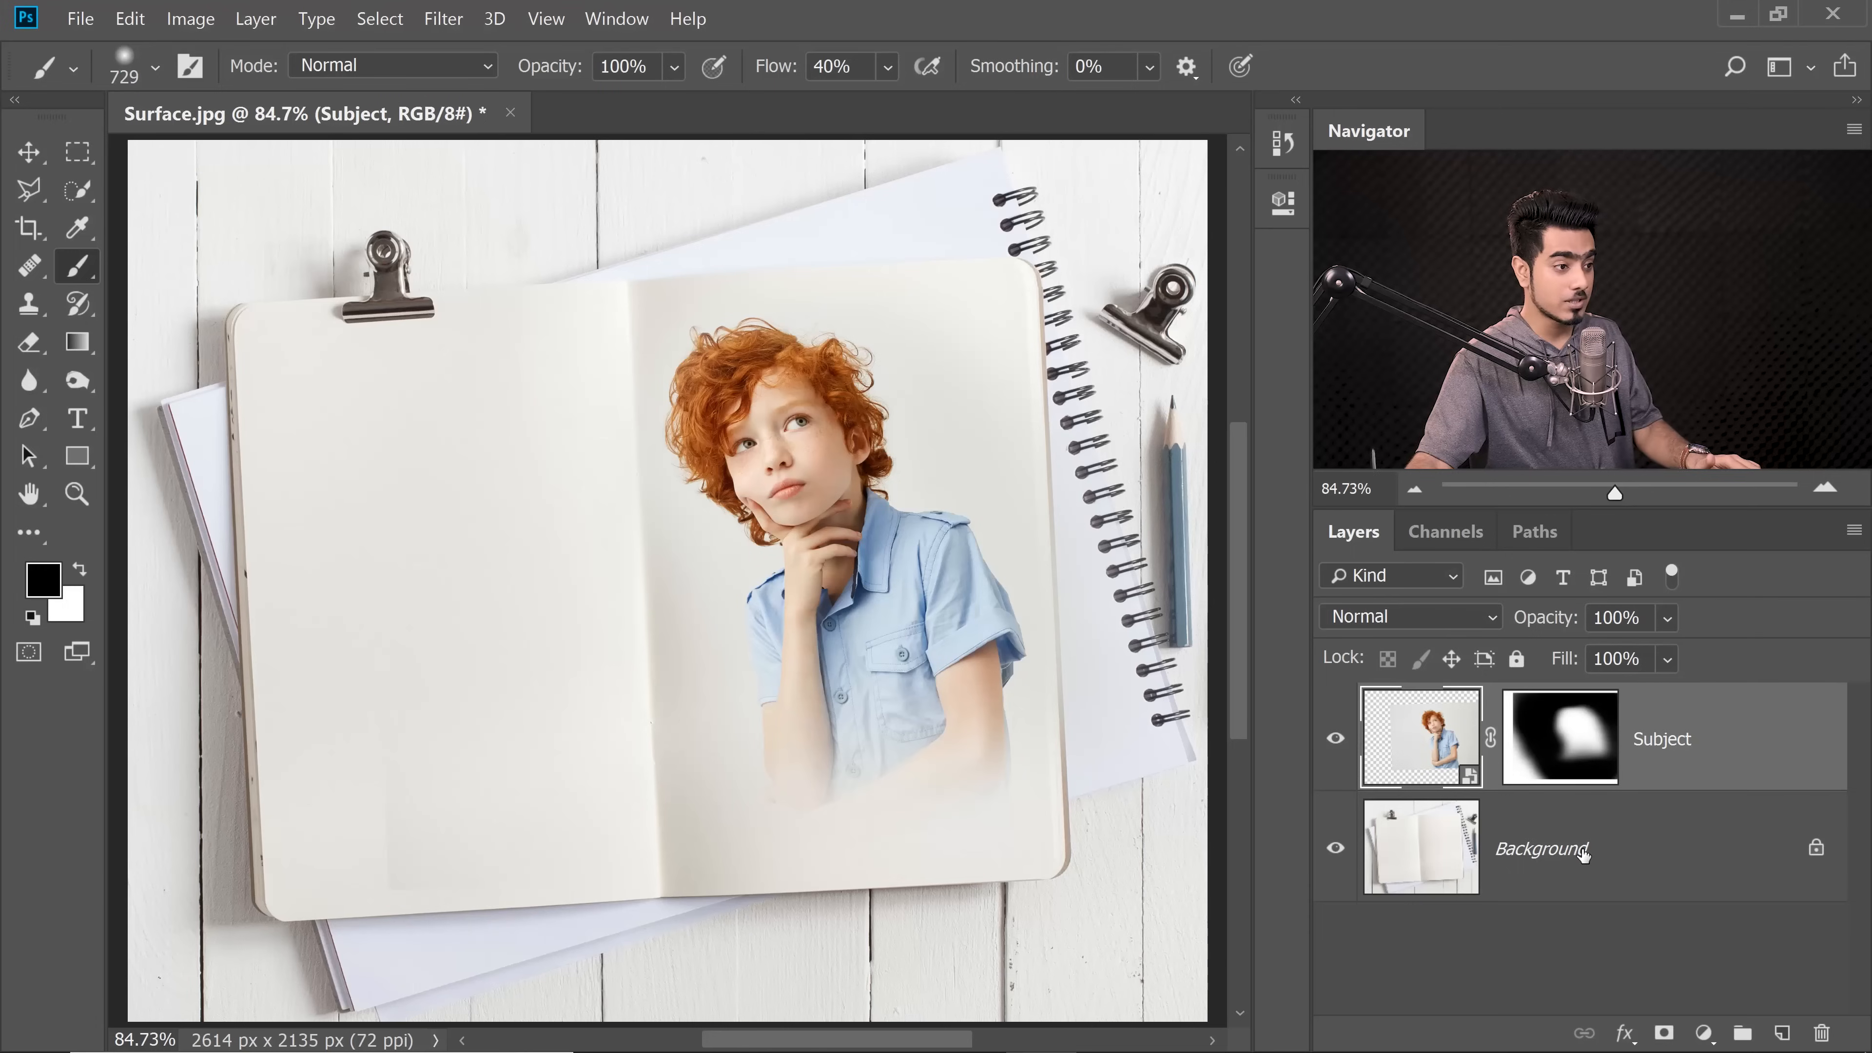
# Step: Add a white Solid Color fill above Background, then refine the boy's mask edges against it
pyautogui.click(1701, 1032)
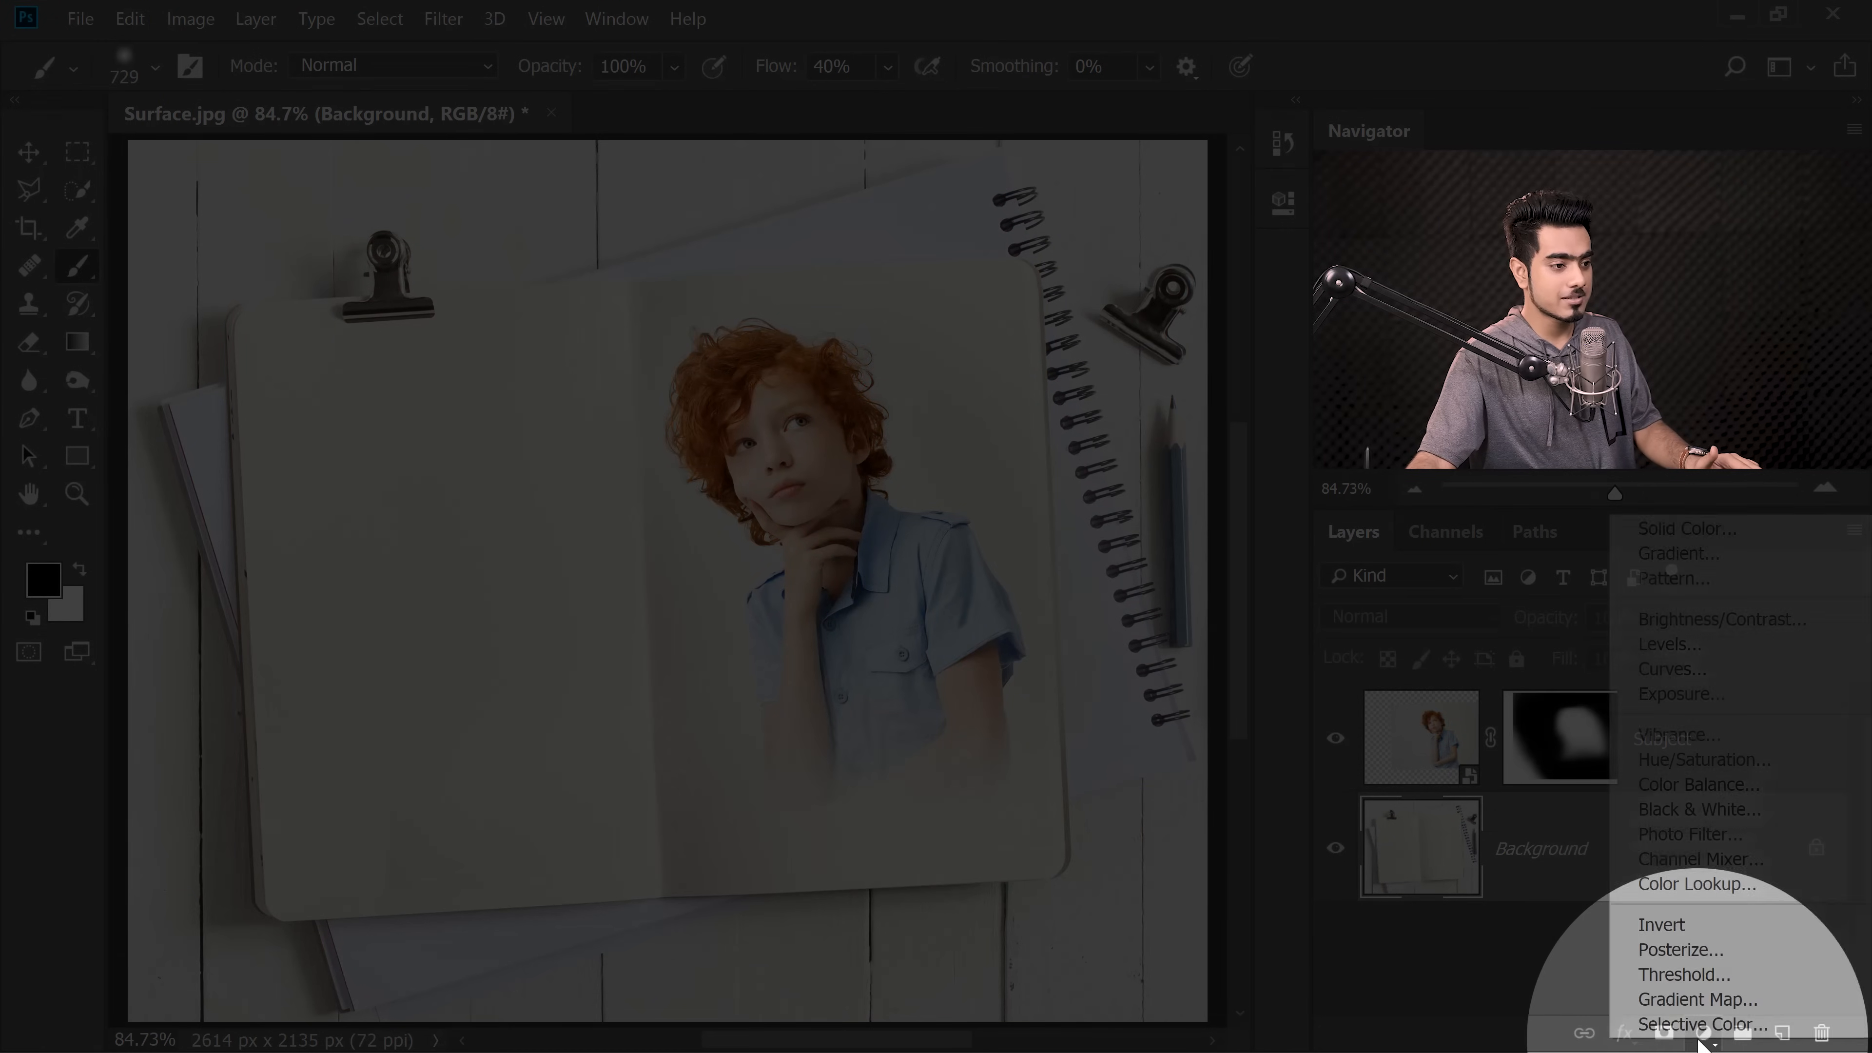
pyautogui.click(1684, 528)
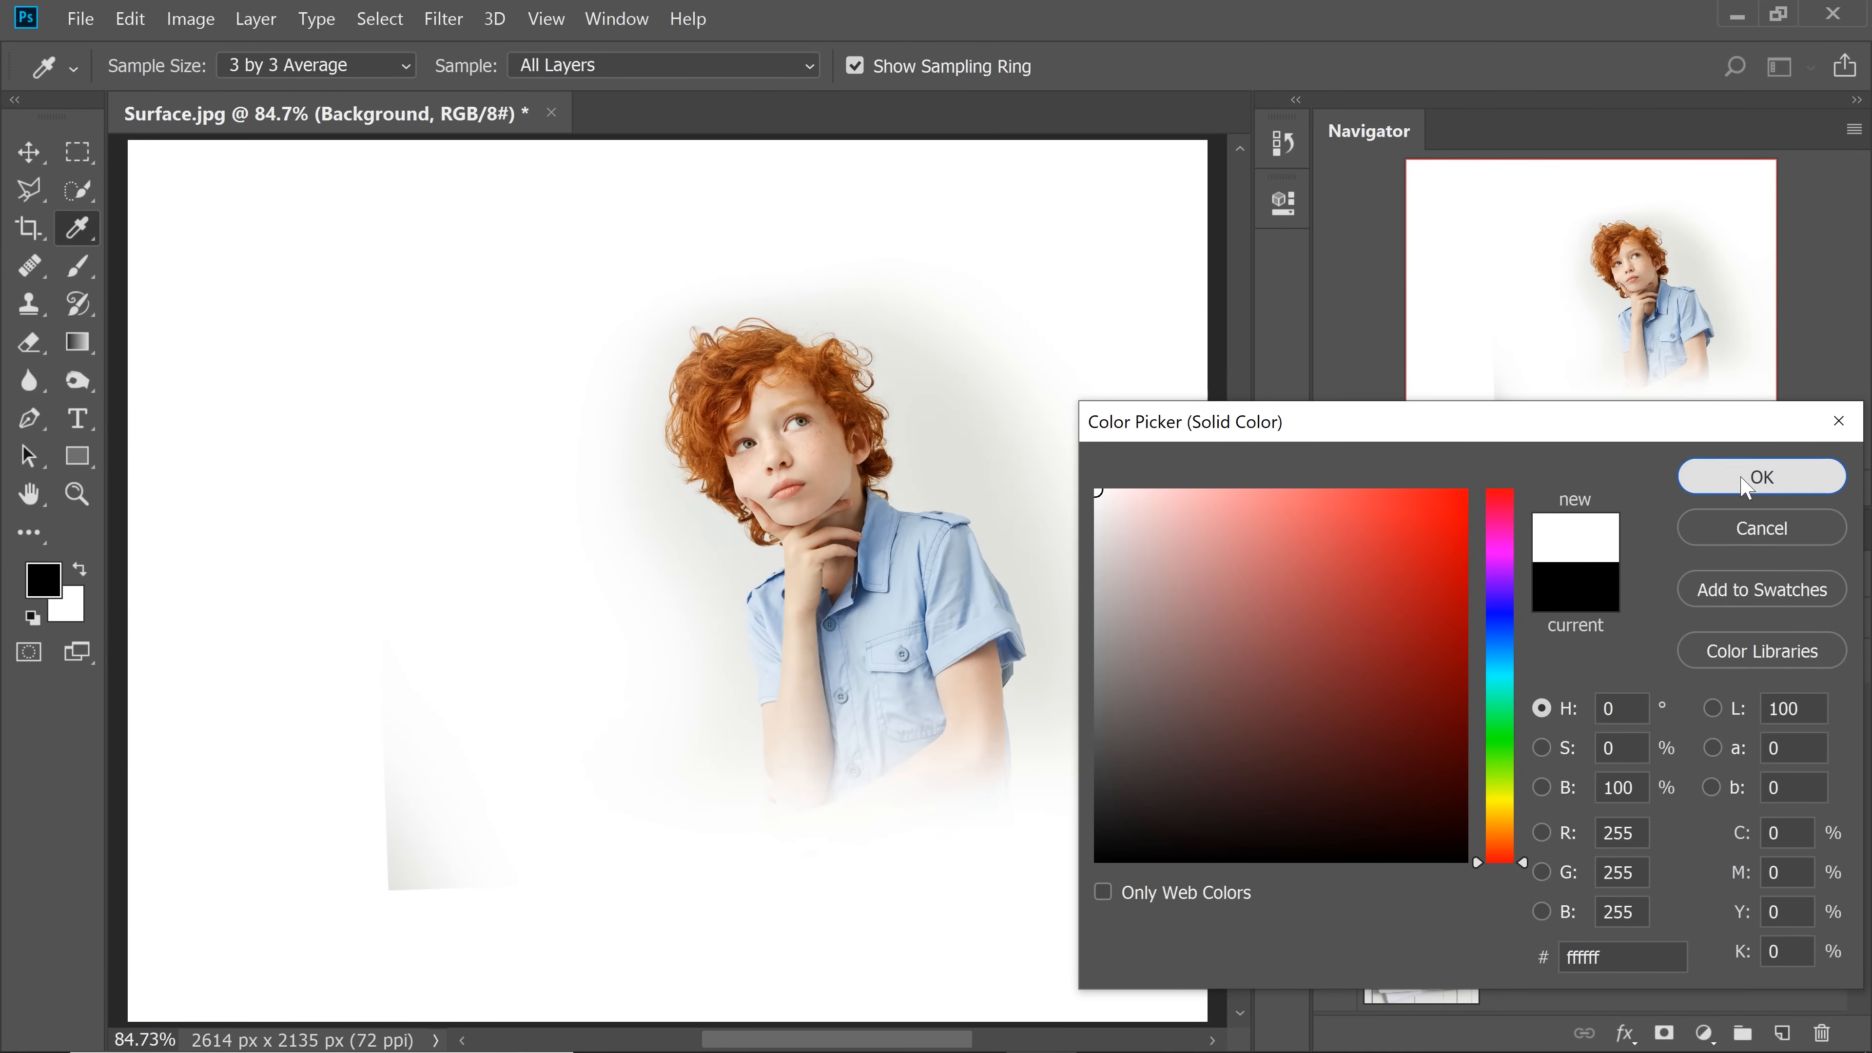
pyautogui.click(1759, 476)
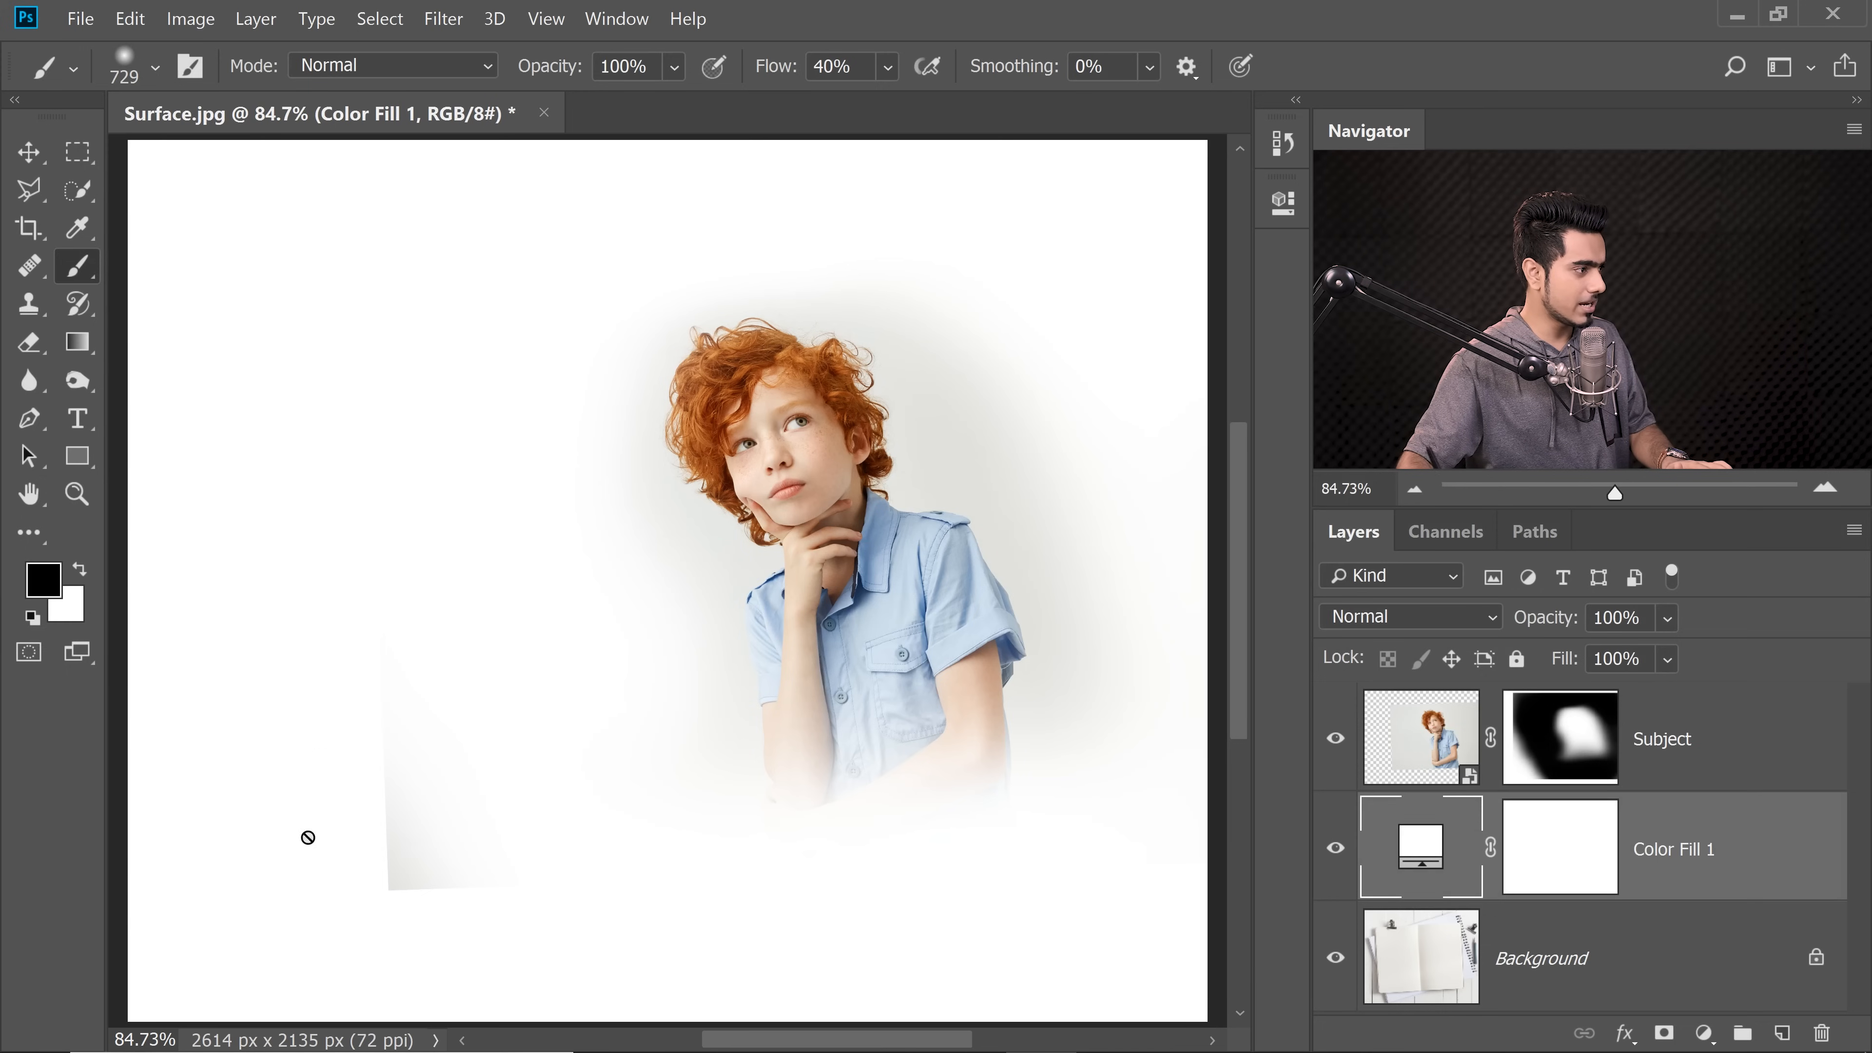
pyautogui.click(1558, 737)
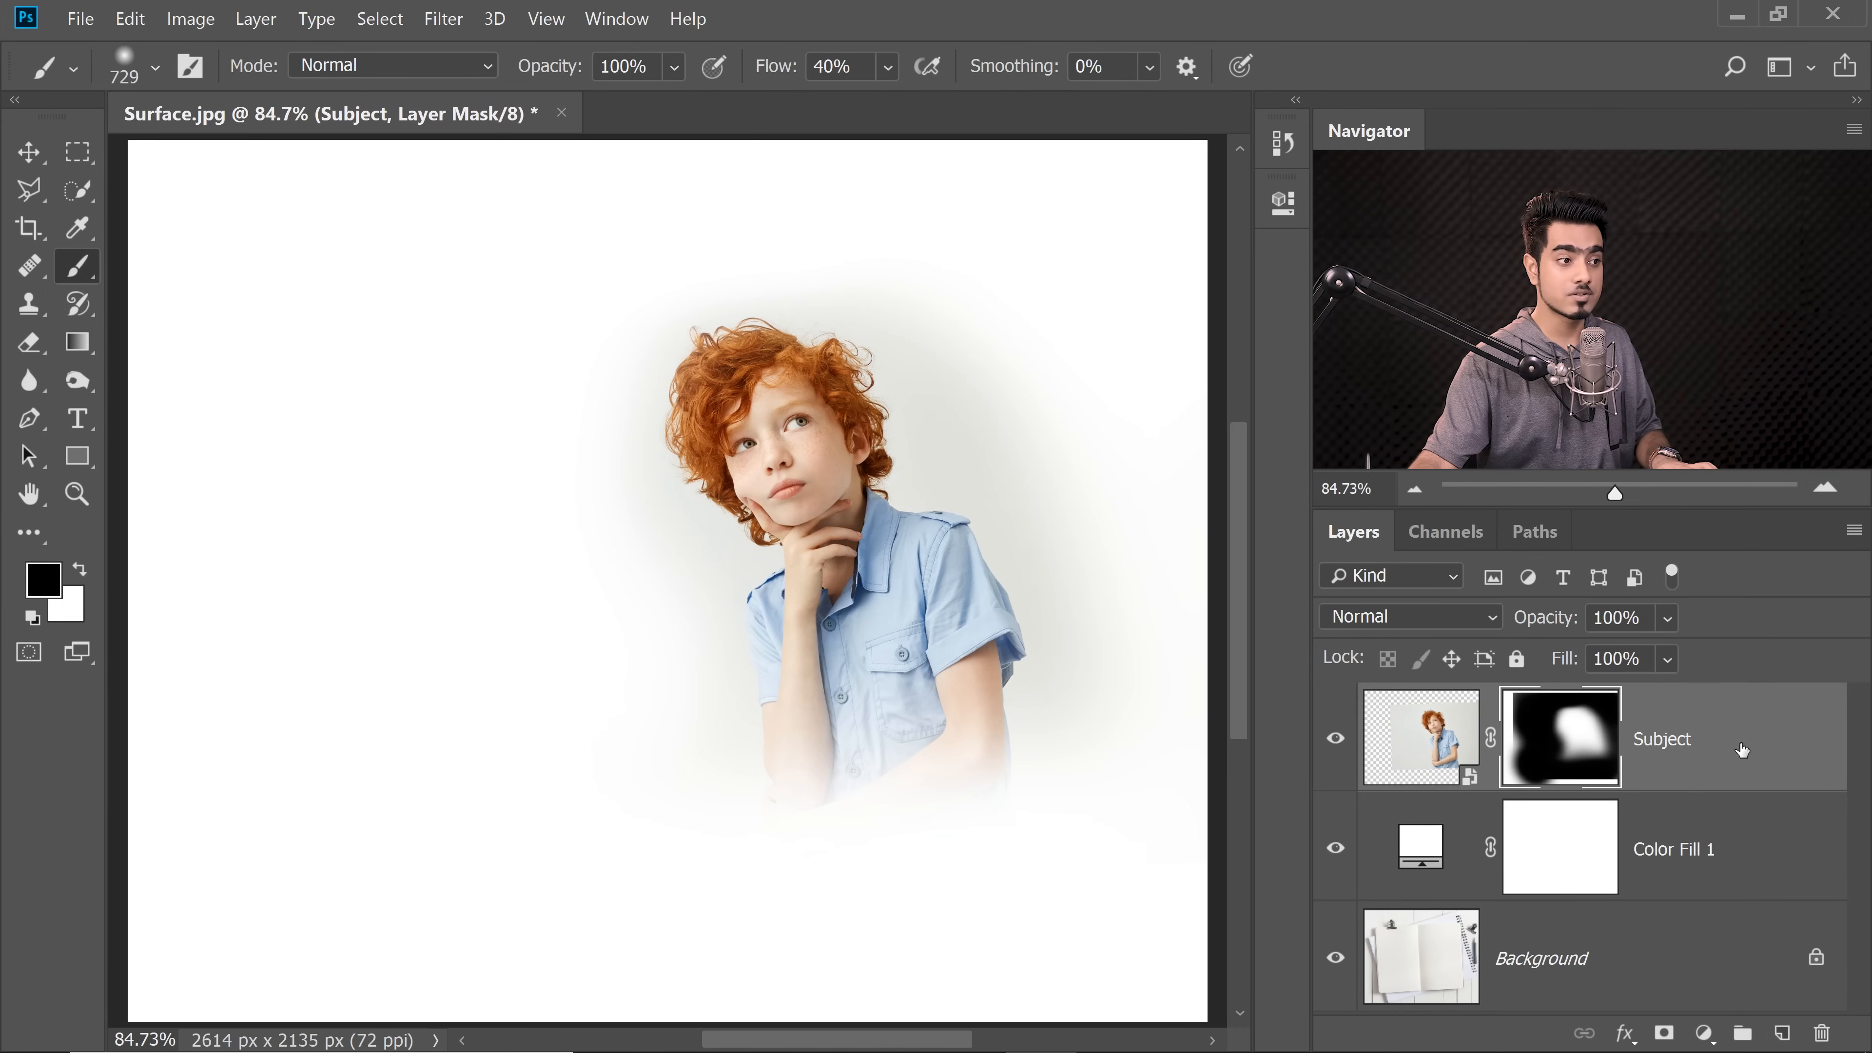
# Step: Merge Subject and Color Fill 1 into one smart object and return to Surface.jpg
pyautogui.click(1421, 737)
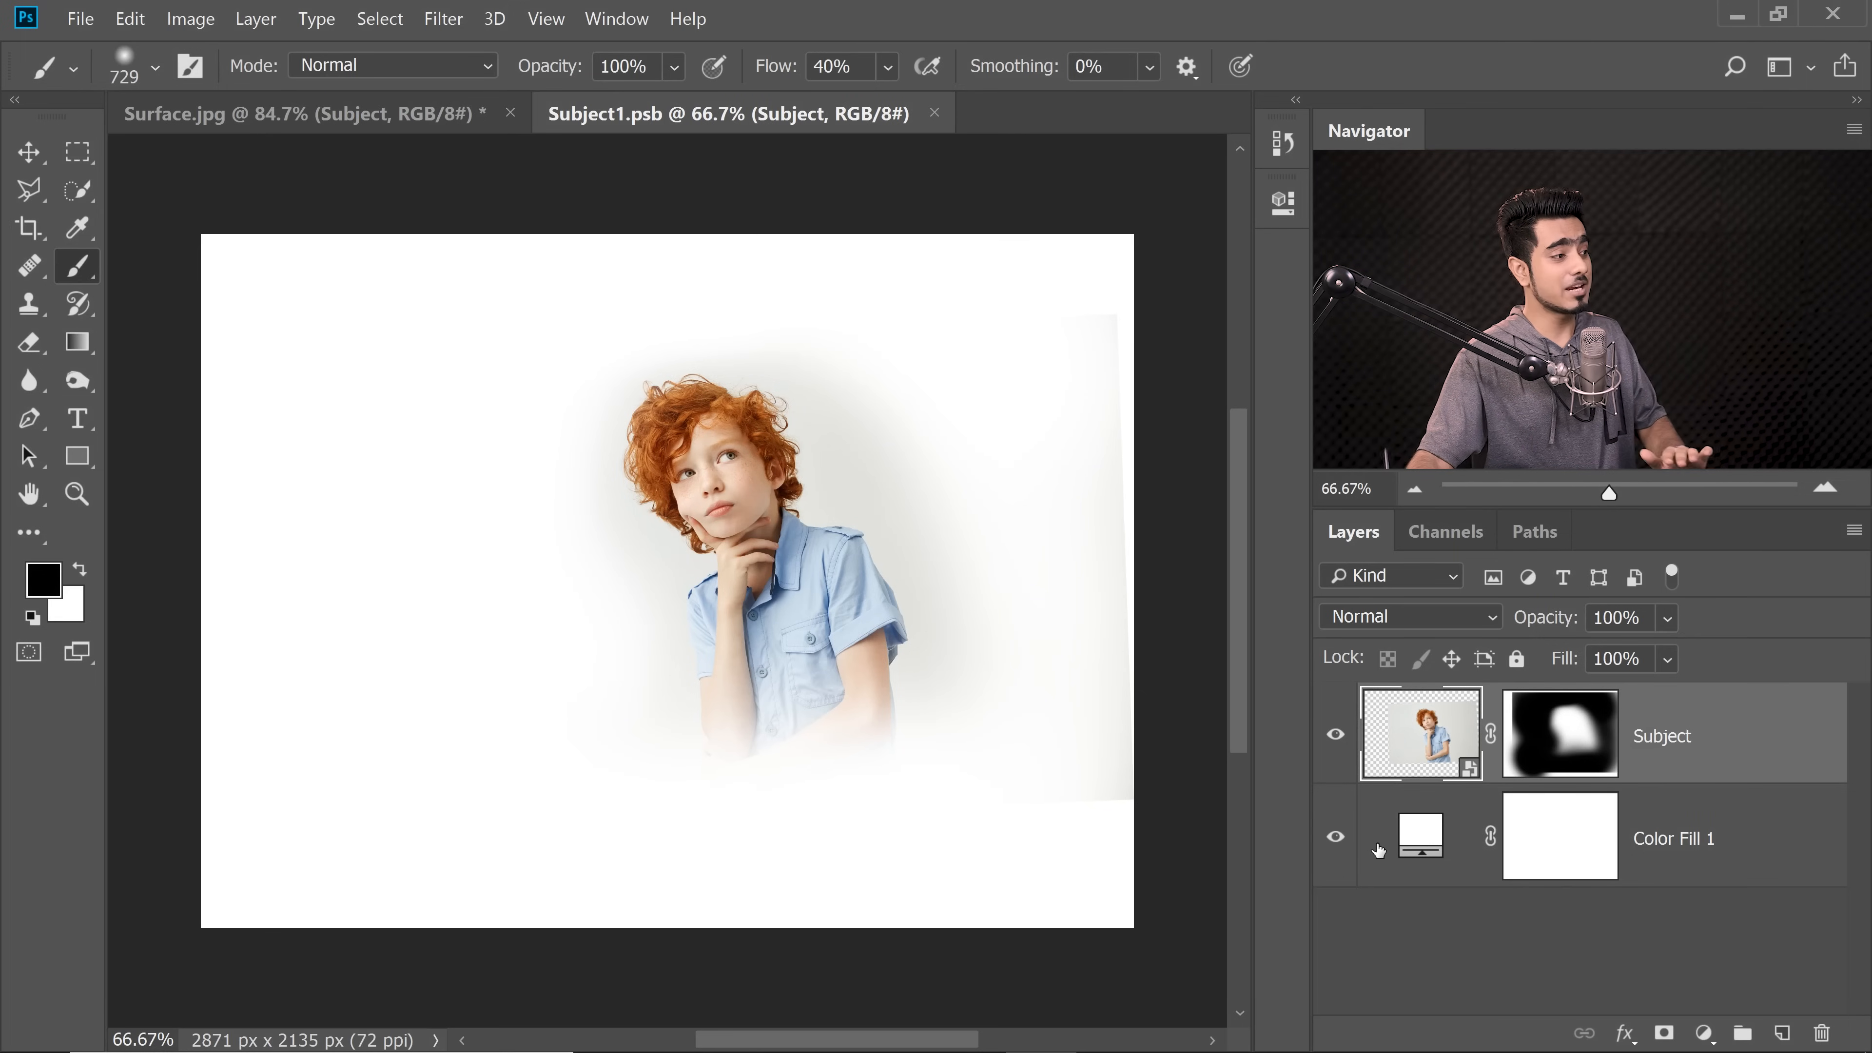
pyautogui.moveTo(287, 100)
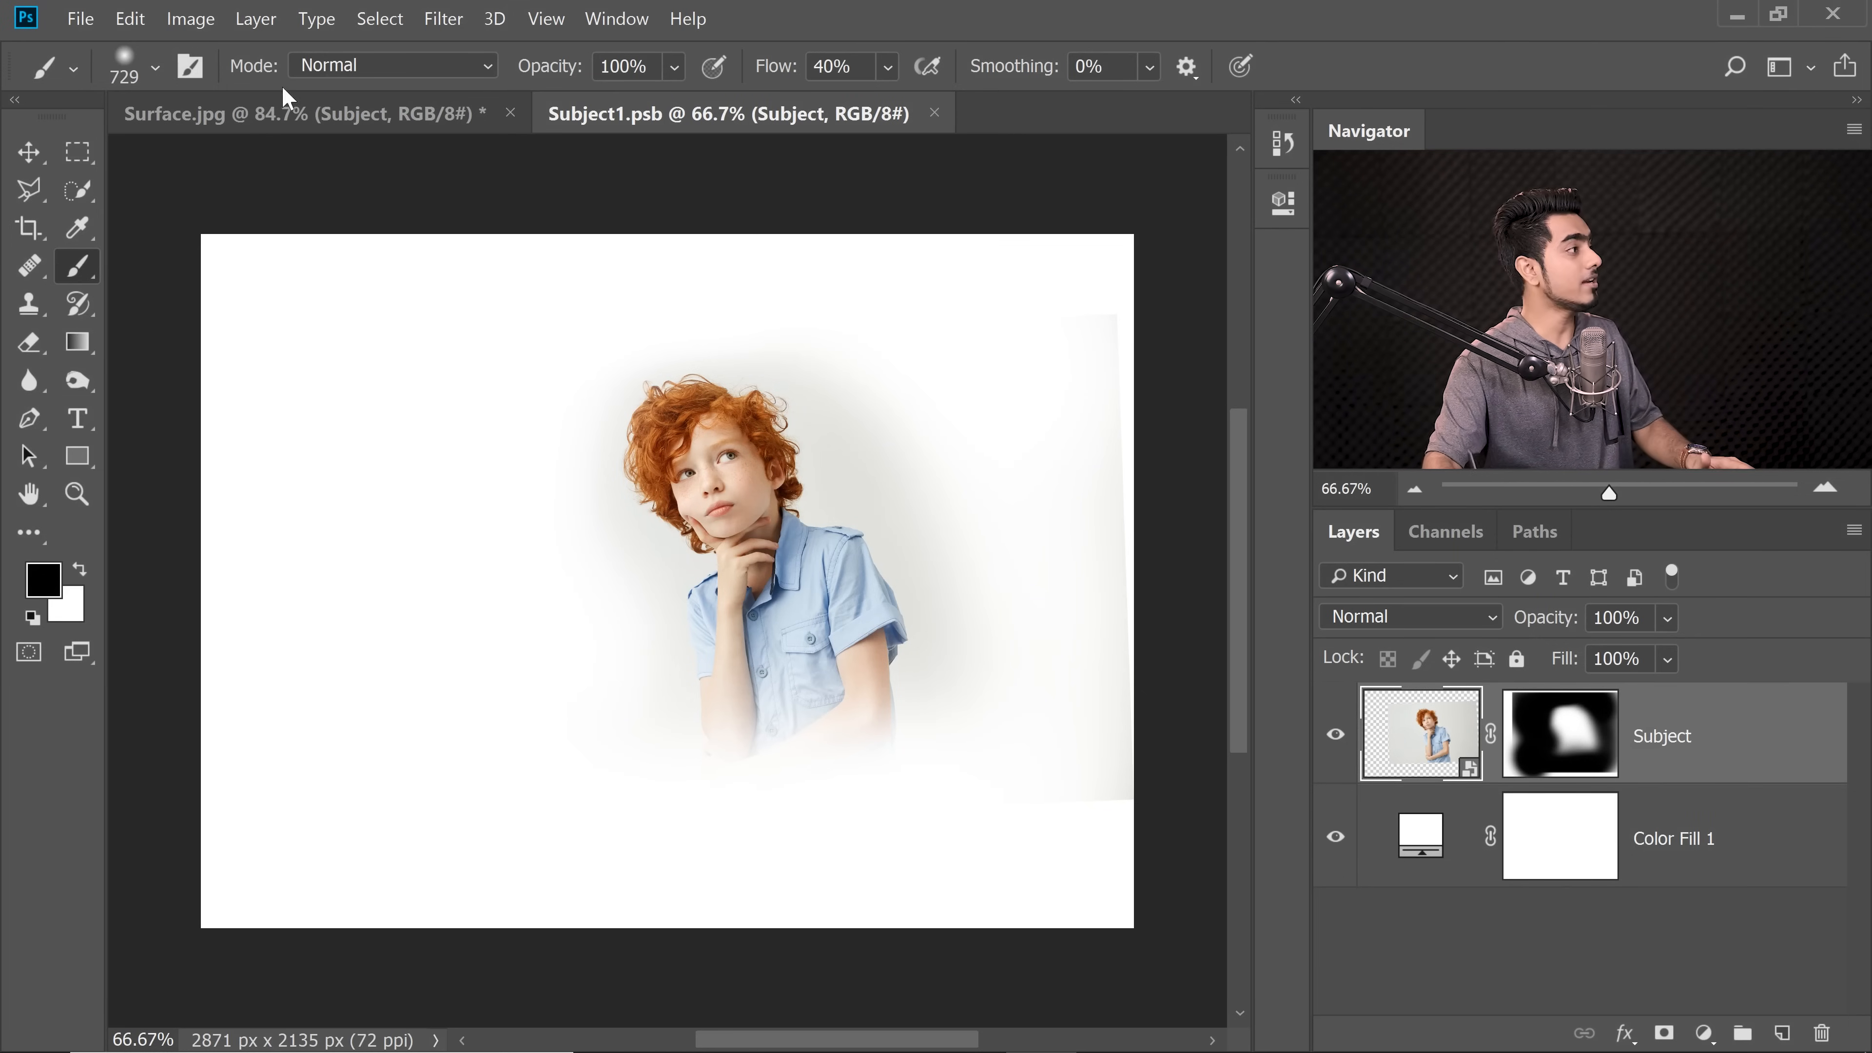
pyautogui.click(80, 20)
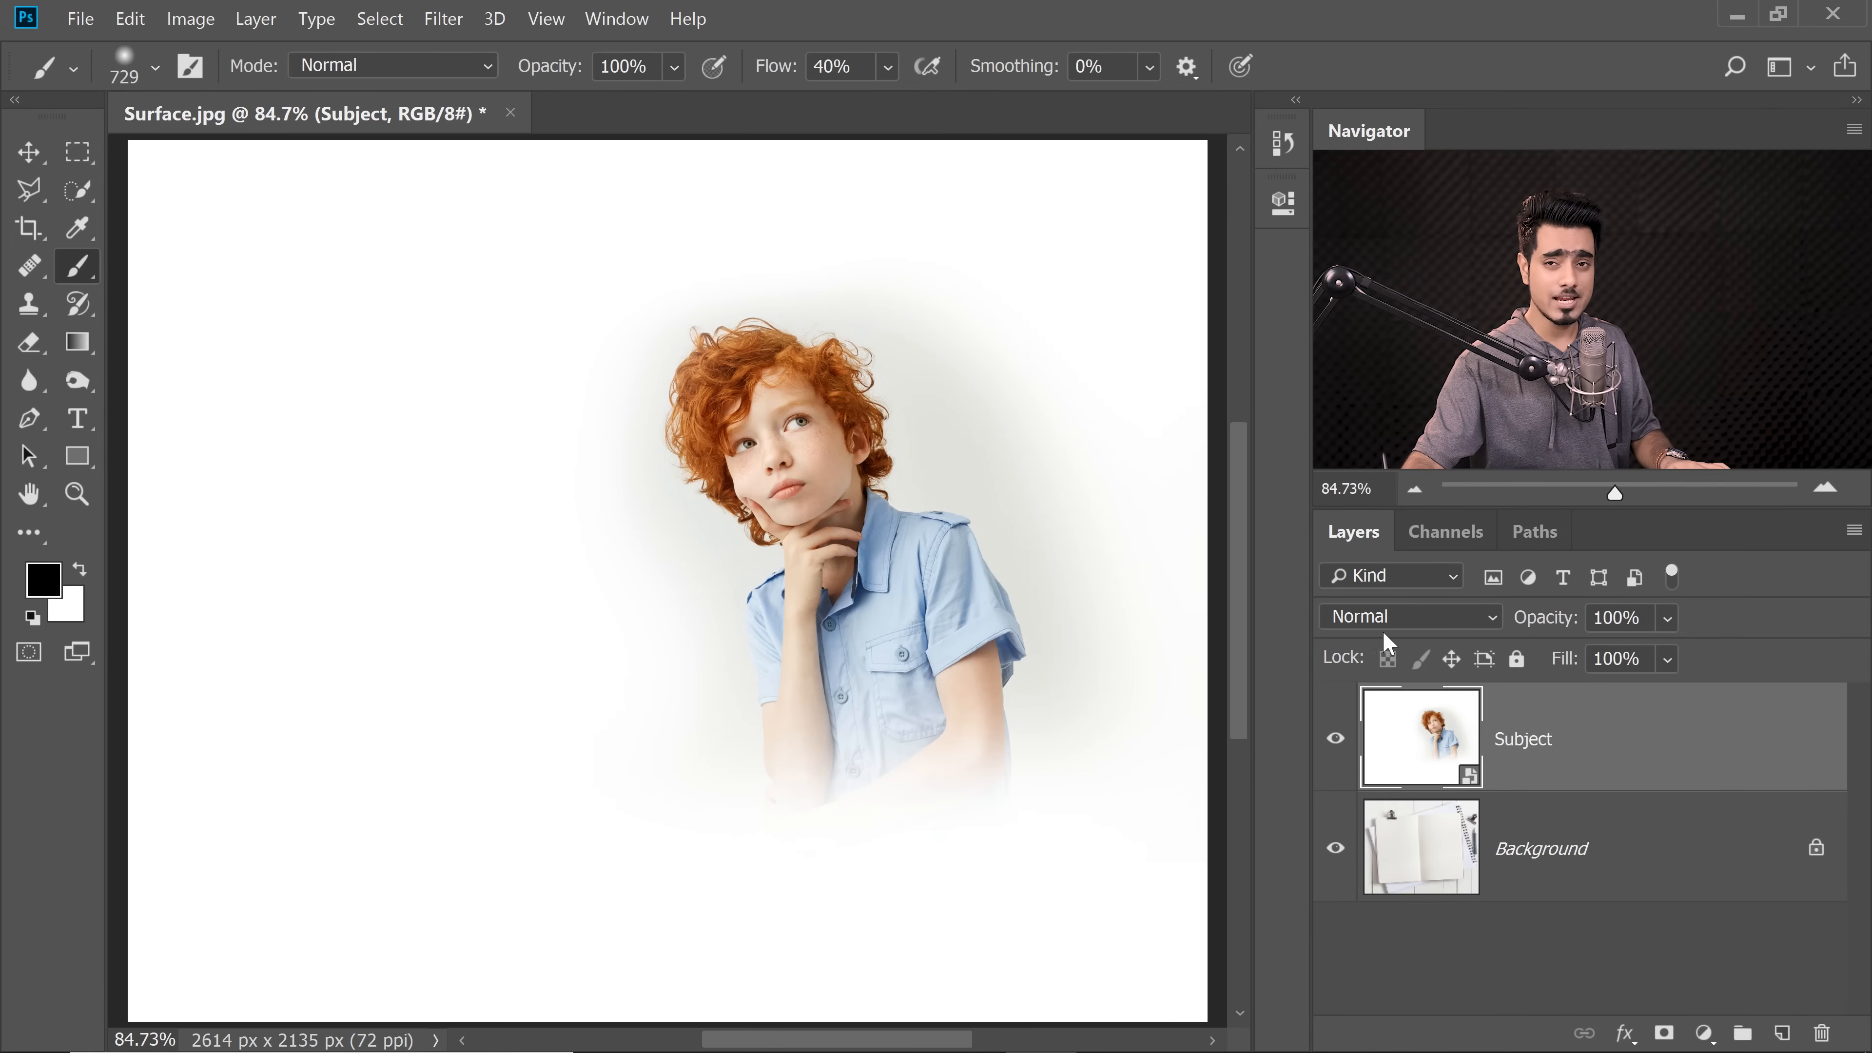
# Step: Set the Subject layer's blend mode to Multiply so its white backdrop vanishes
pyautogui.click(1408, 616)
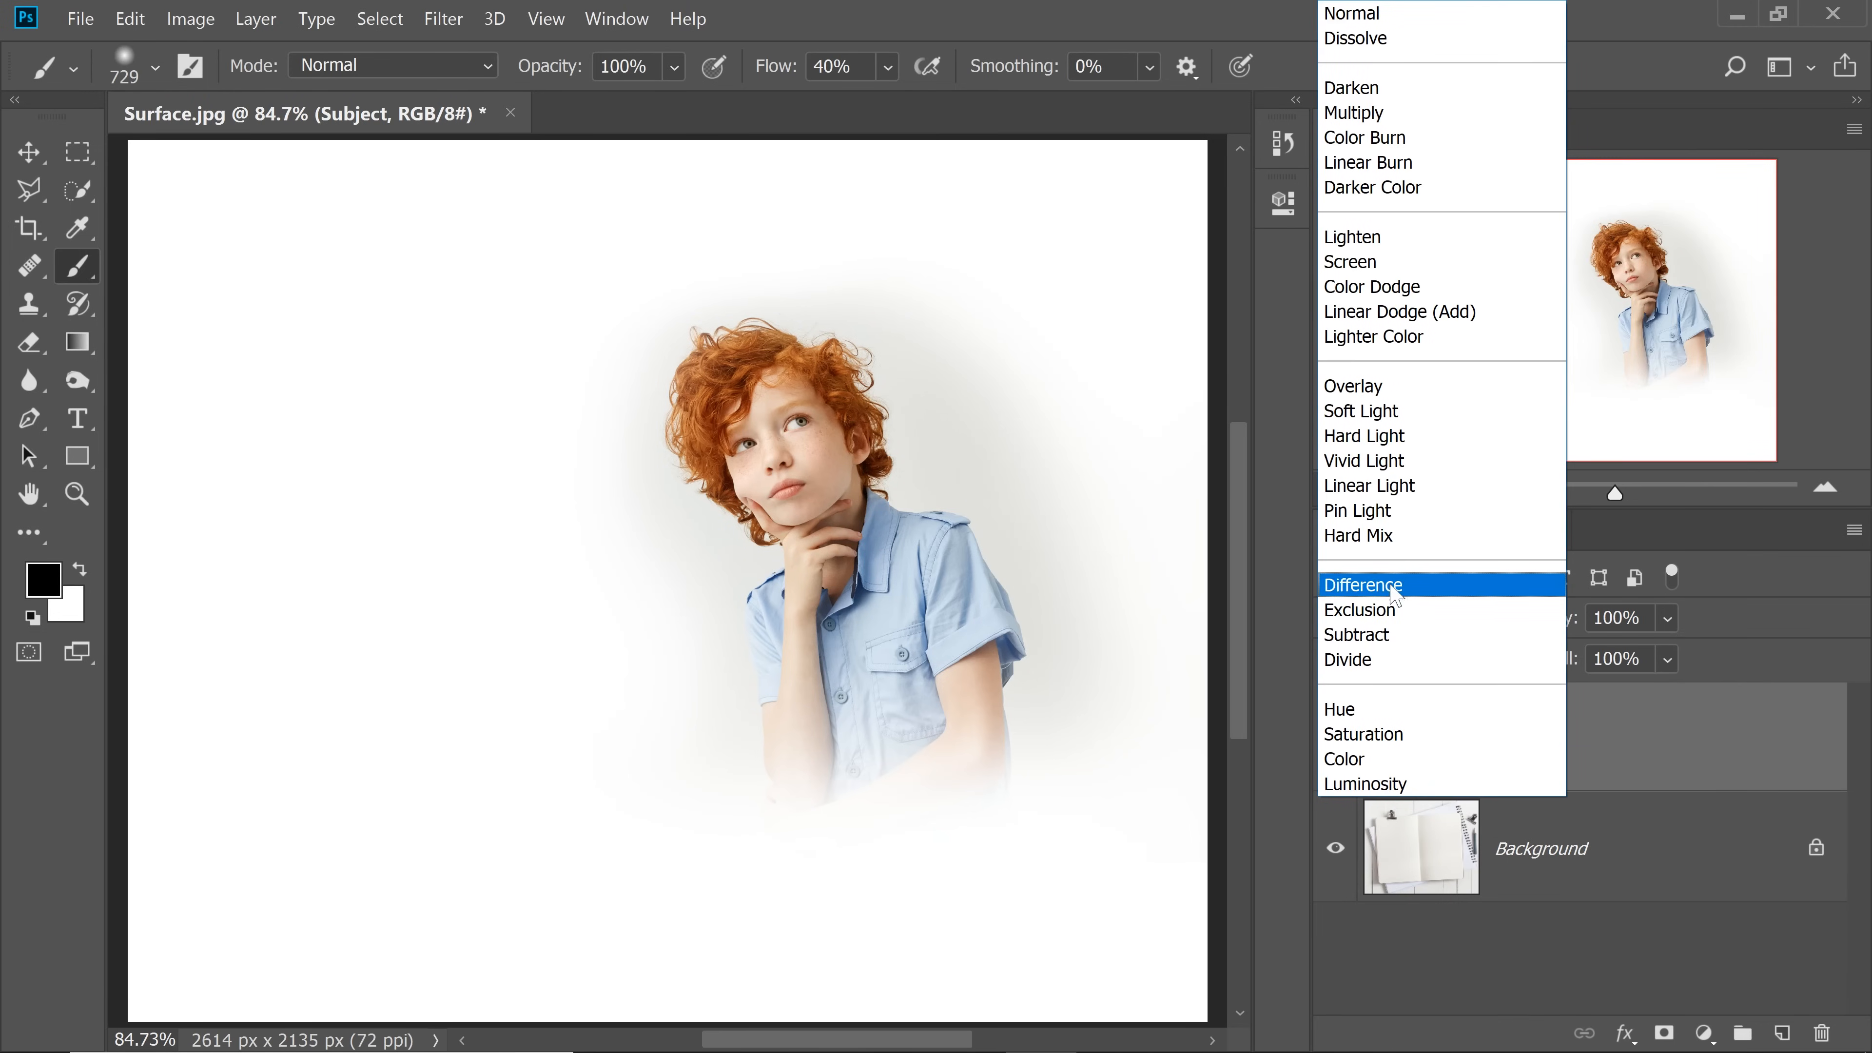
pyautogui.click(1354, 112)
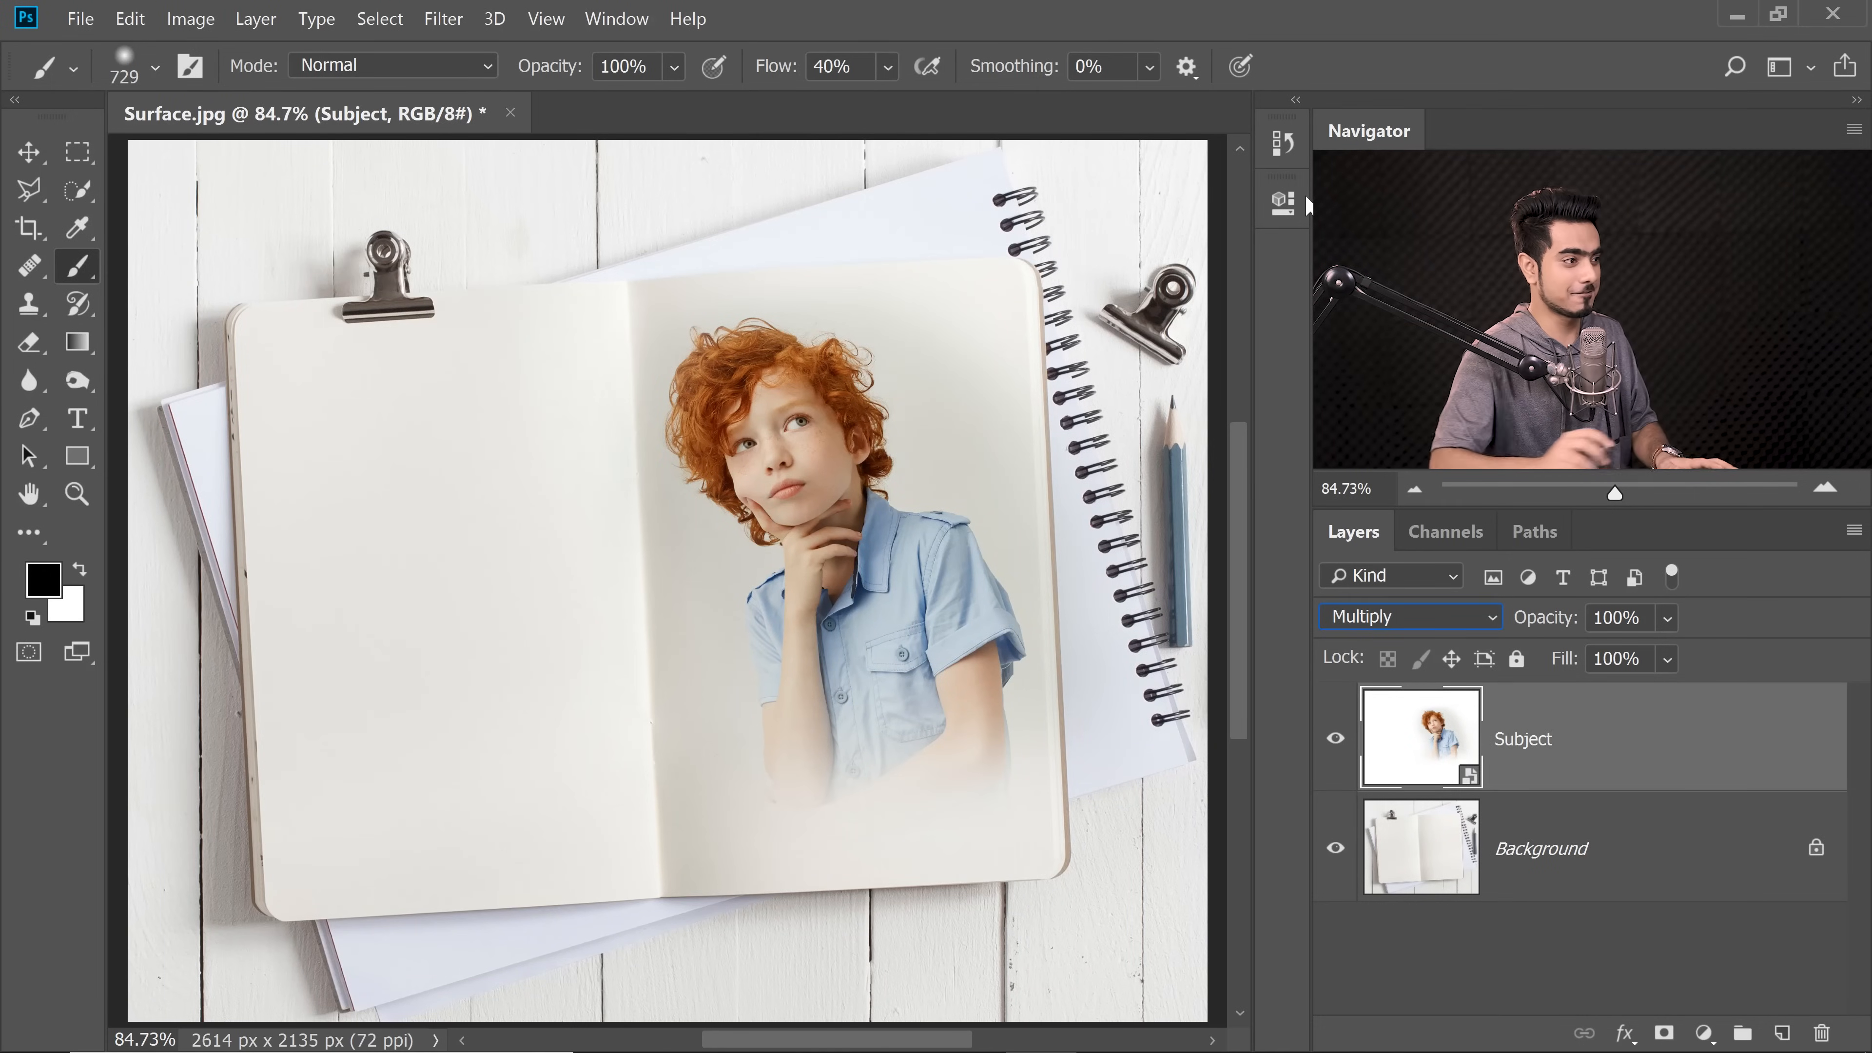
pyautogui.click(442, 19)
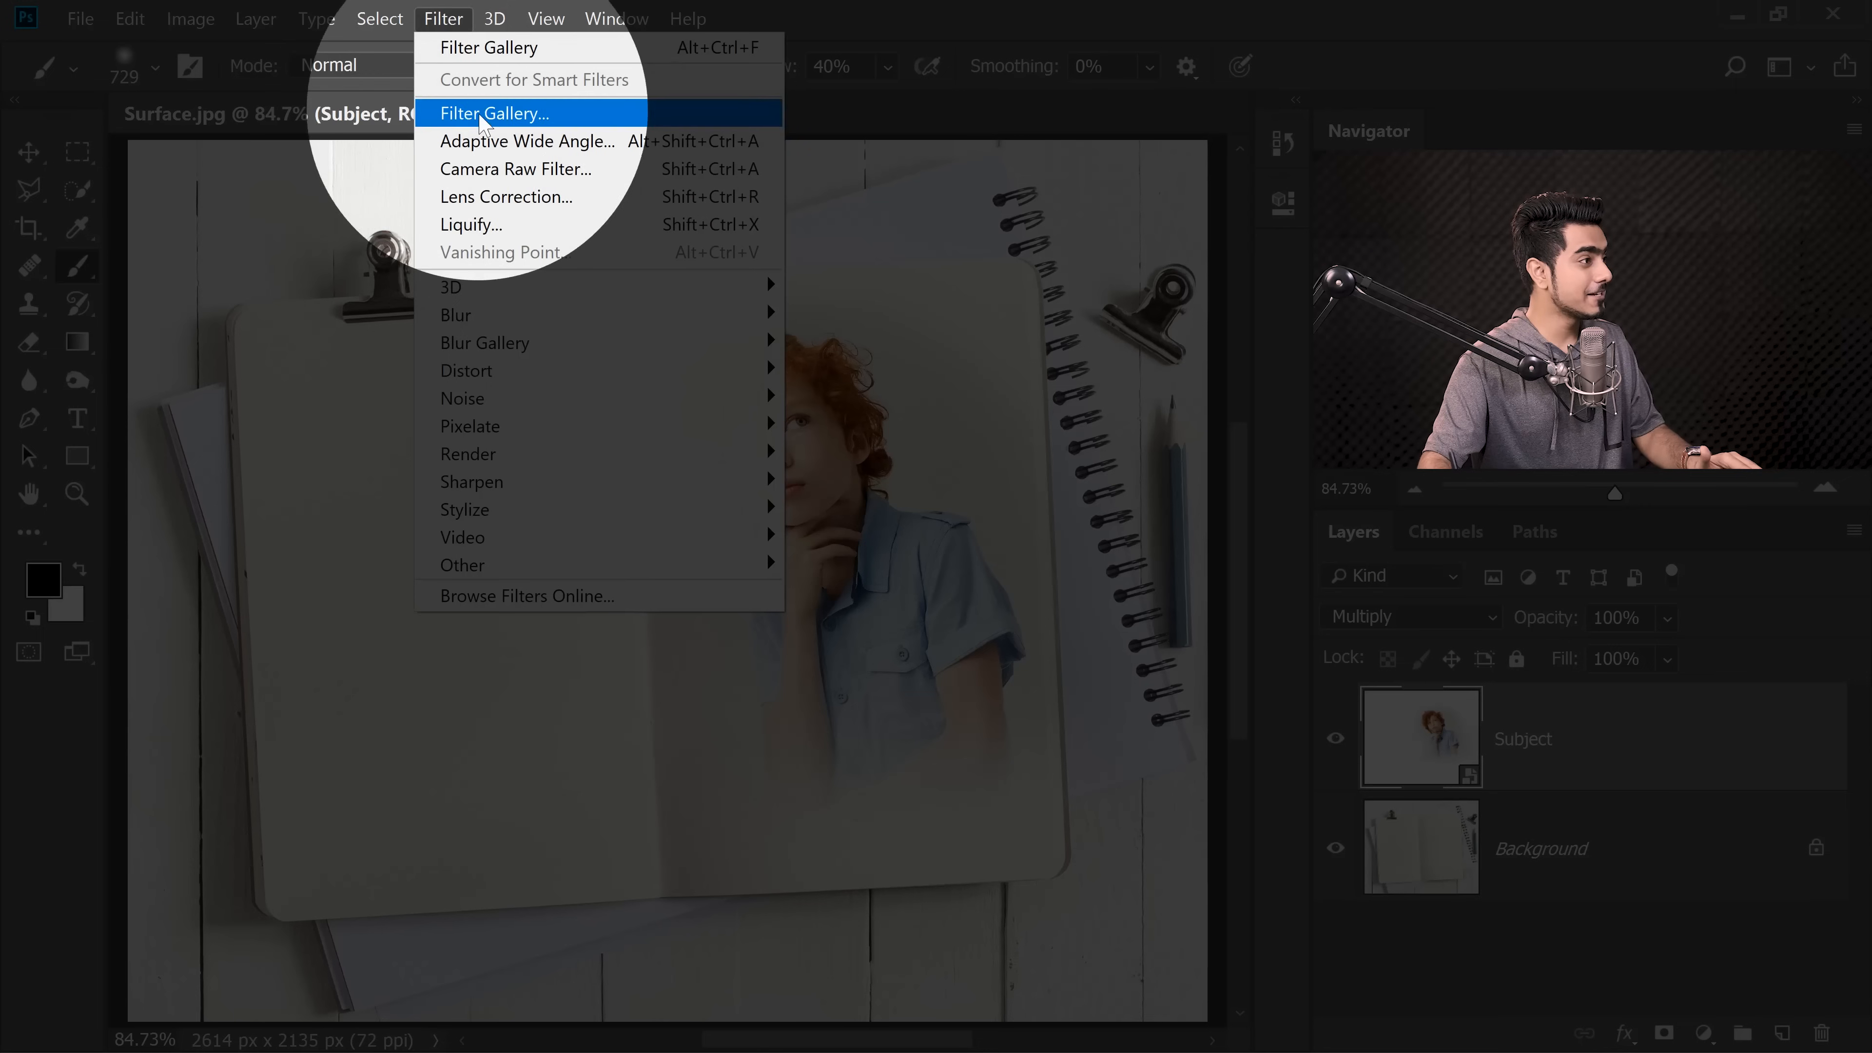
# Step: Apply Sketch > Graphic Pen with Stroke Length 9, Light/Dark Balance 57 and Right Diagonal strokes
pyautogui.click(494, 113)
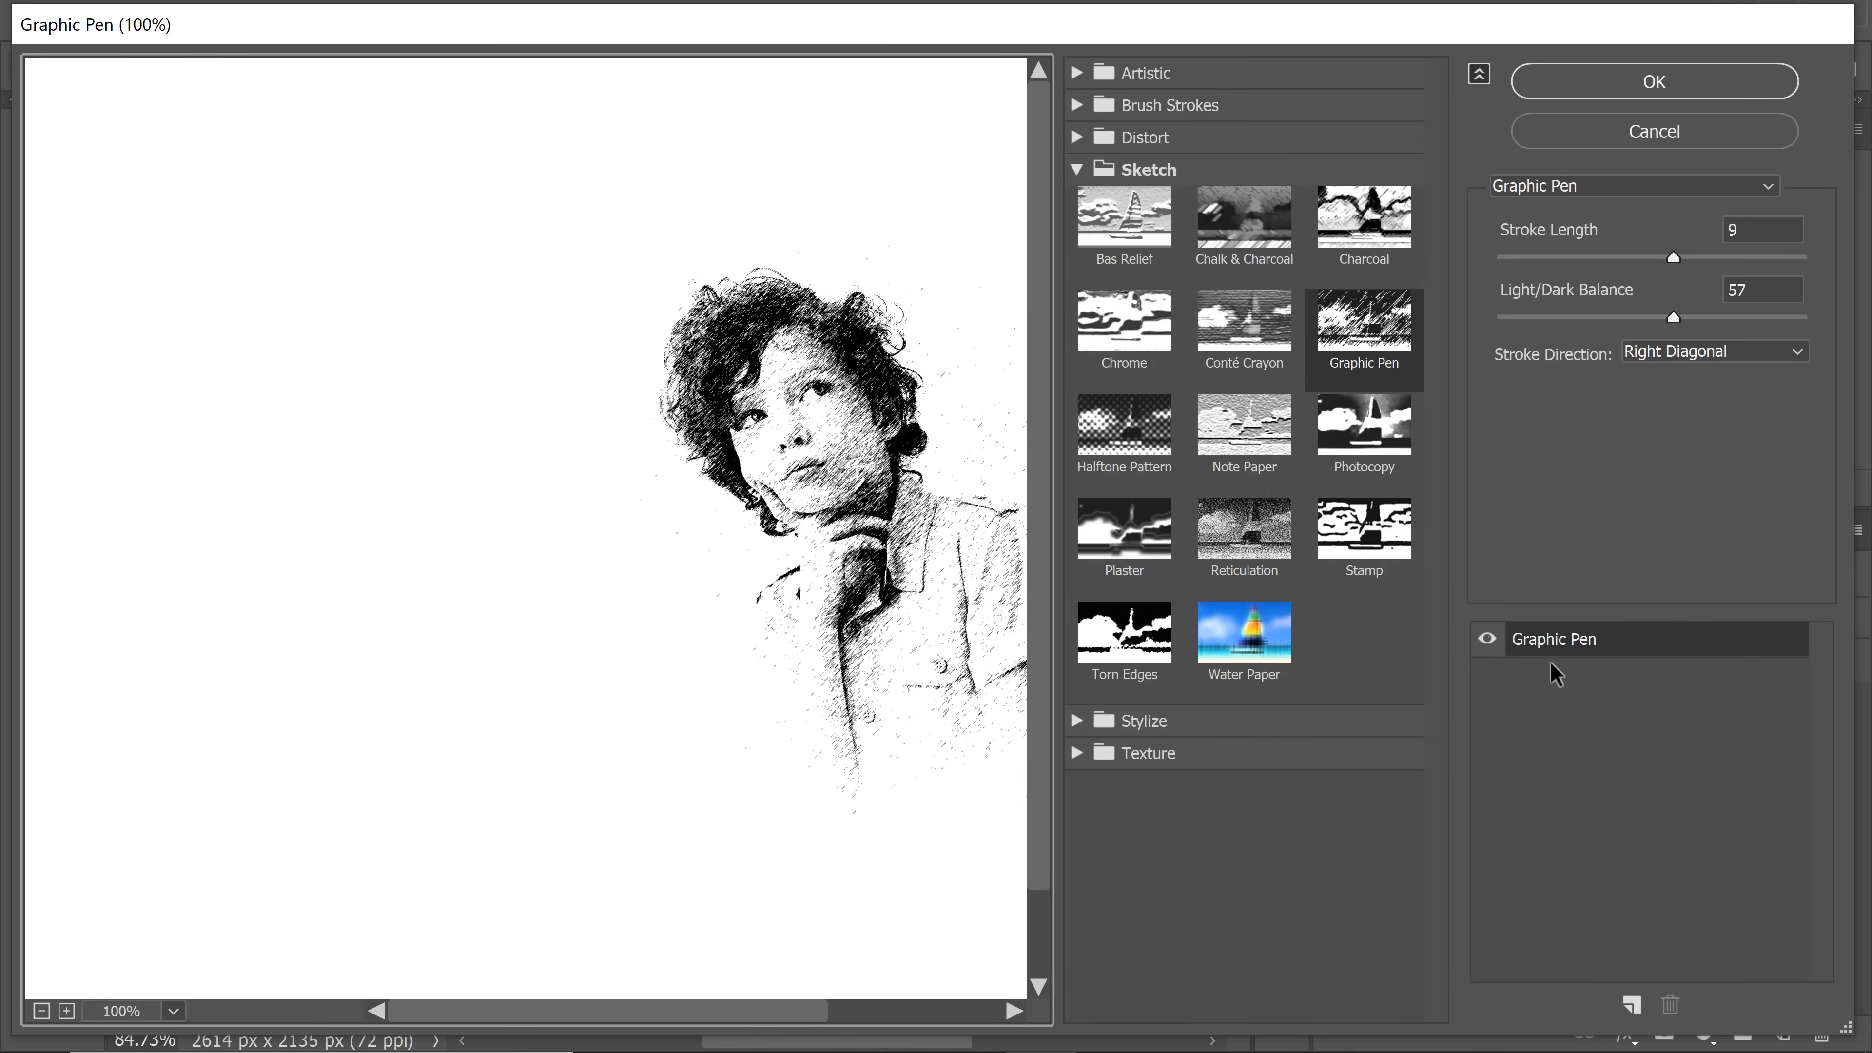
pyautogui.moveTo(1641, 817)
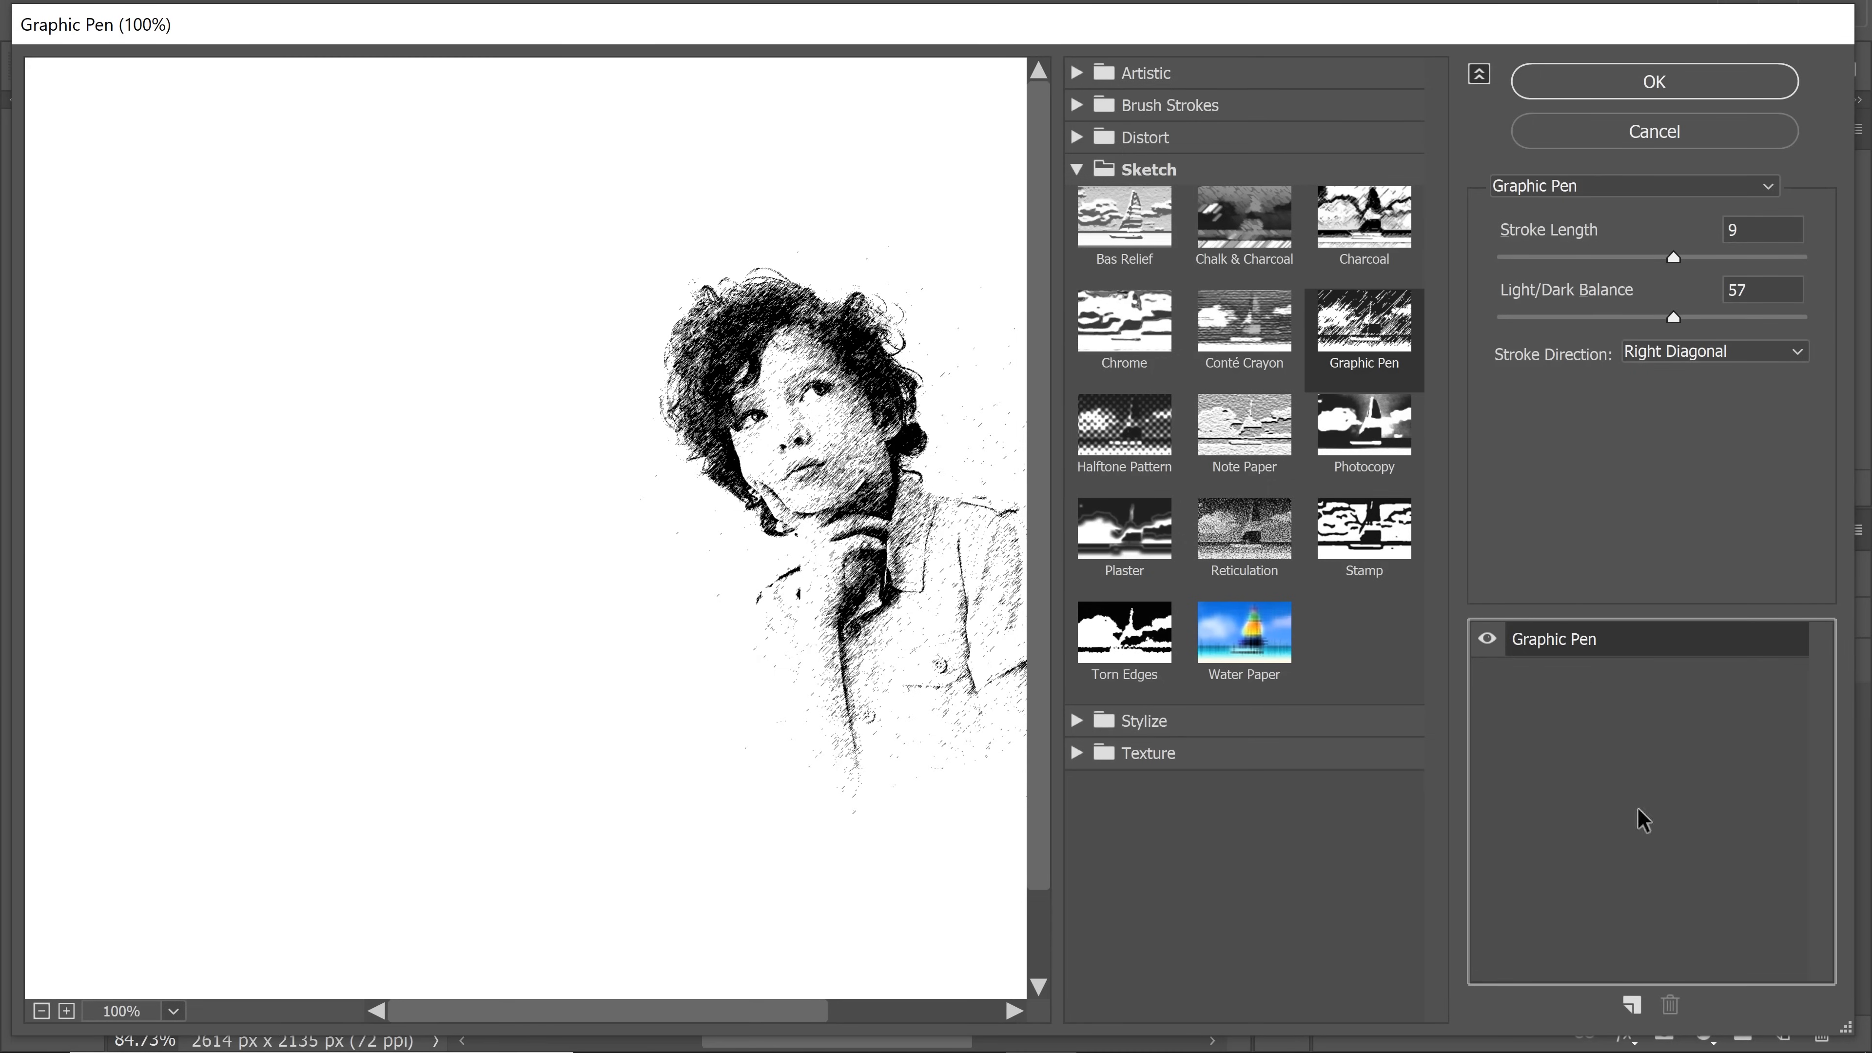
pyautogui.moveTo(1625, 881)
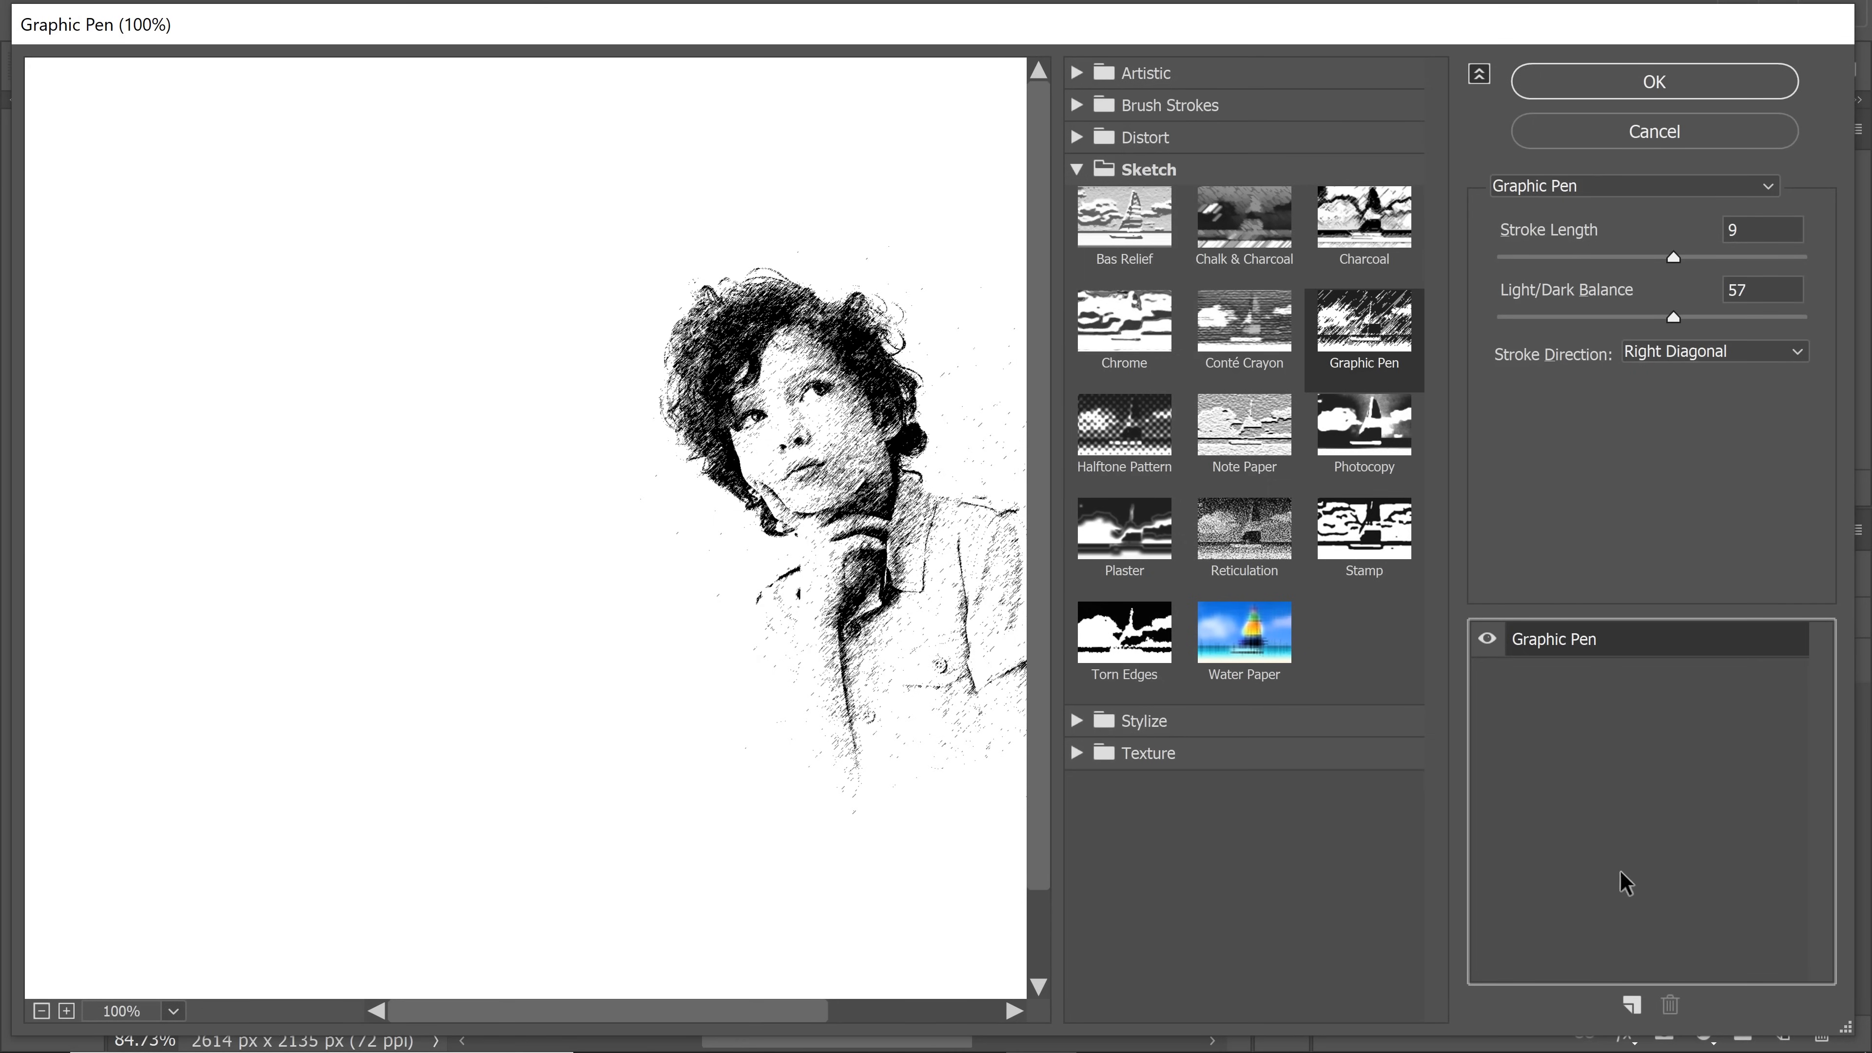
pyautogui.click(1075, 168)
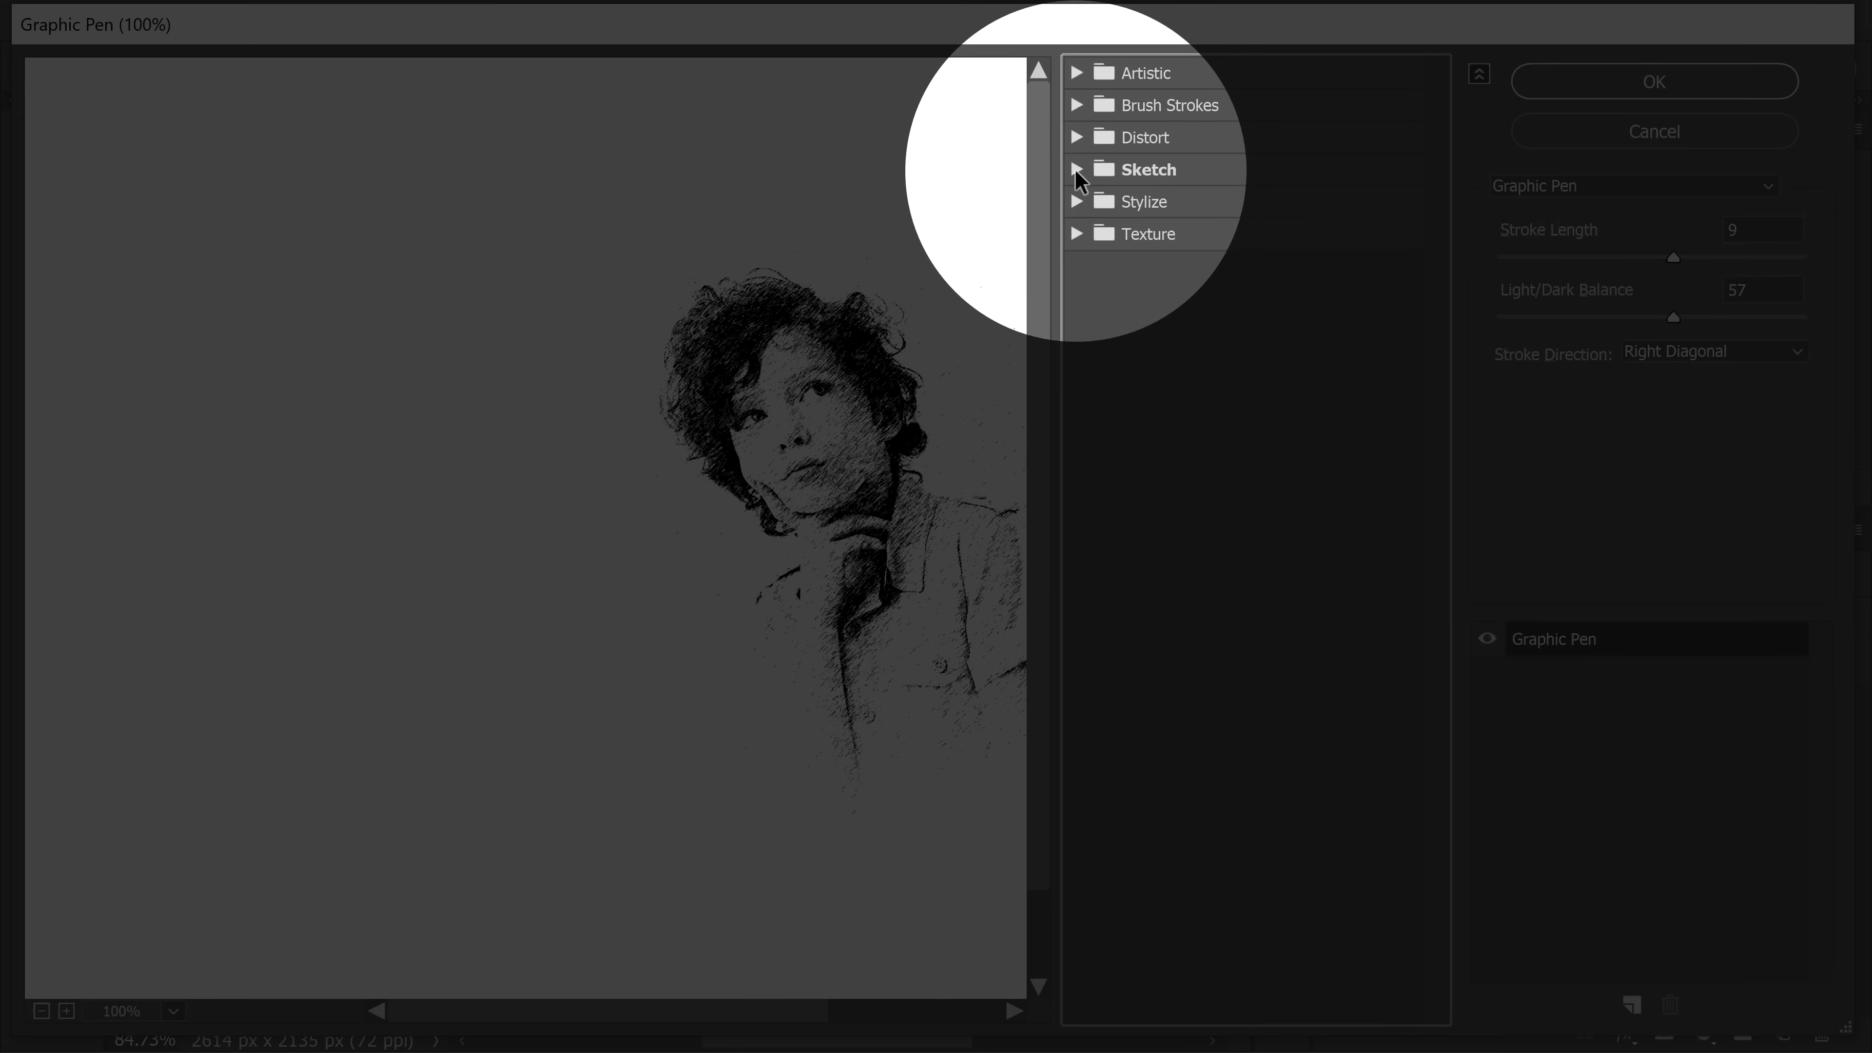
pyautogui.click(1076, 169)
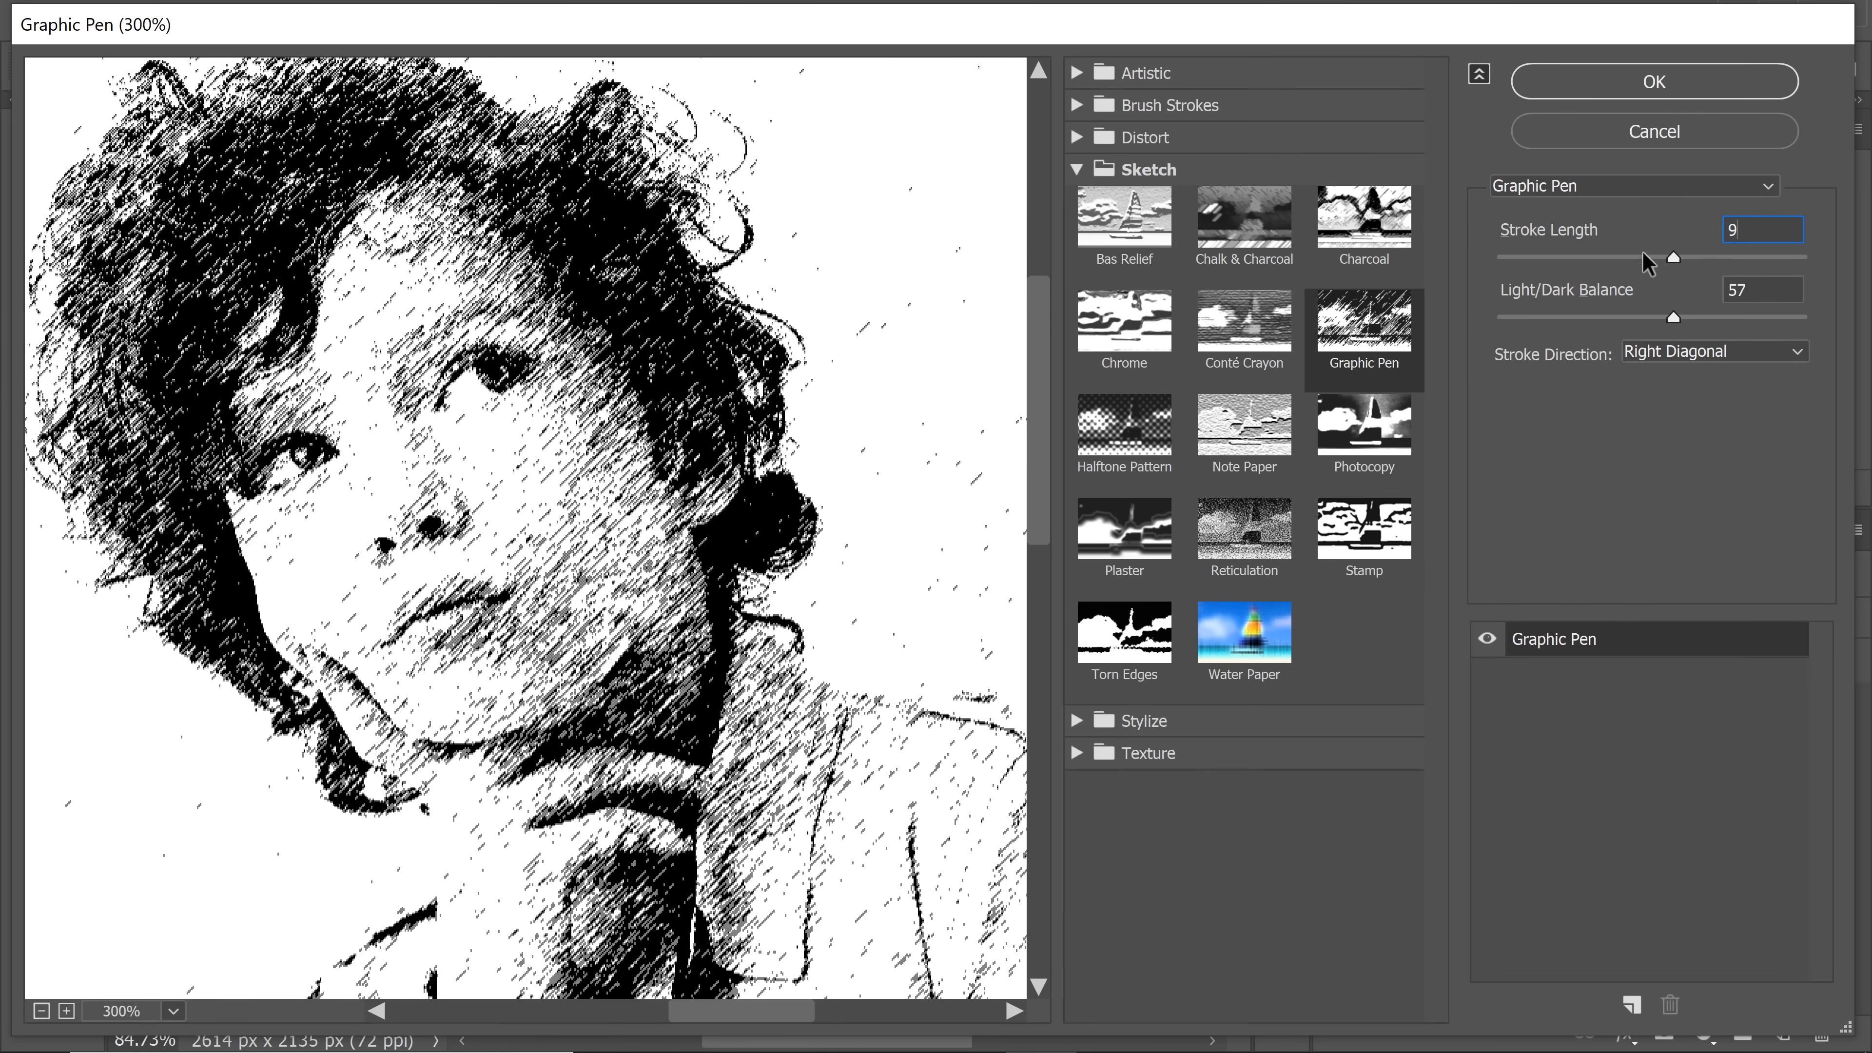
pyautogui.moveTo(1640, 325)
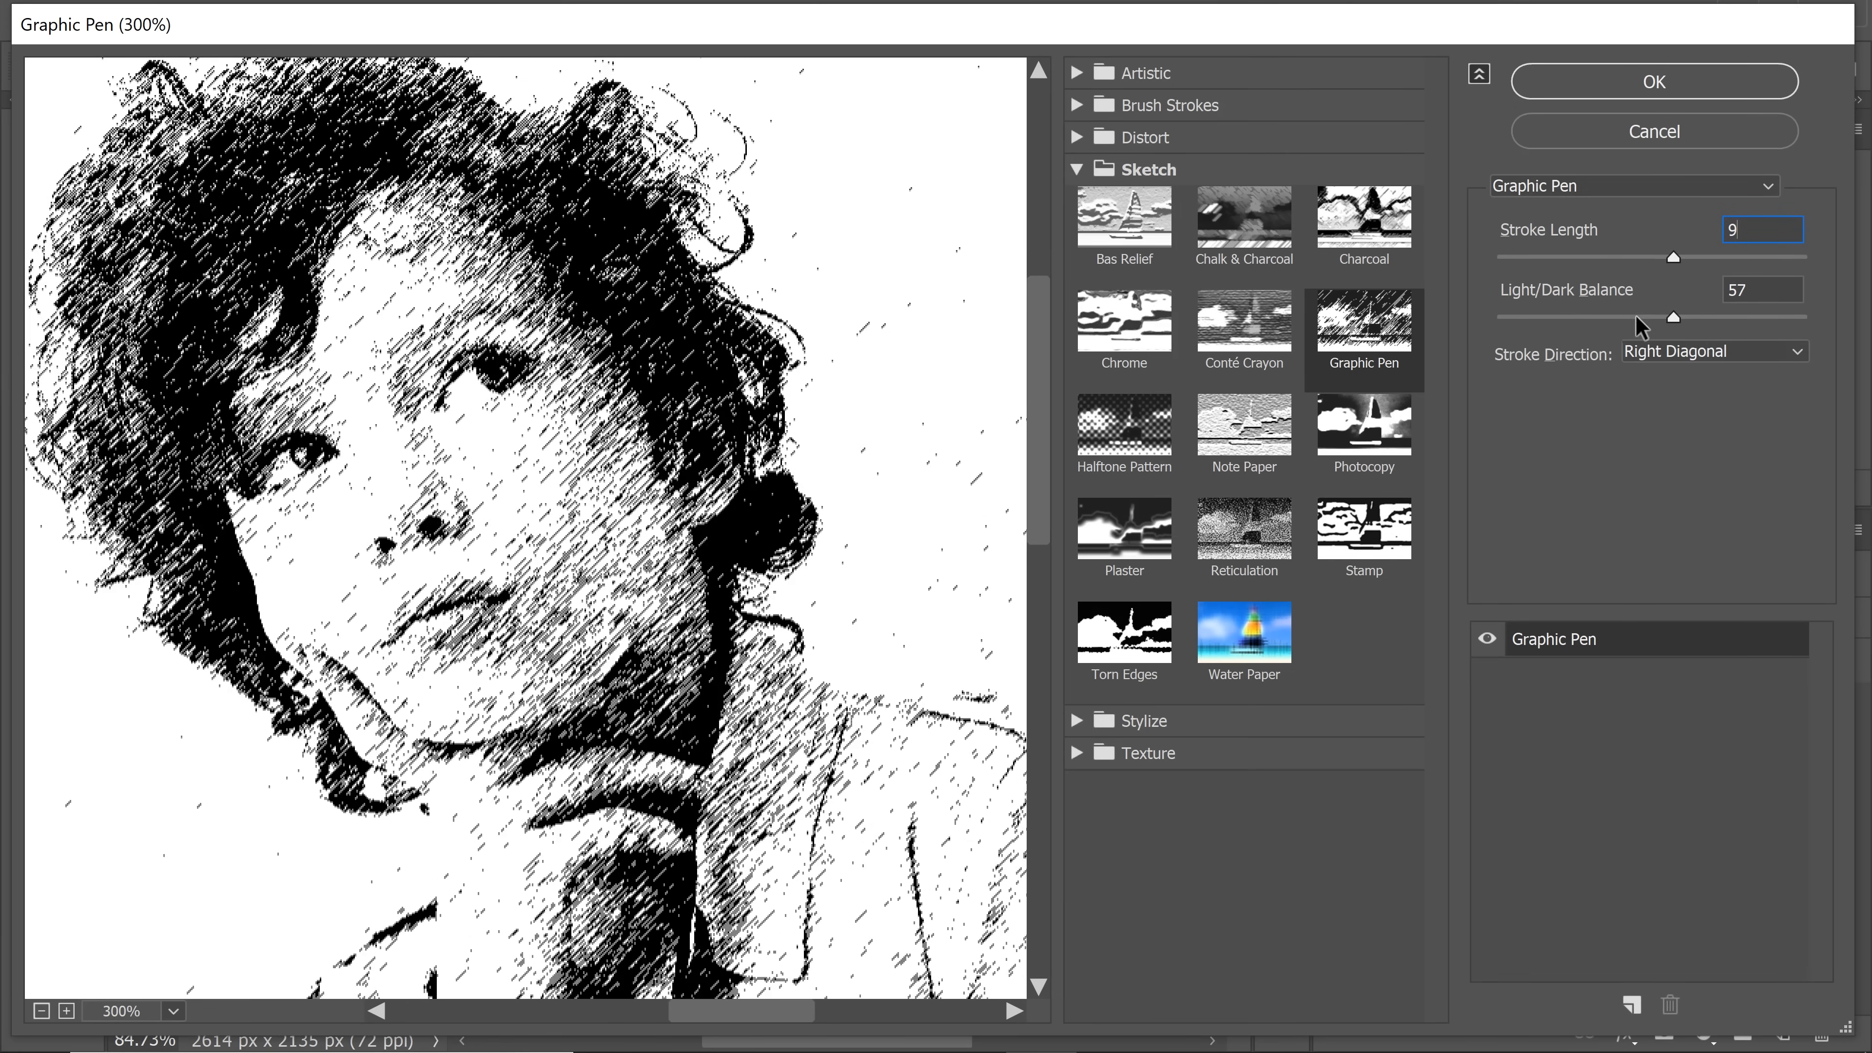
pyautogui.moveTo(1653, 379)
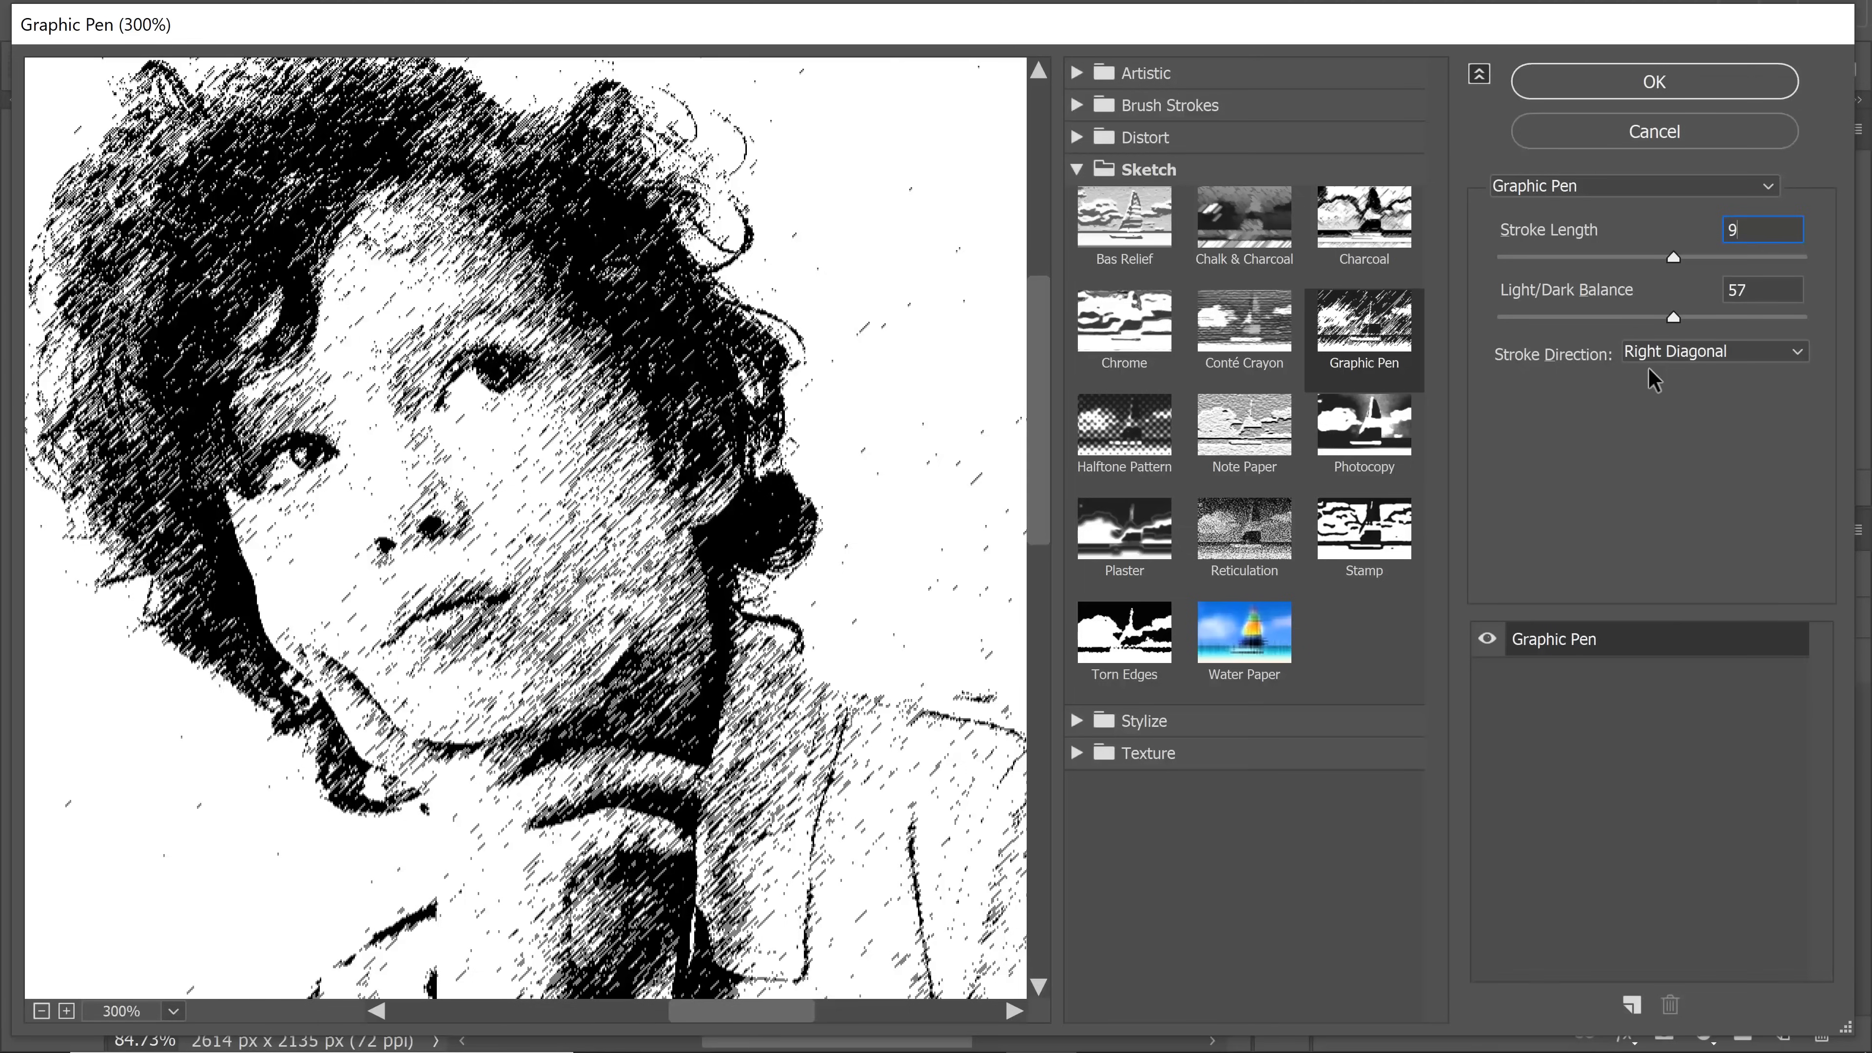
pyautogui.click(1712, 351)
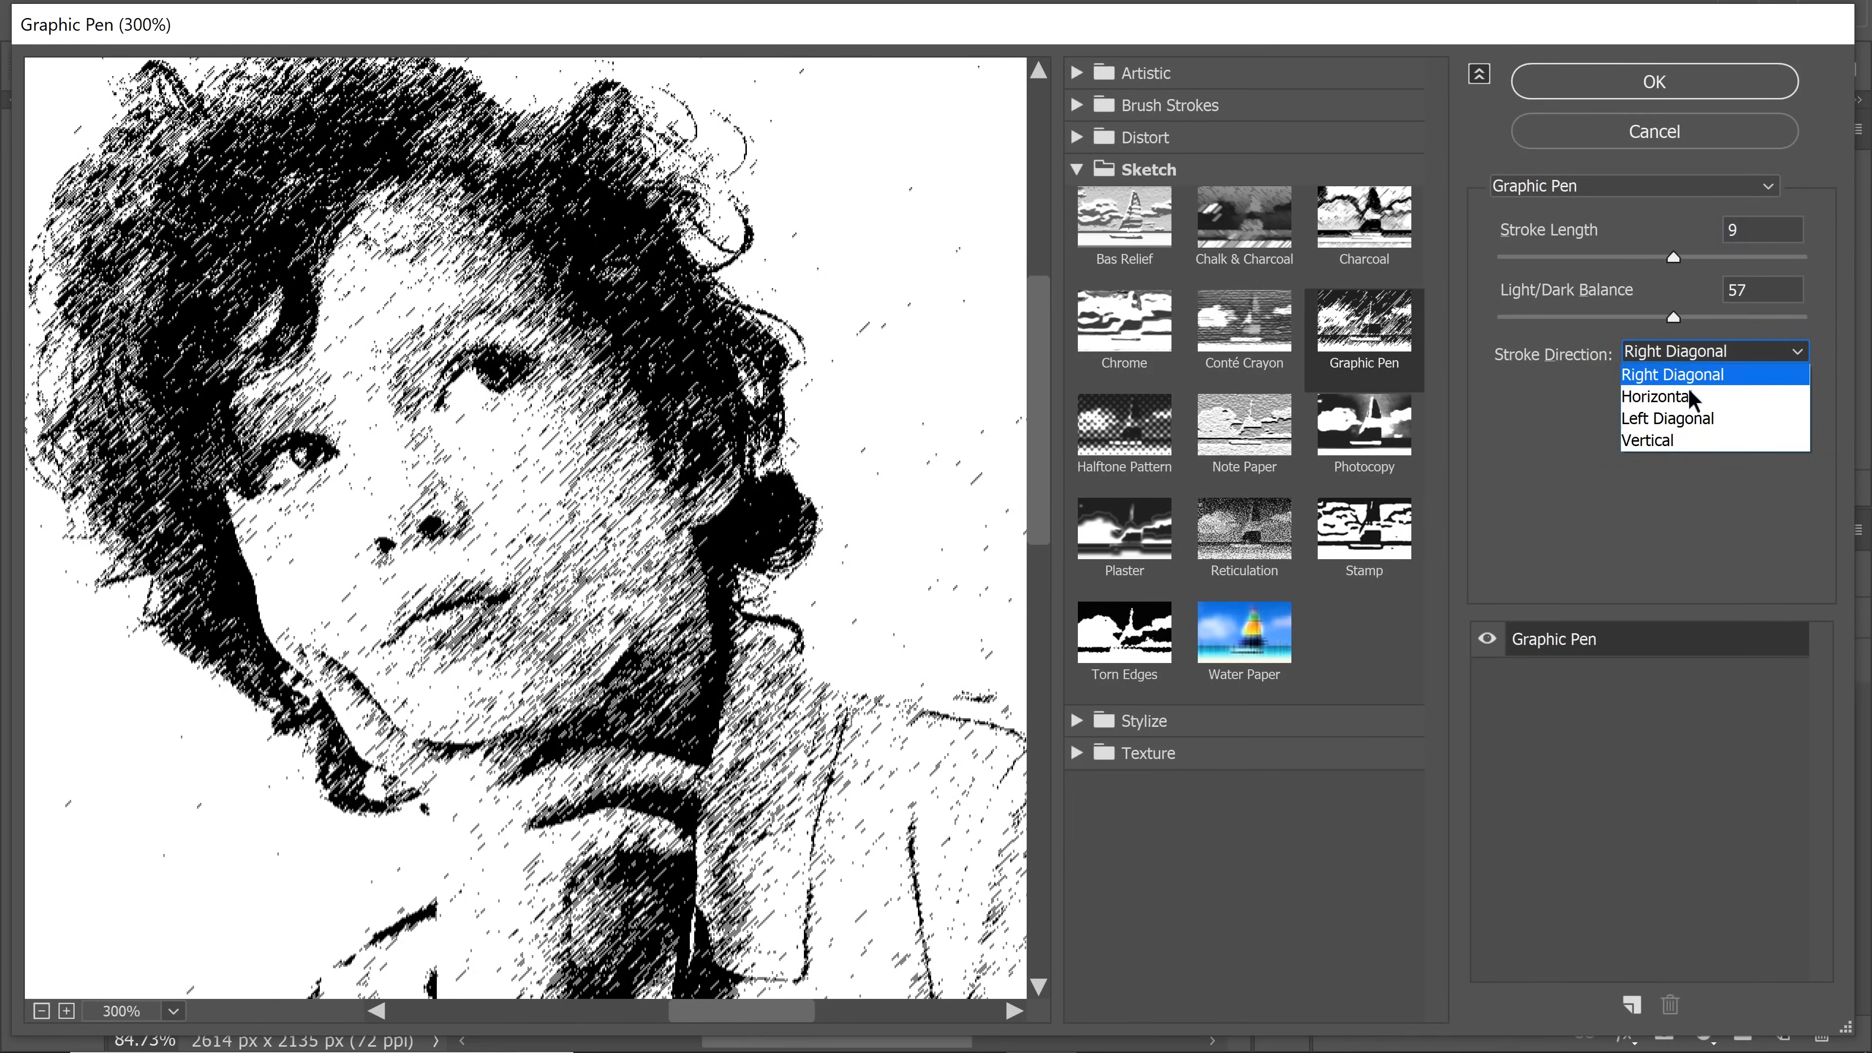
pyautogui.click(1657, 396)
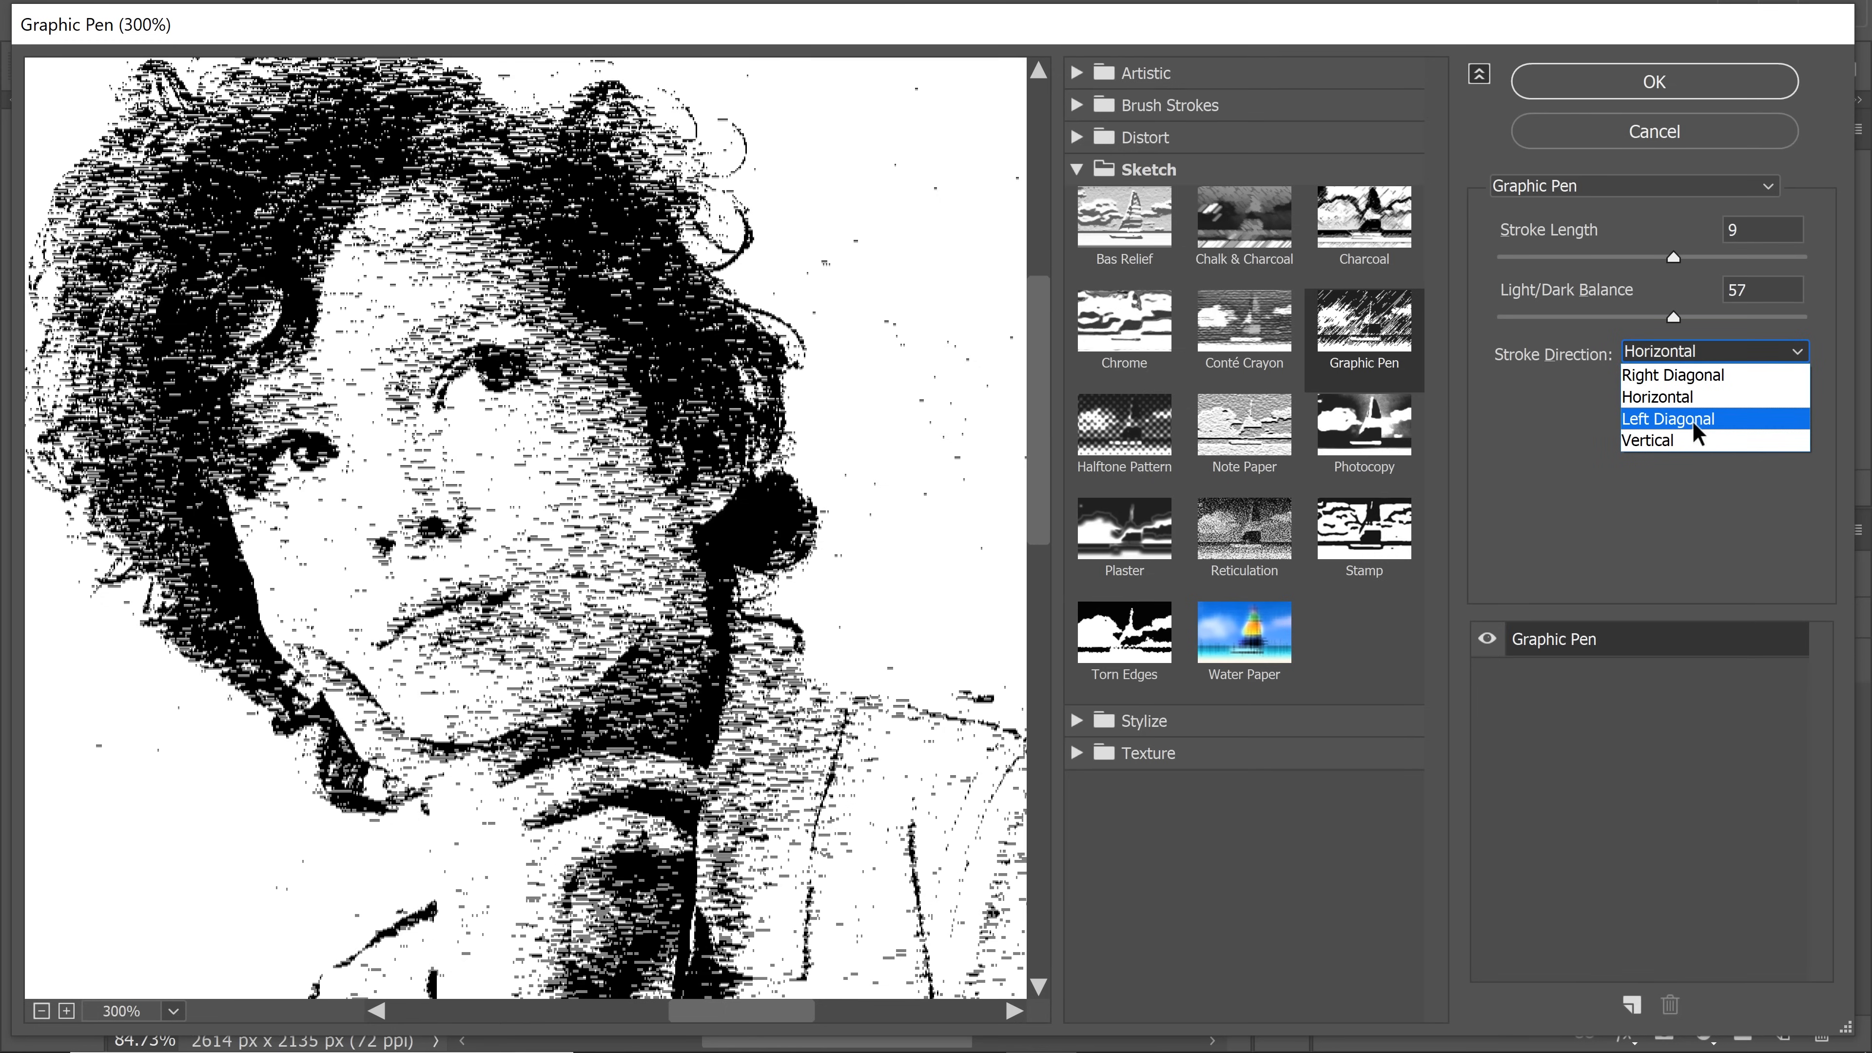
pyautogui.moveTo(1695, 394)
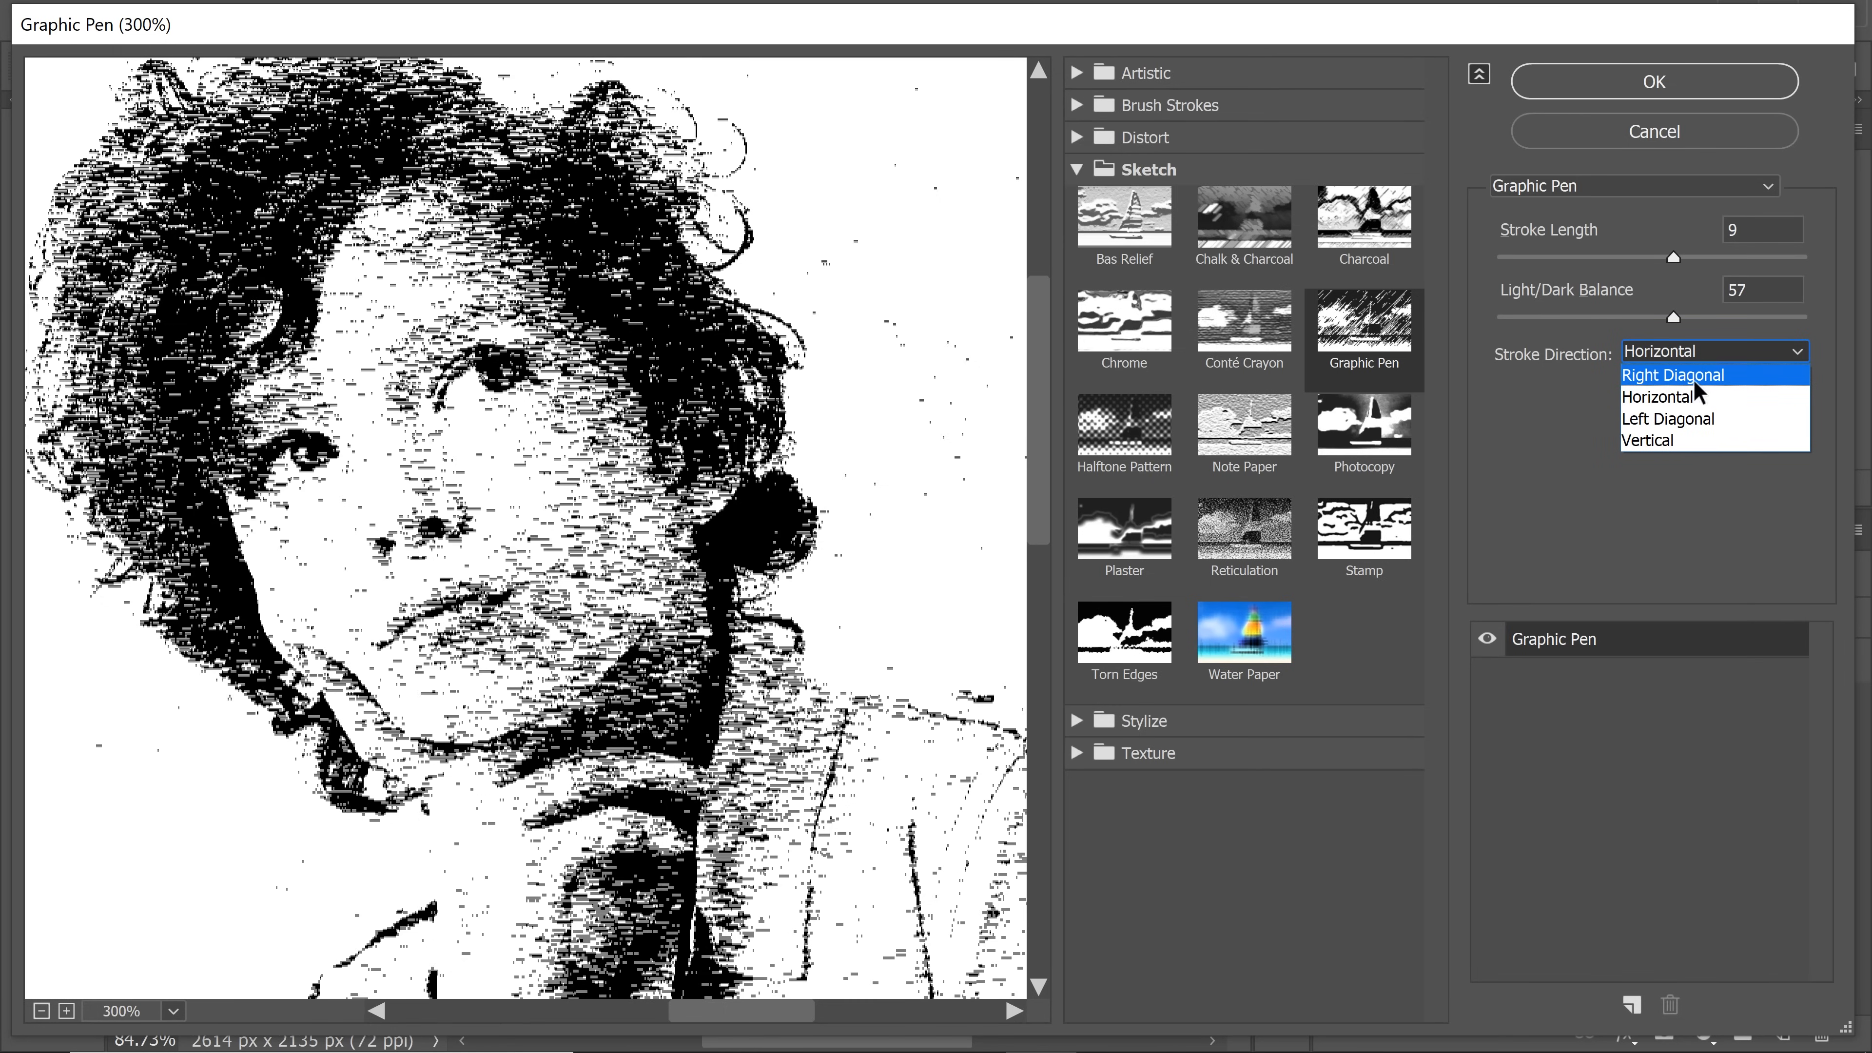
pyautogui.click(1671, 373)
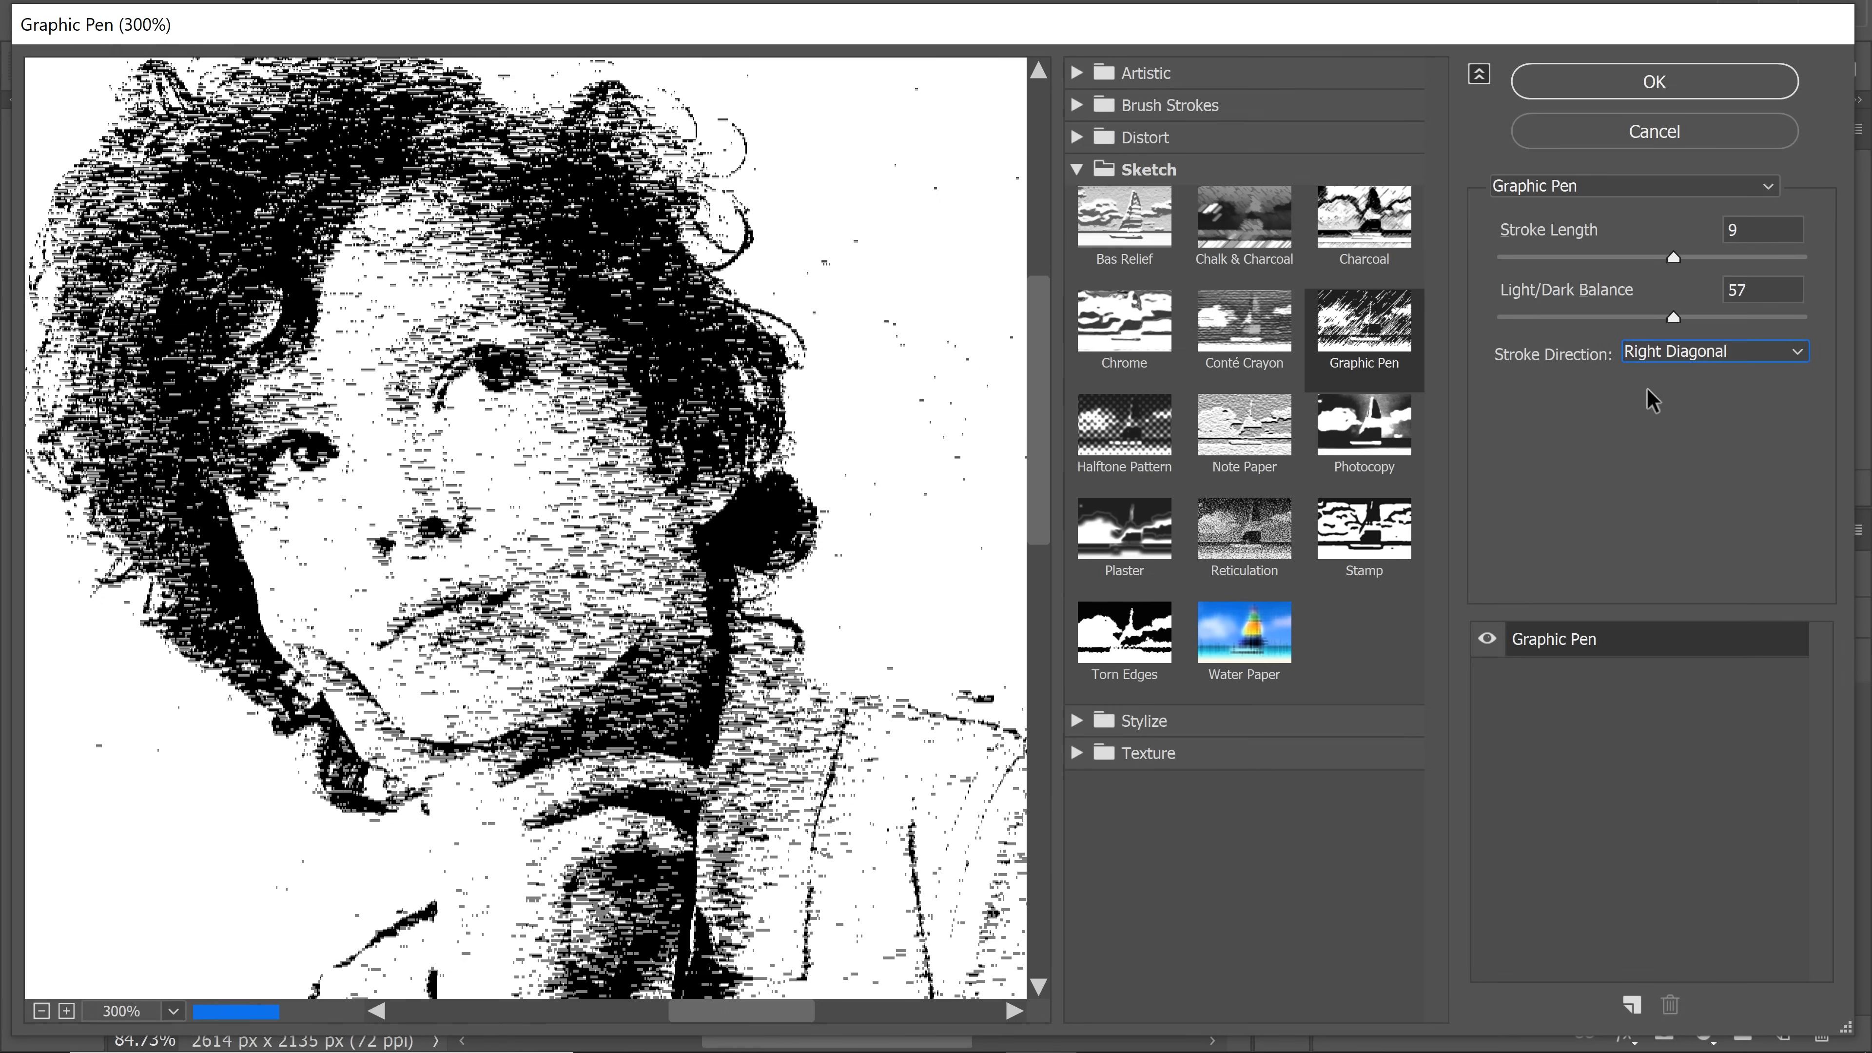
pyautogui.click(1652, 80)
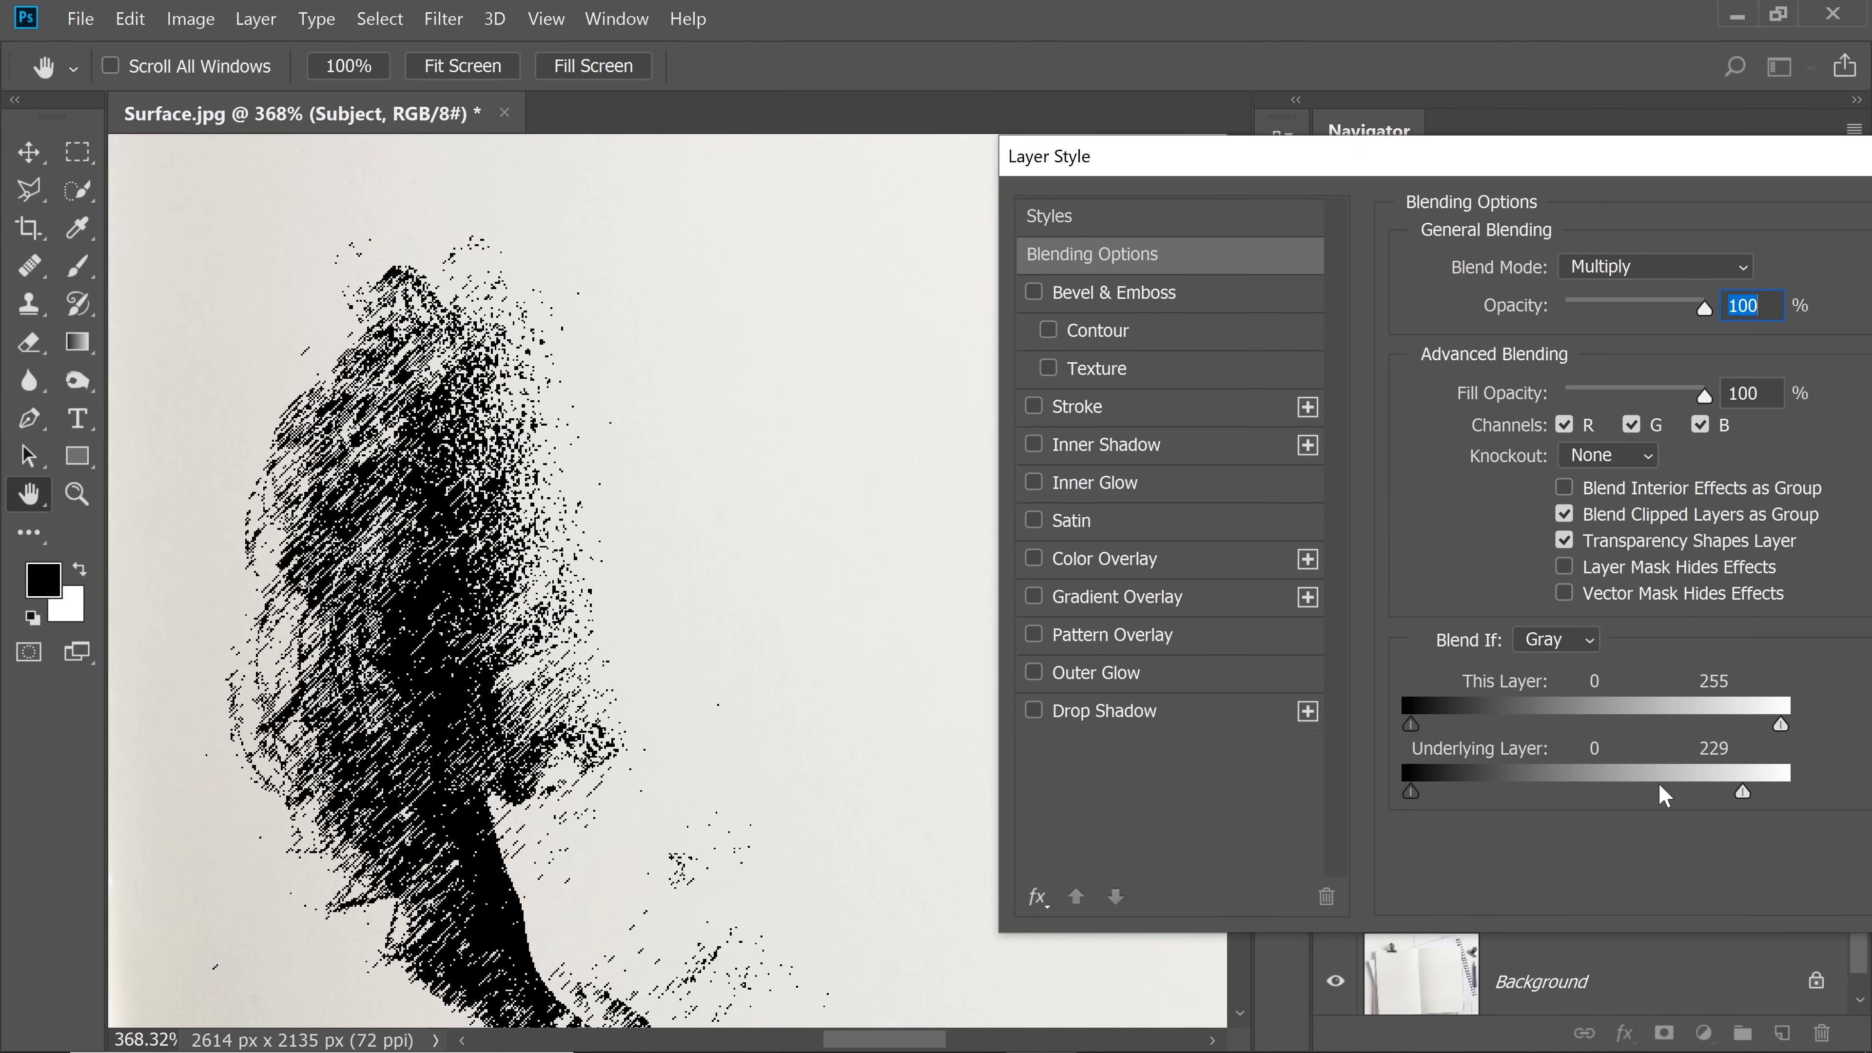
pyautogui.moveTo(1743, 799)
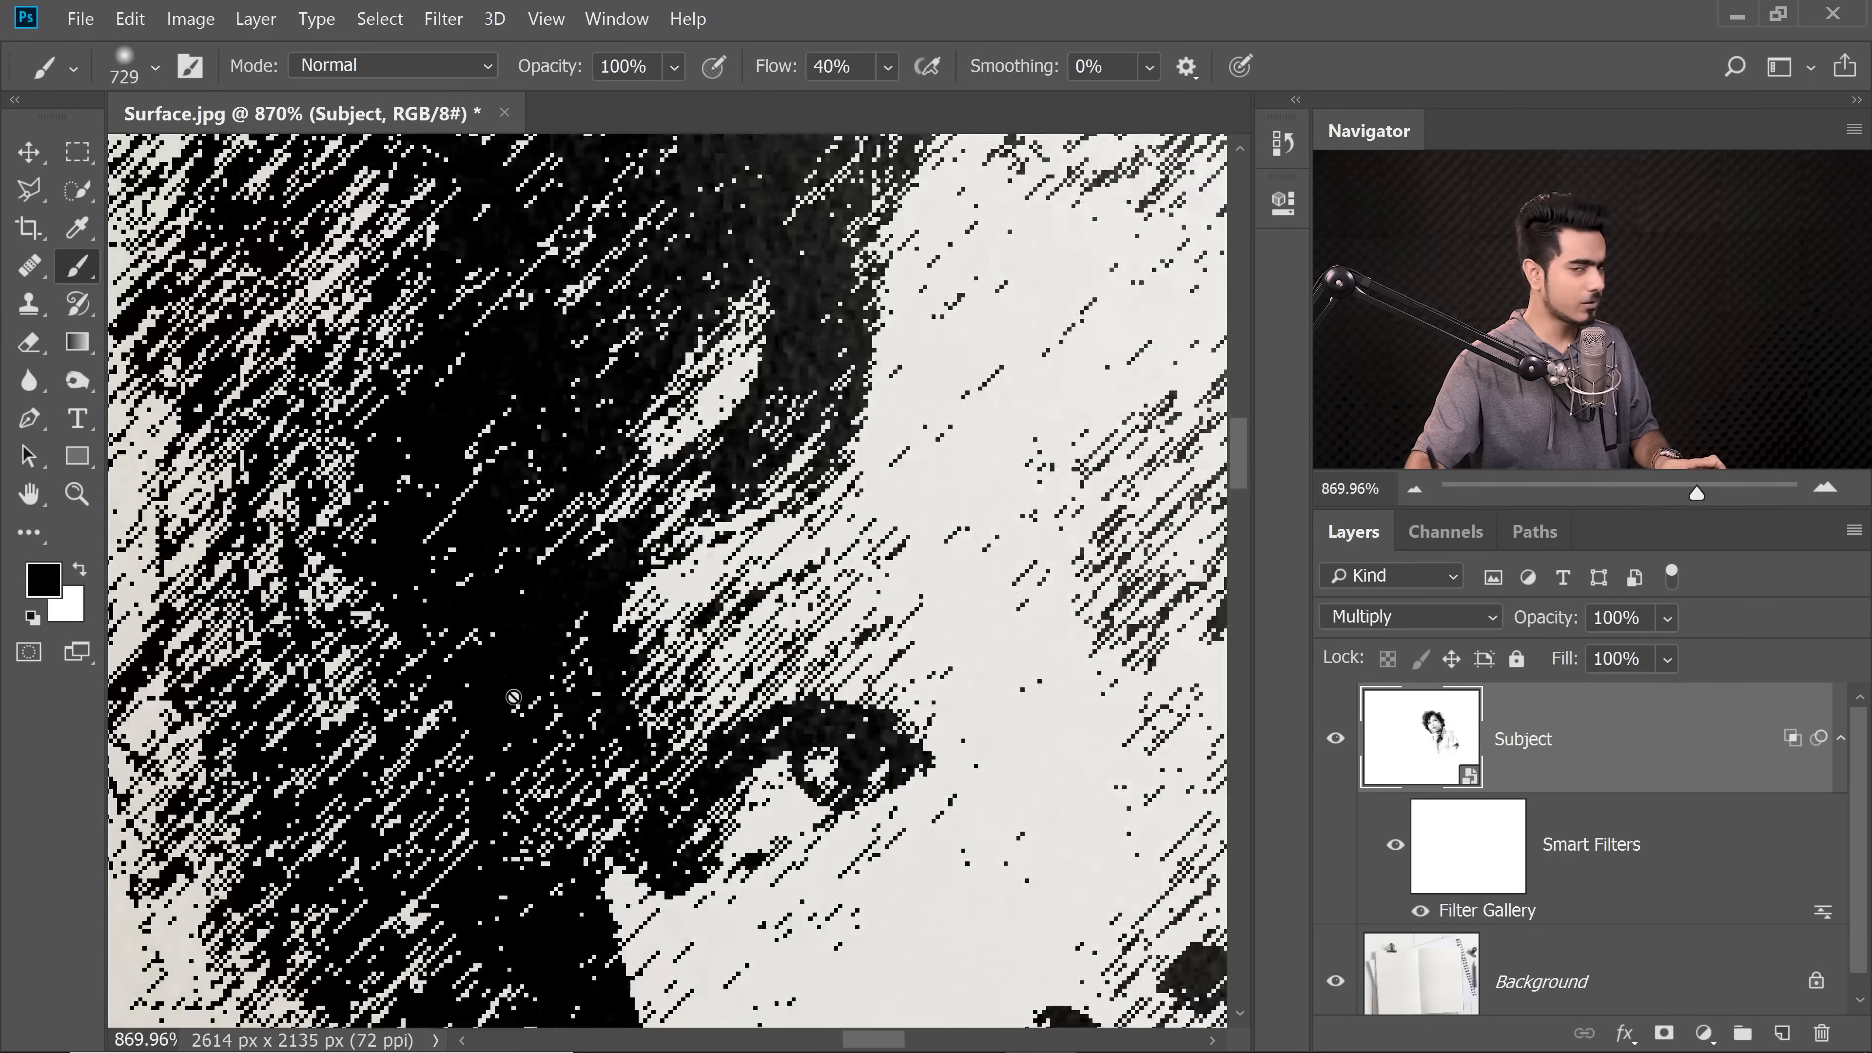
# Step: Lower the Subject sketch layer's opacity to 77%
pyautogui.tripleClick(1615, 618)
pyautogui.write('77')
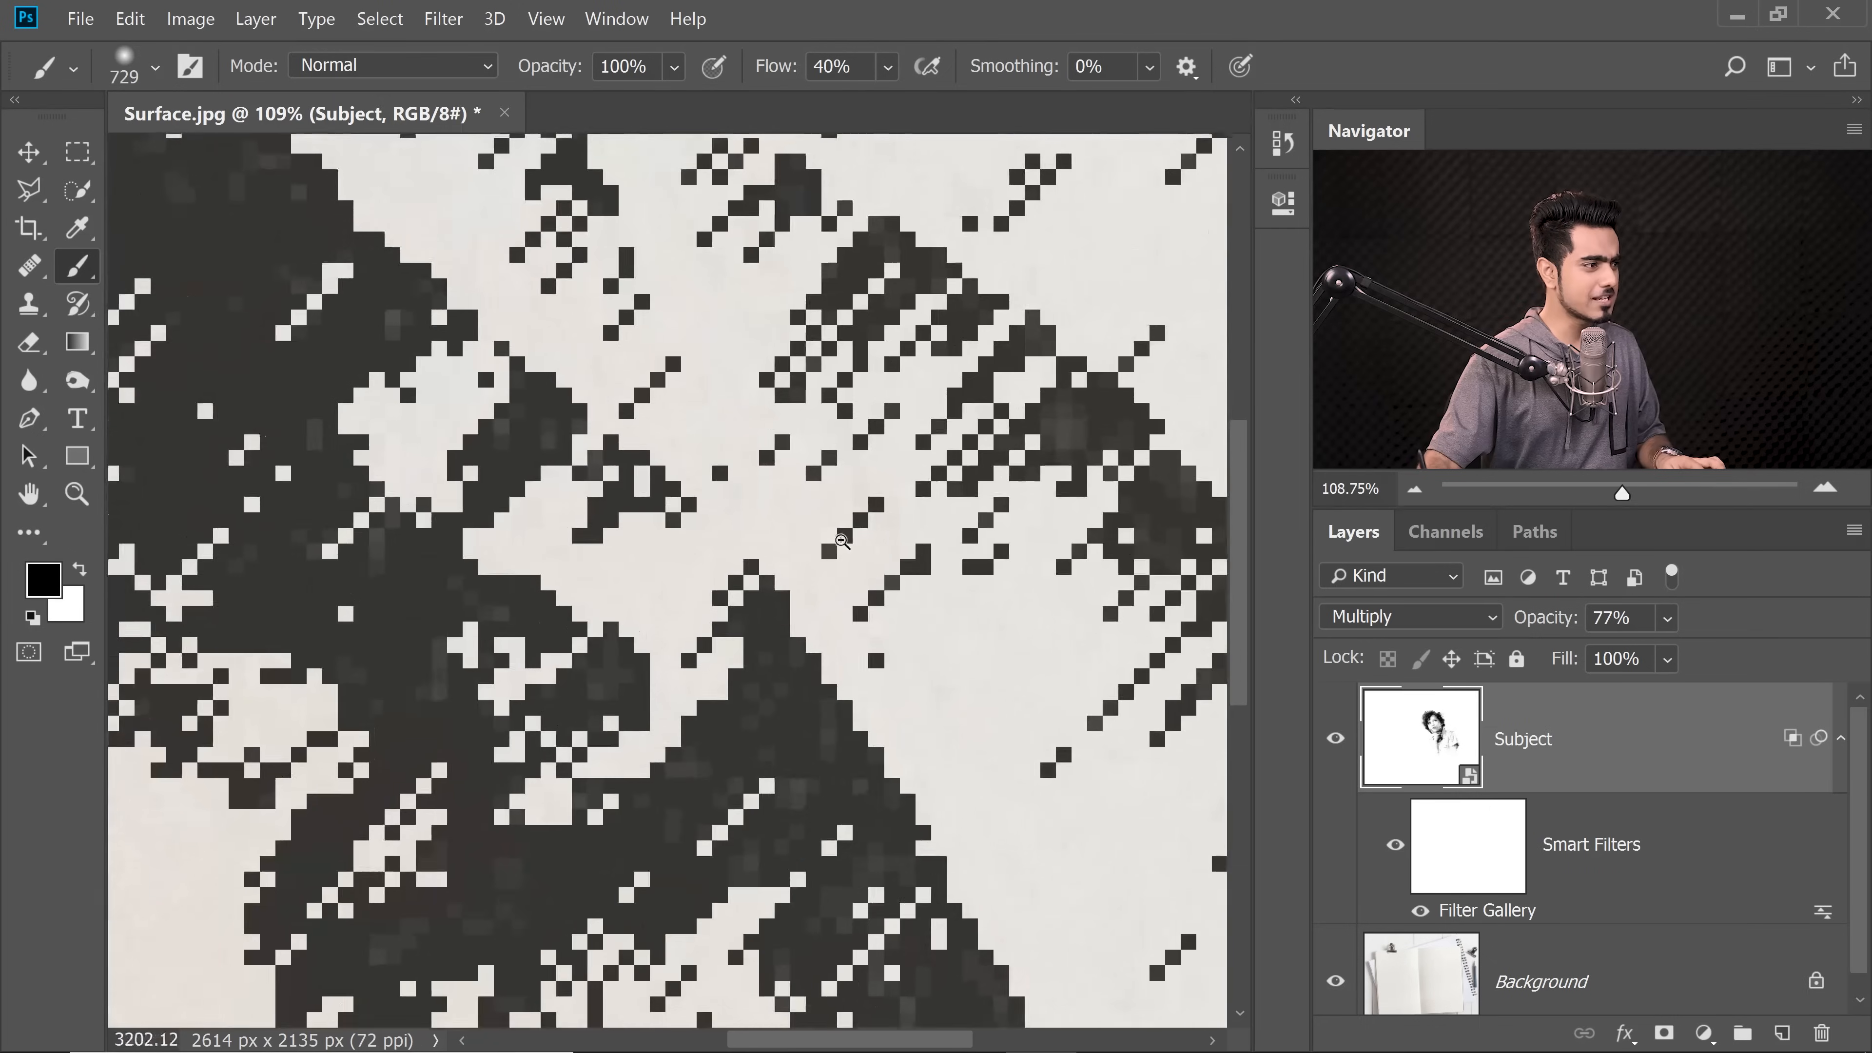
pyautogui.scroll(3)
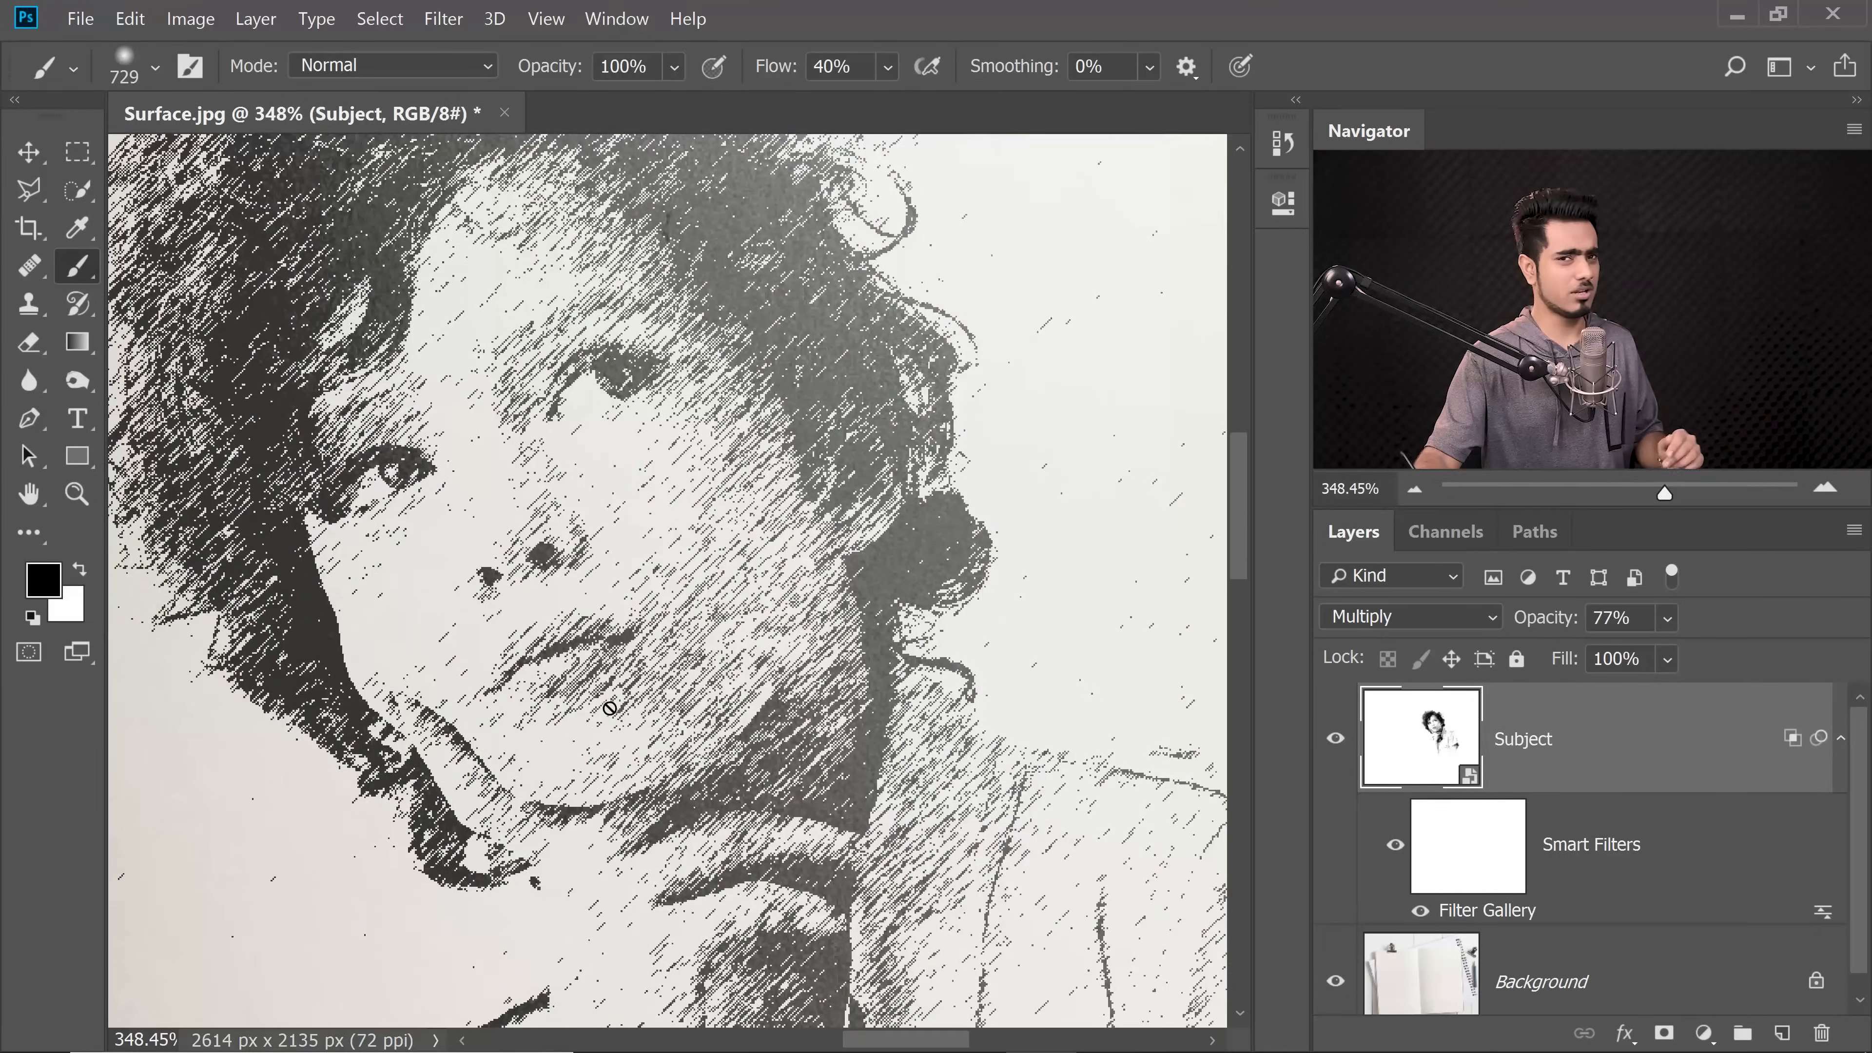
# Step: Apply a 0.3 pixel Gaussian Blur to the sketch and add a new layer above it
pyautogui.click(443, 18)
pyautogui.write('0.3')
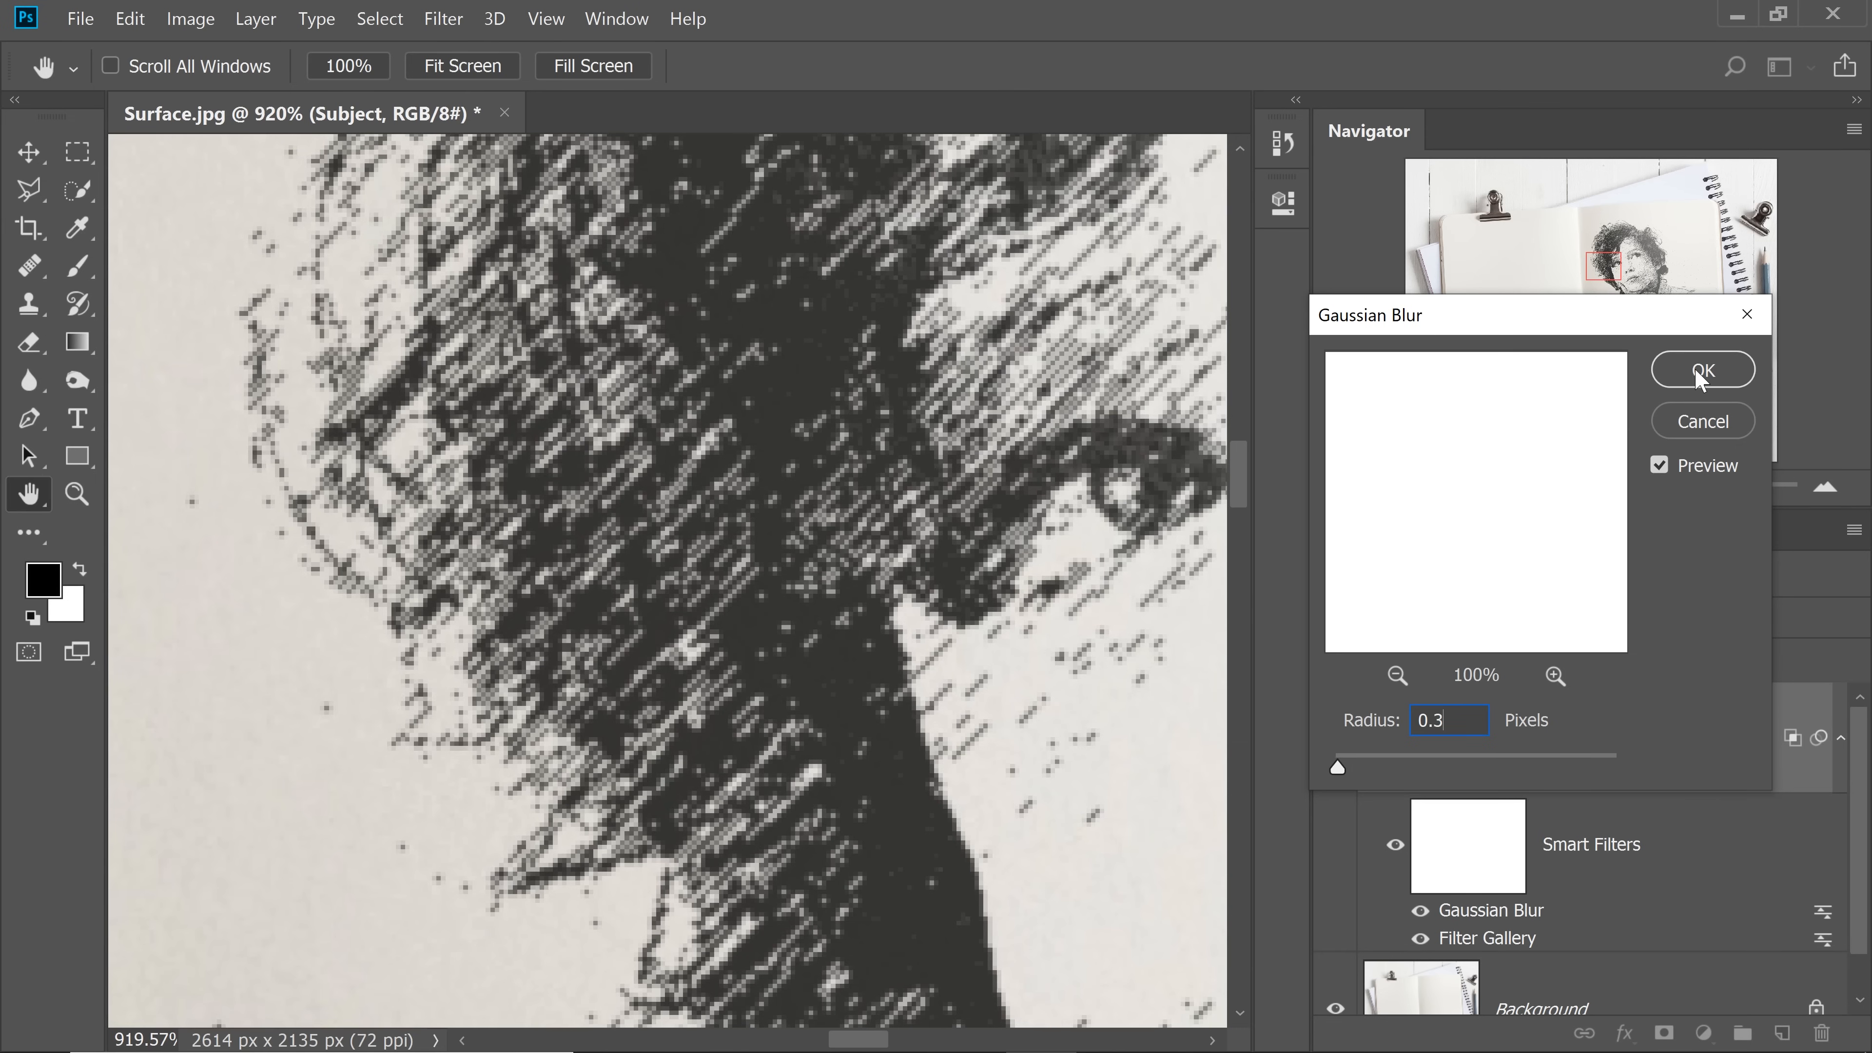
pyautogui.click(1700, 369)
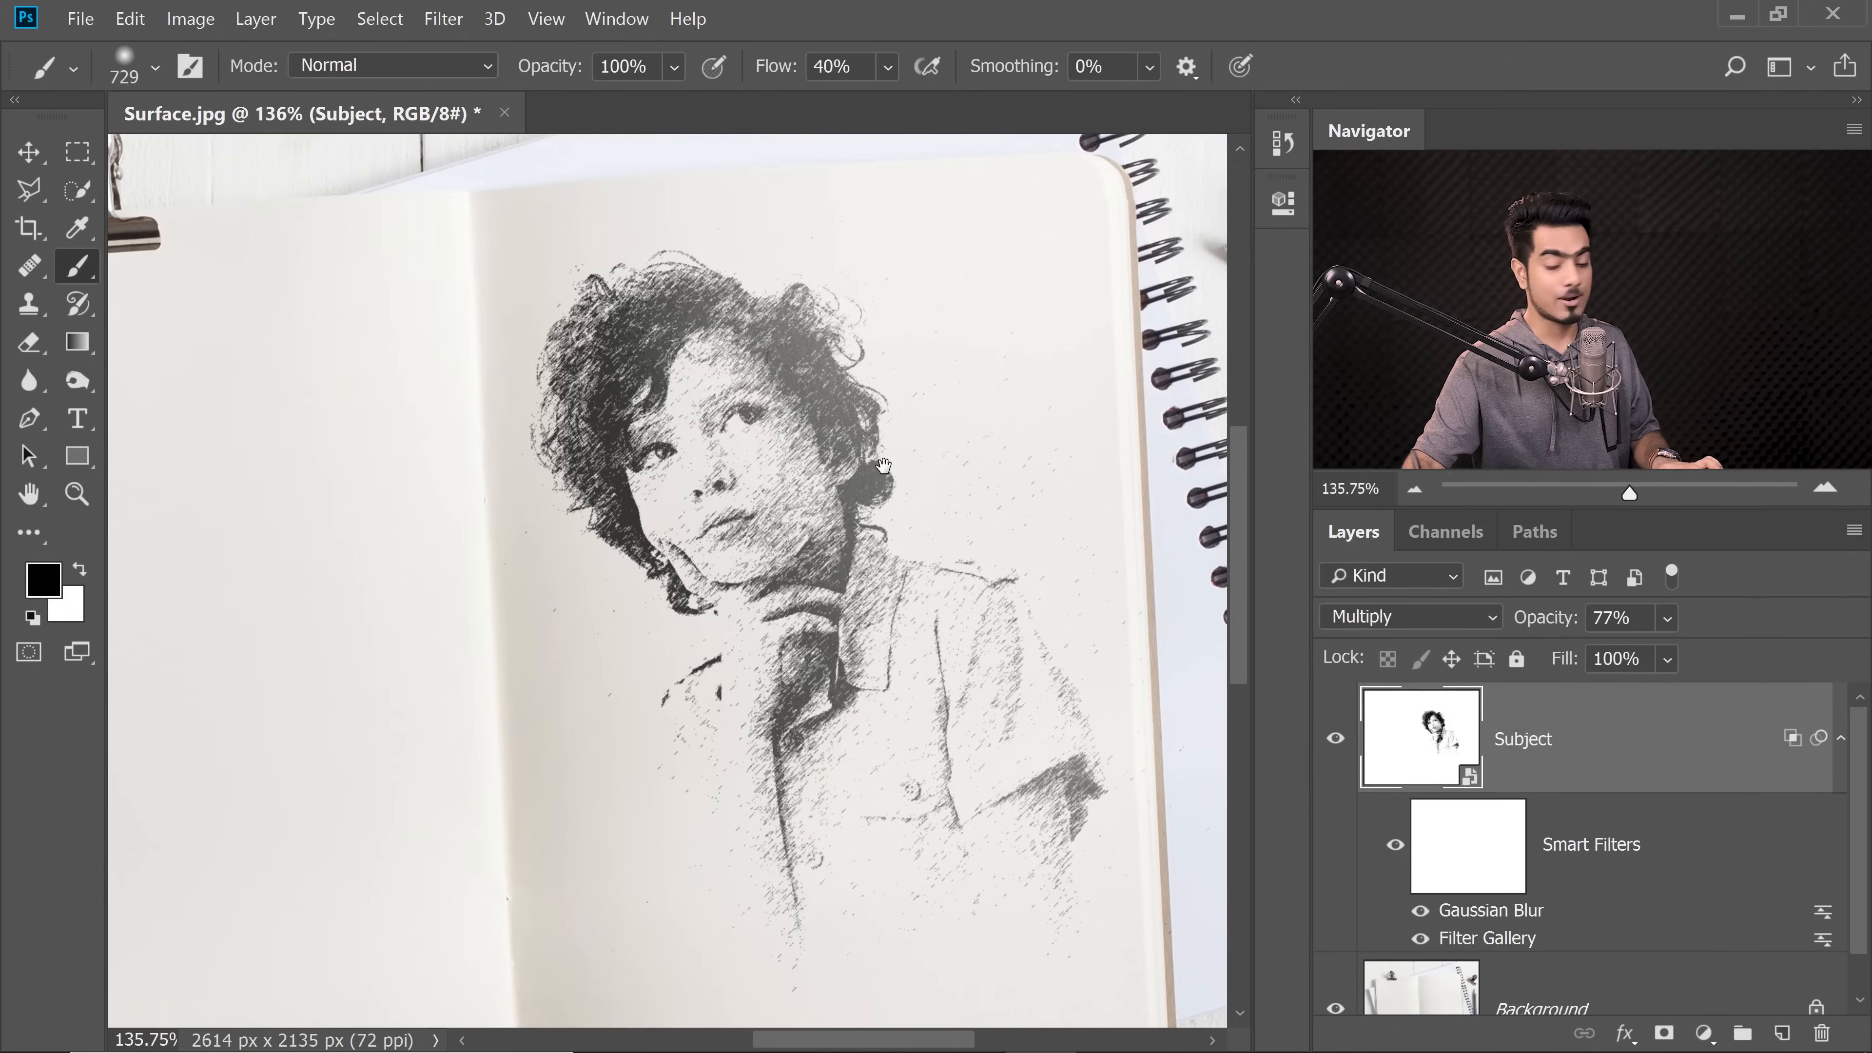
pyautogui.click(1783, 1032)
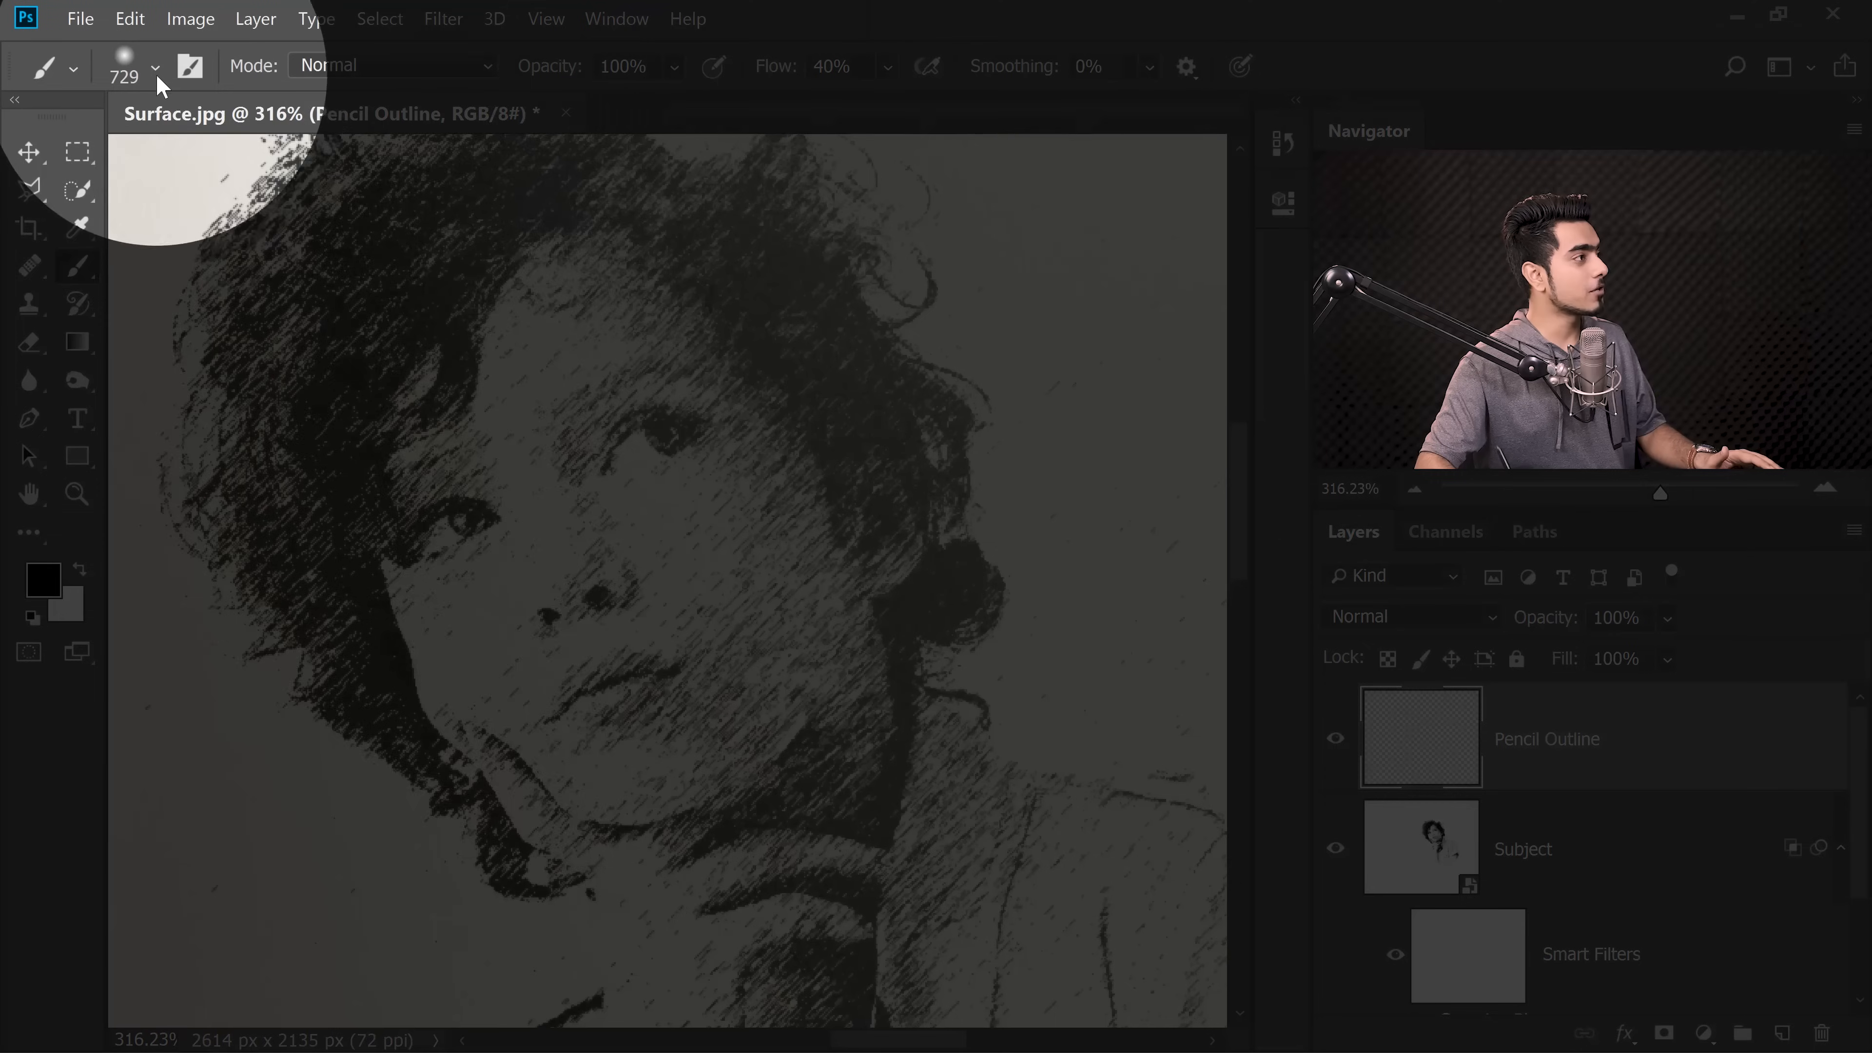
# Step: Choose the Ultimate Pencil Hard brush preset for the Pencil Outline layer
pyautogui.click(155, 65)
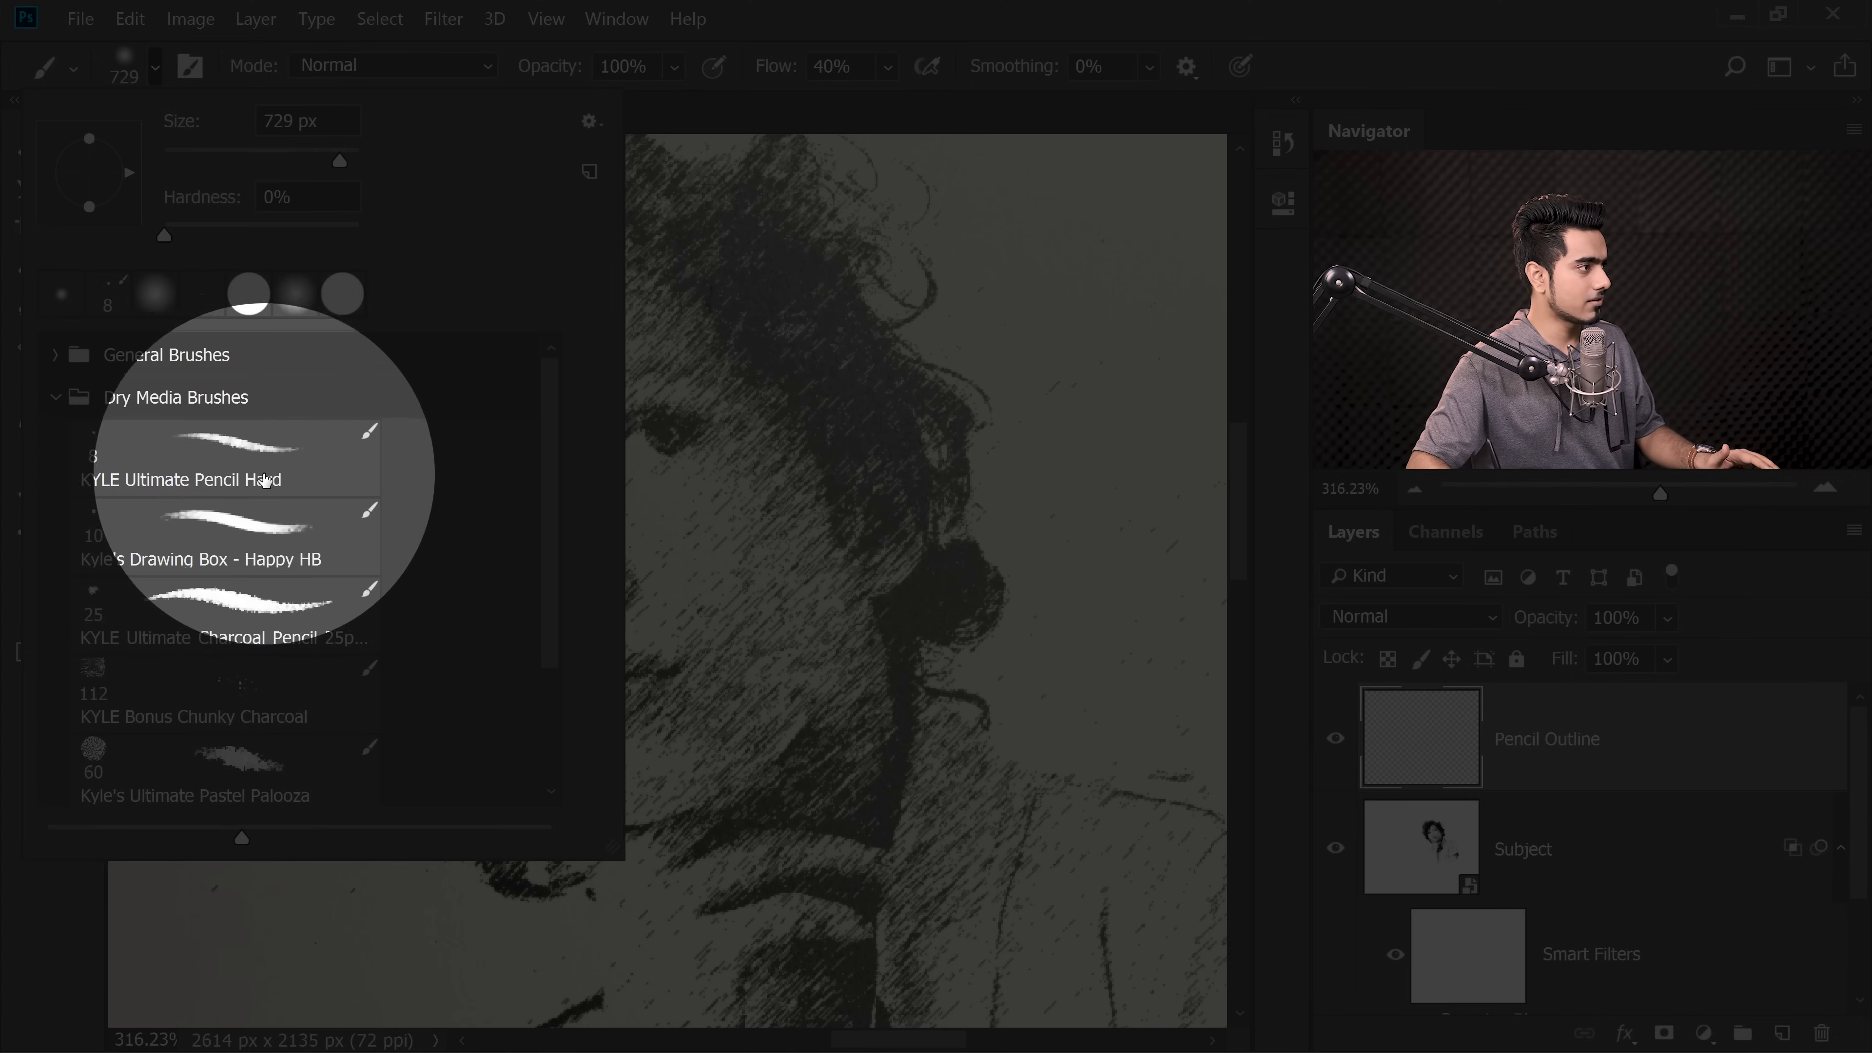
pyautogui.click(55, 397)
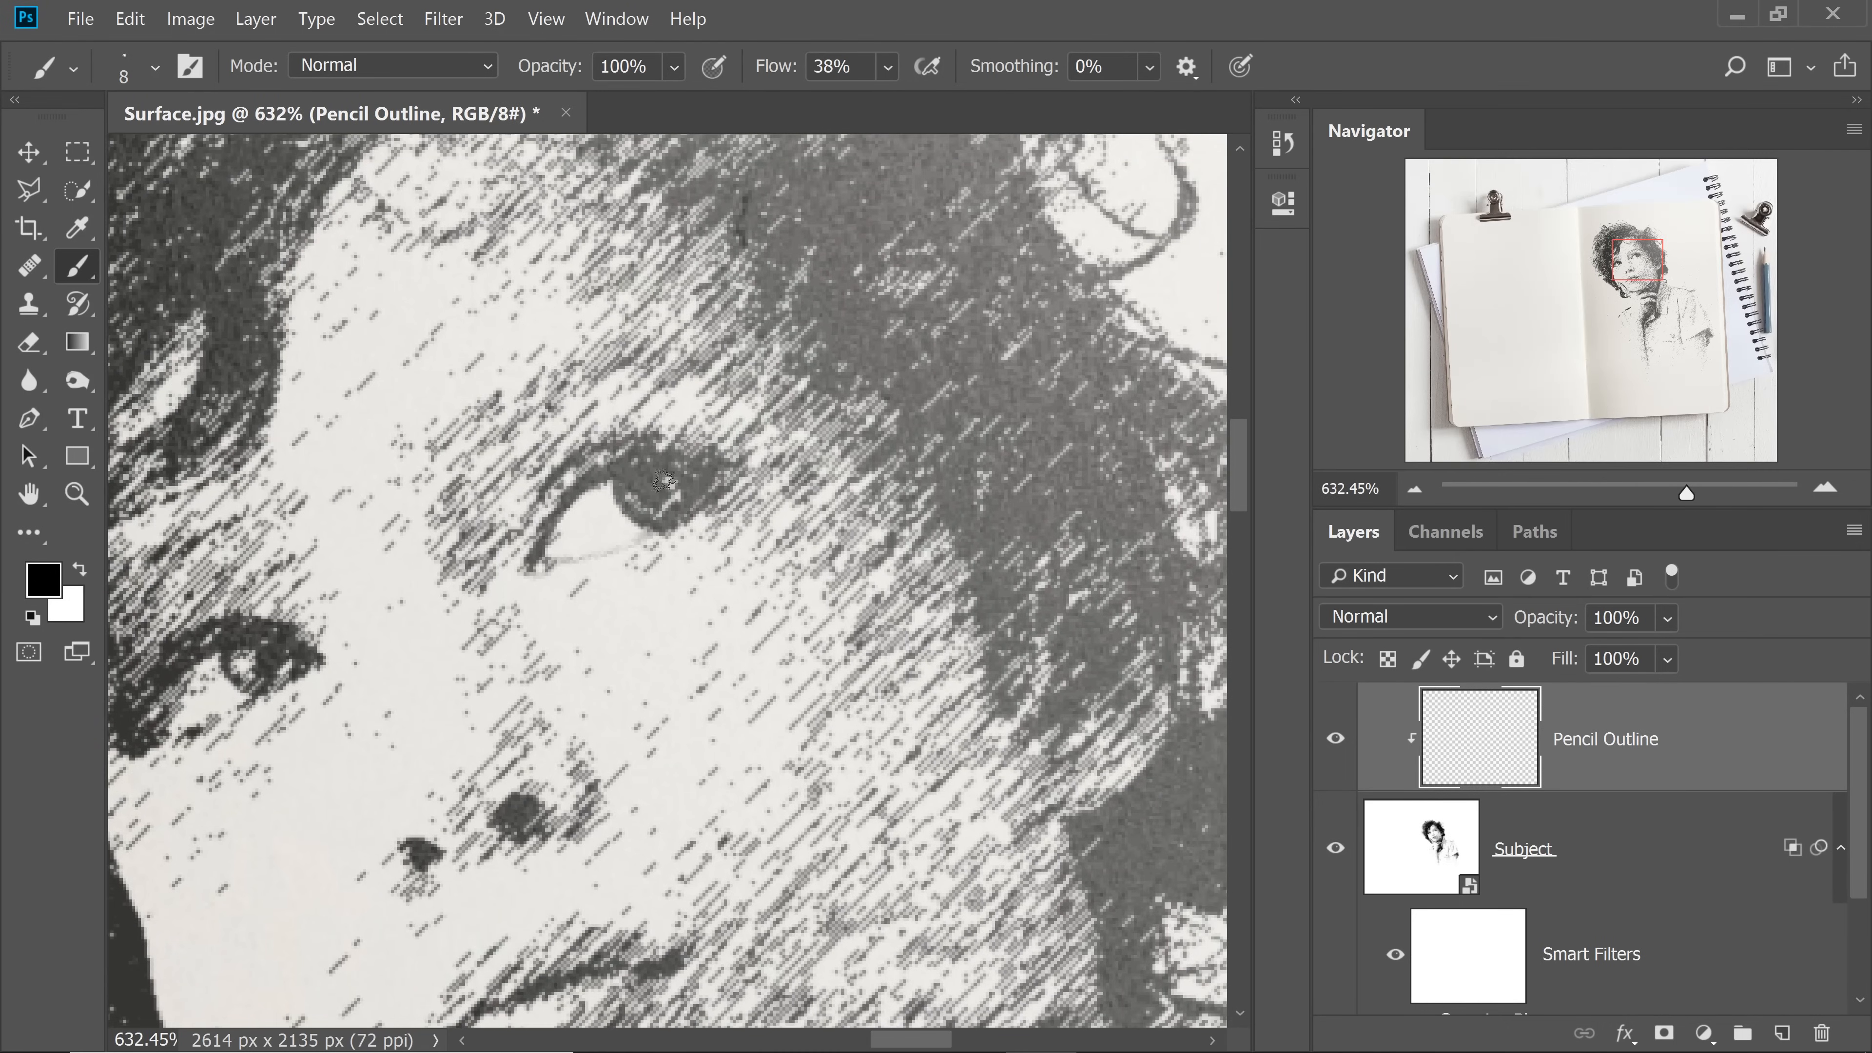
# Step: Paint pencil outlines along the boy's nose, lips and chin with a 6 px brush at 100% flow
pyautogui.scroll(-3)
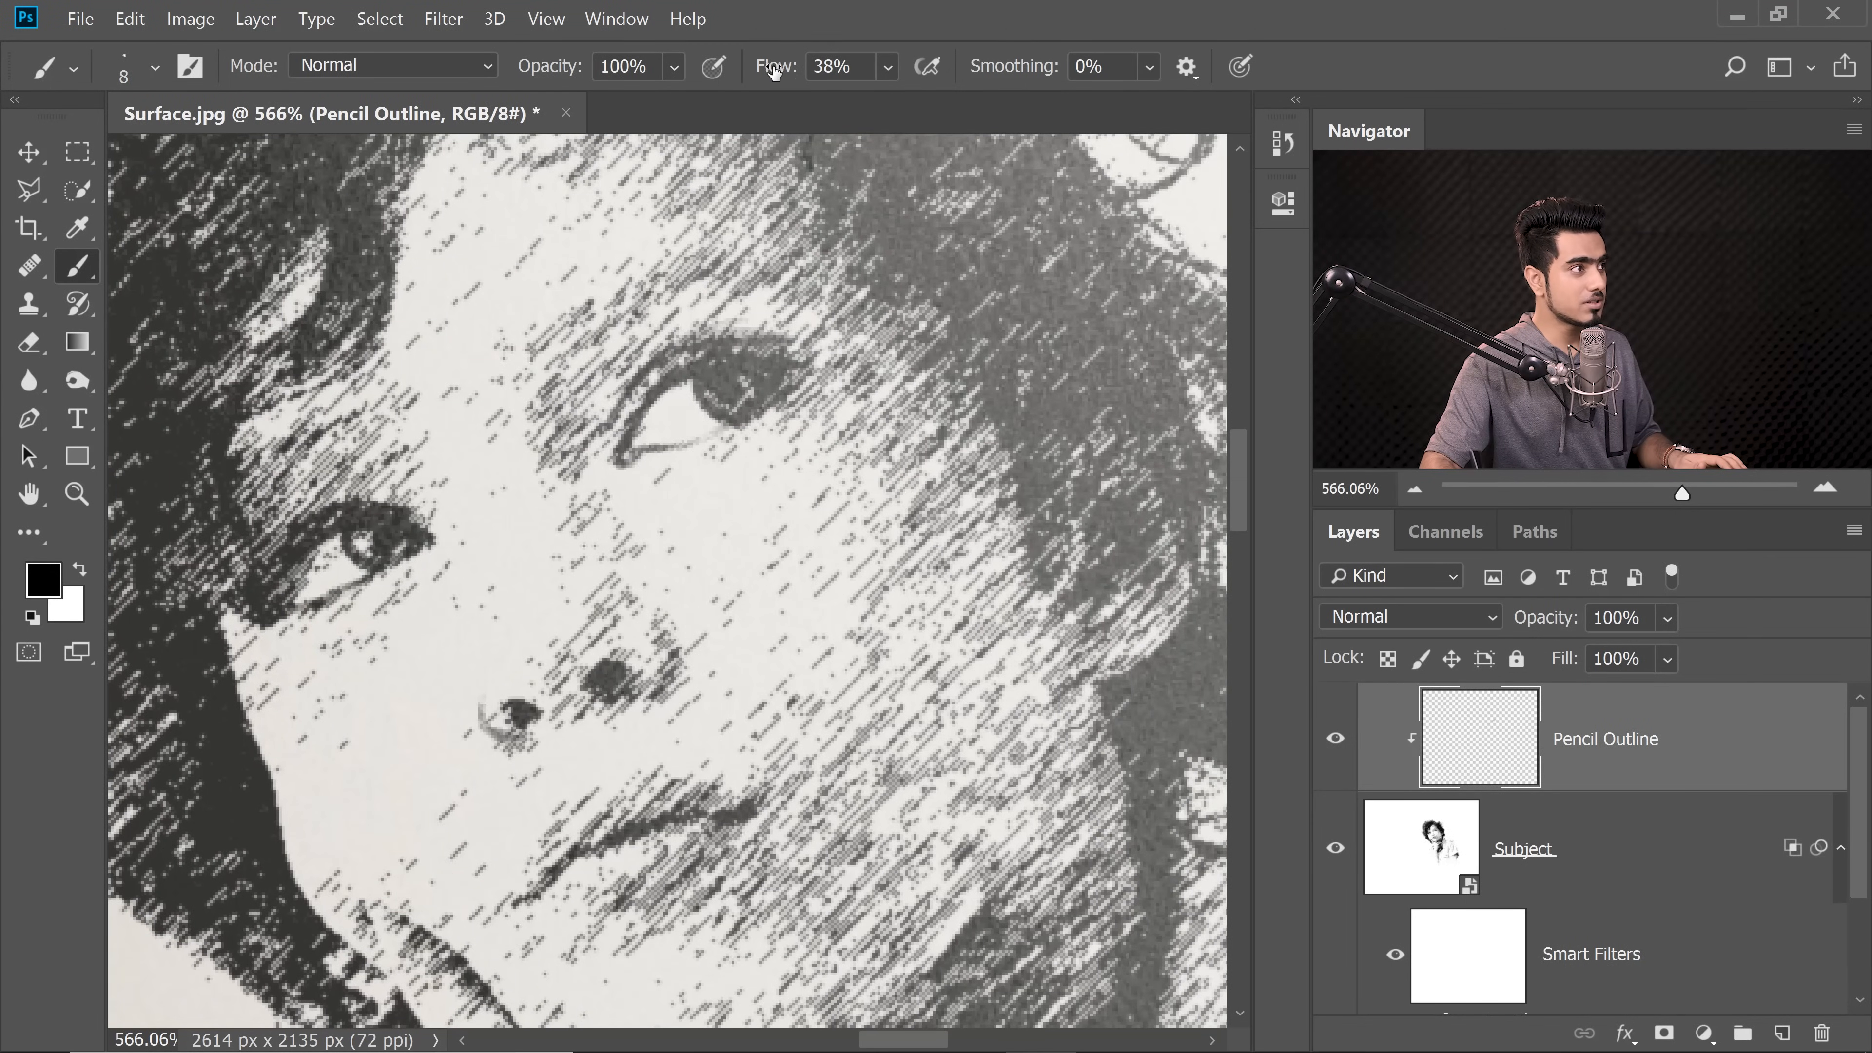
pyautogui.tripleClick(830, 66)
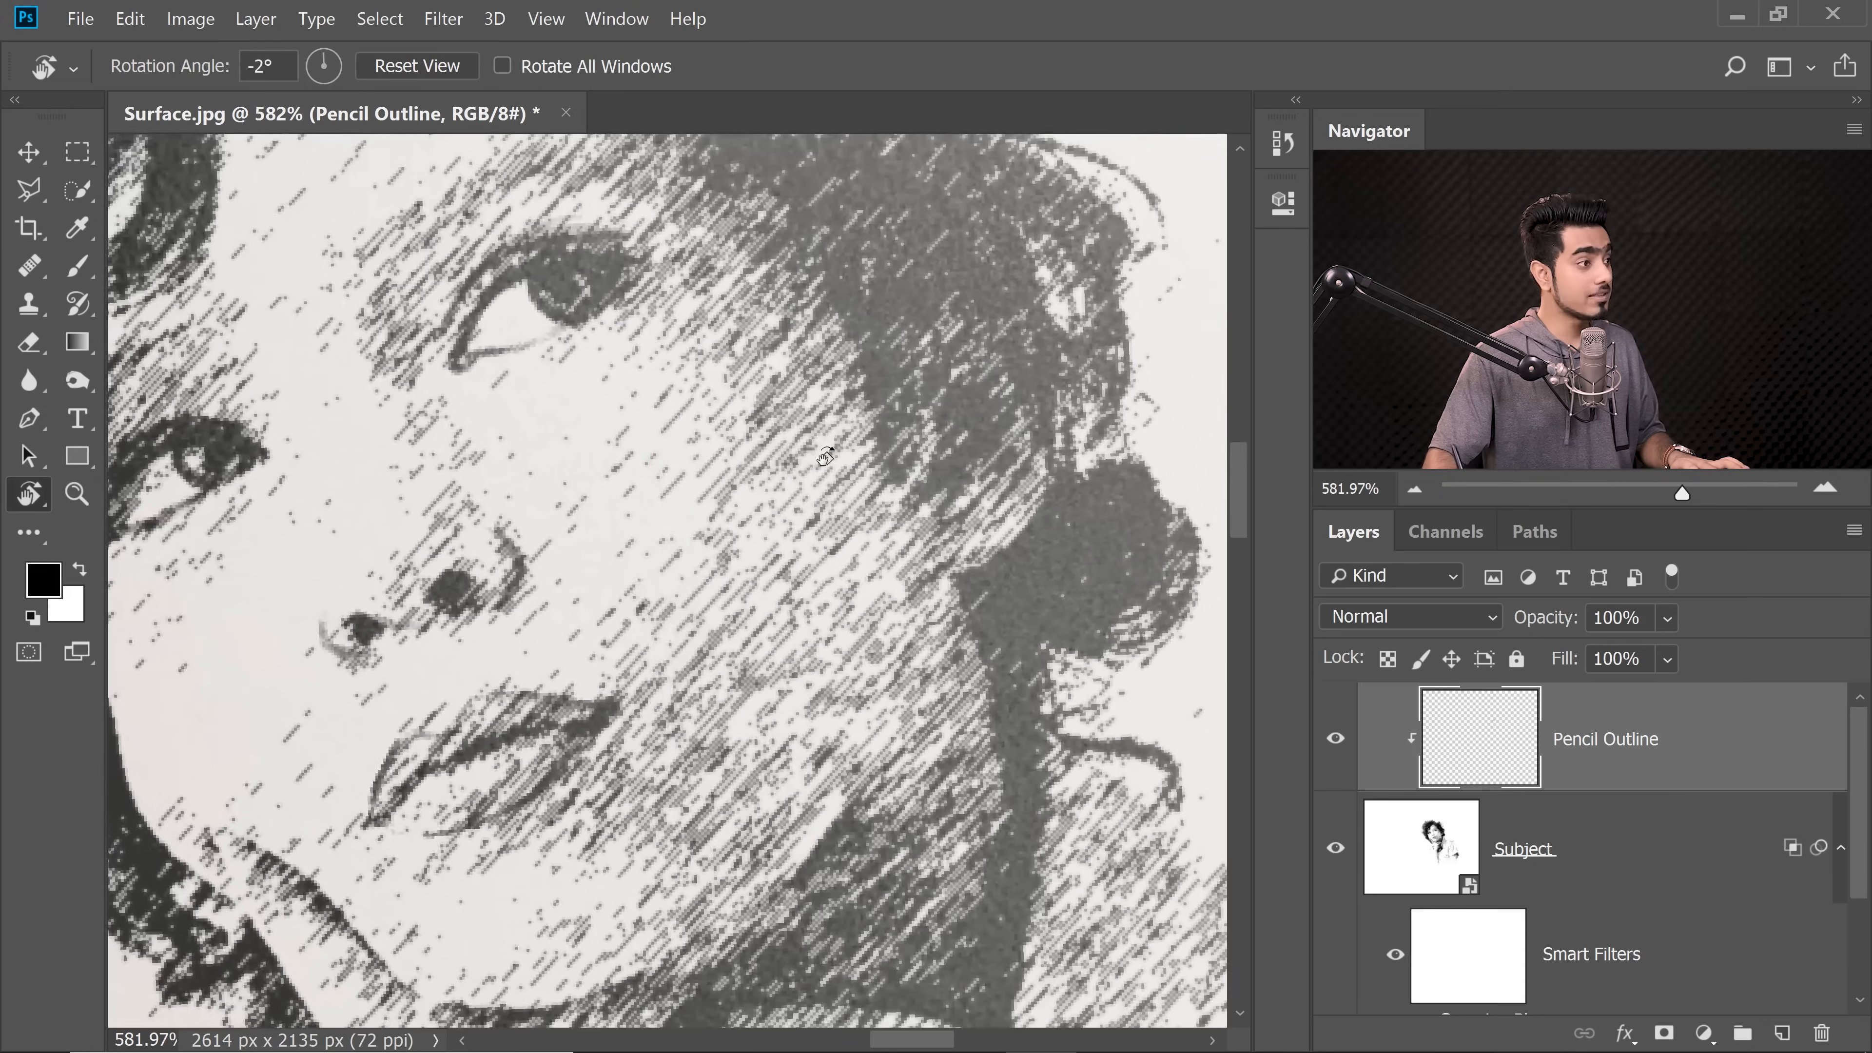
pyautogui.click(29, 265)
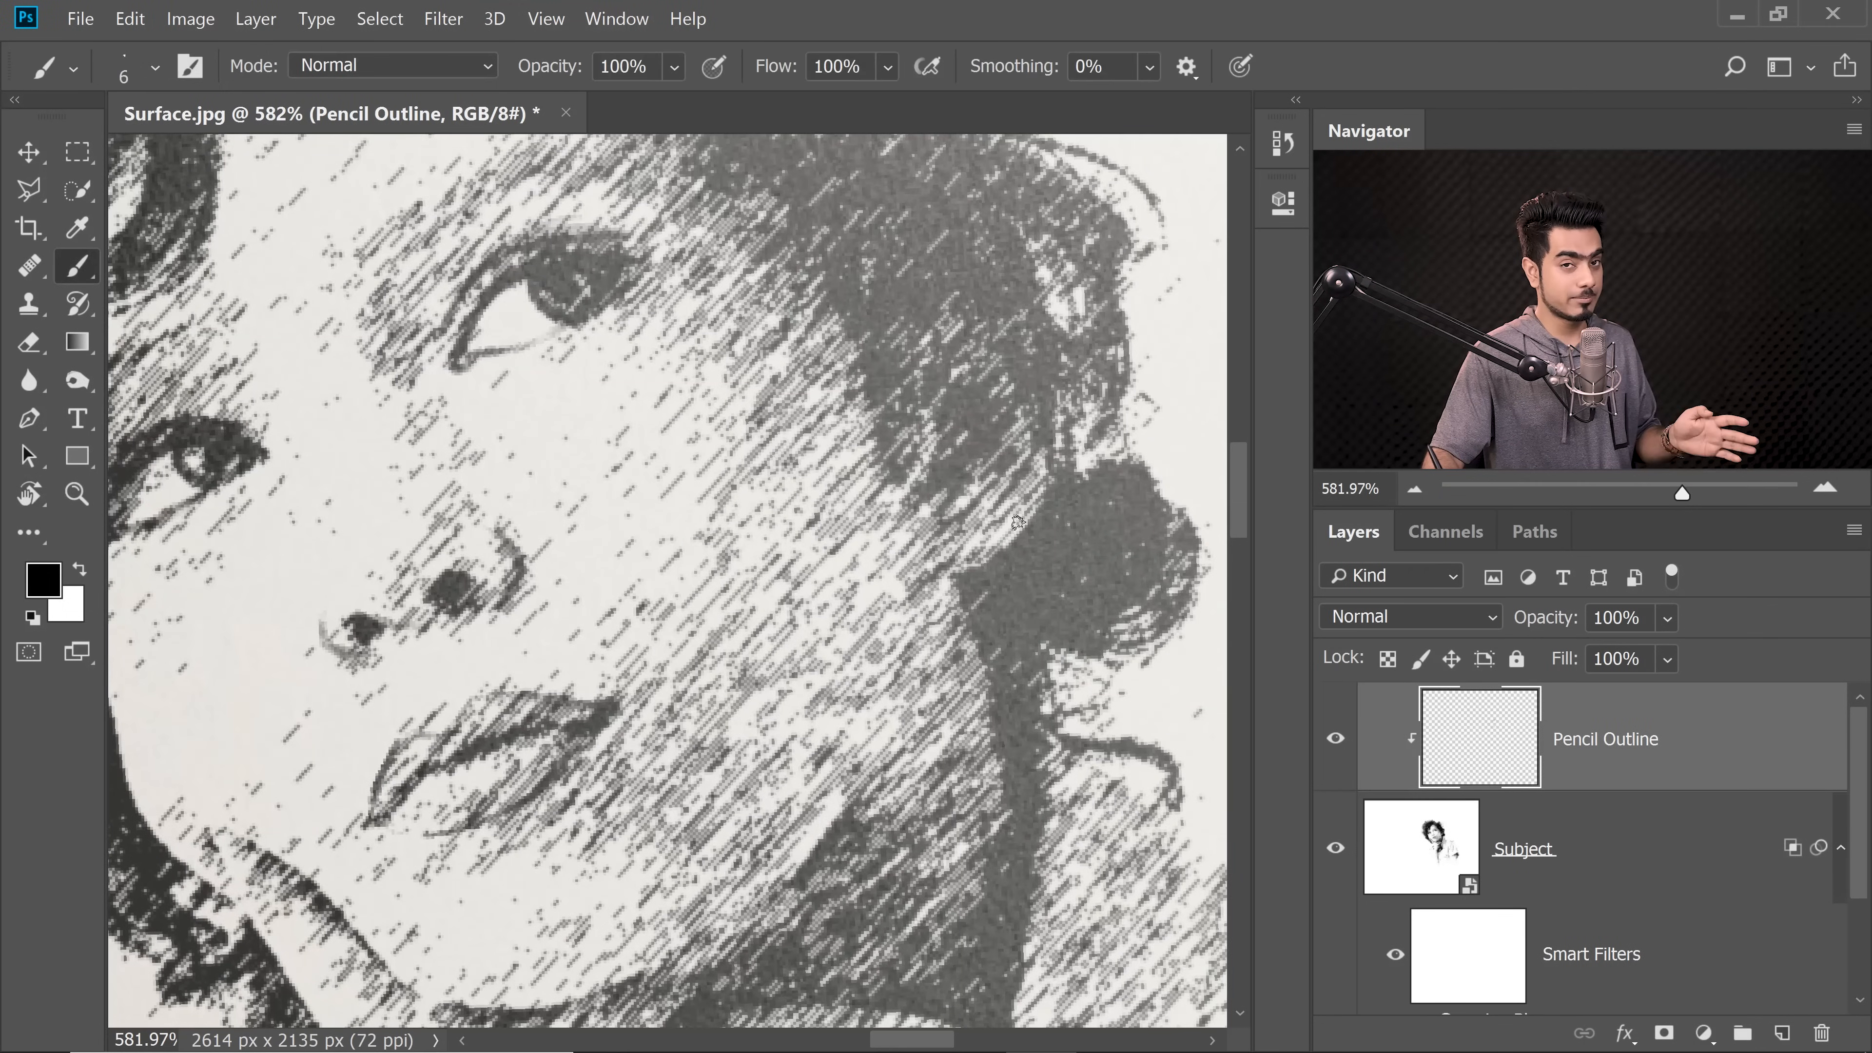
pyautogui.scroll(-3)
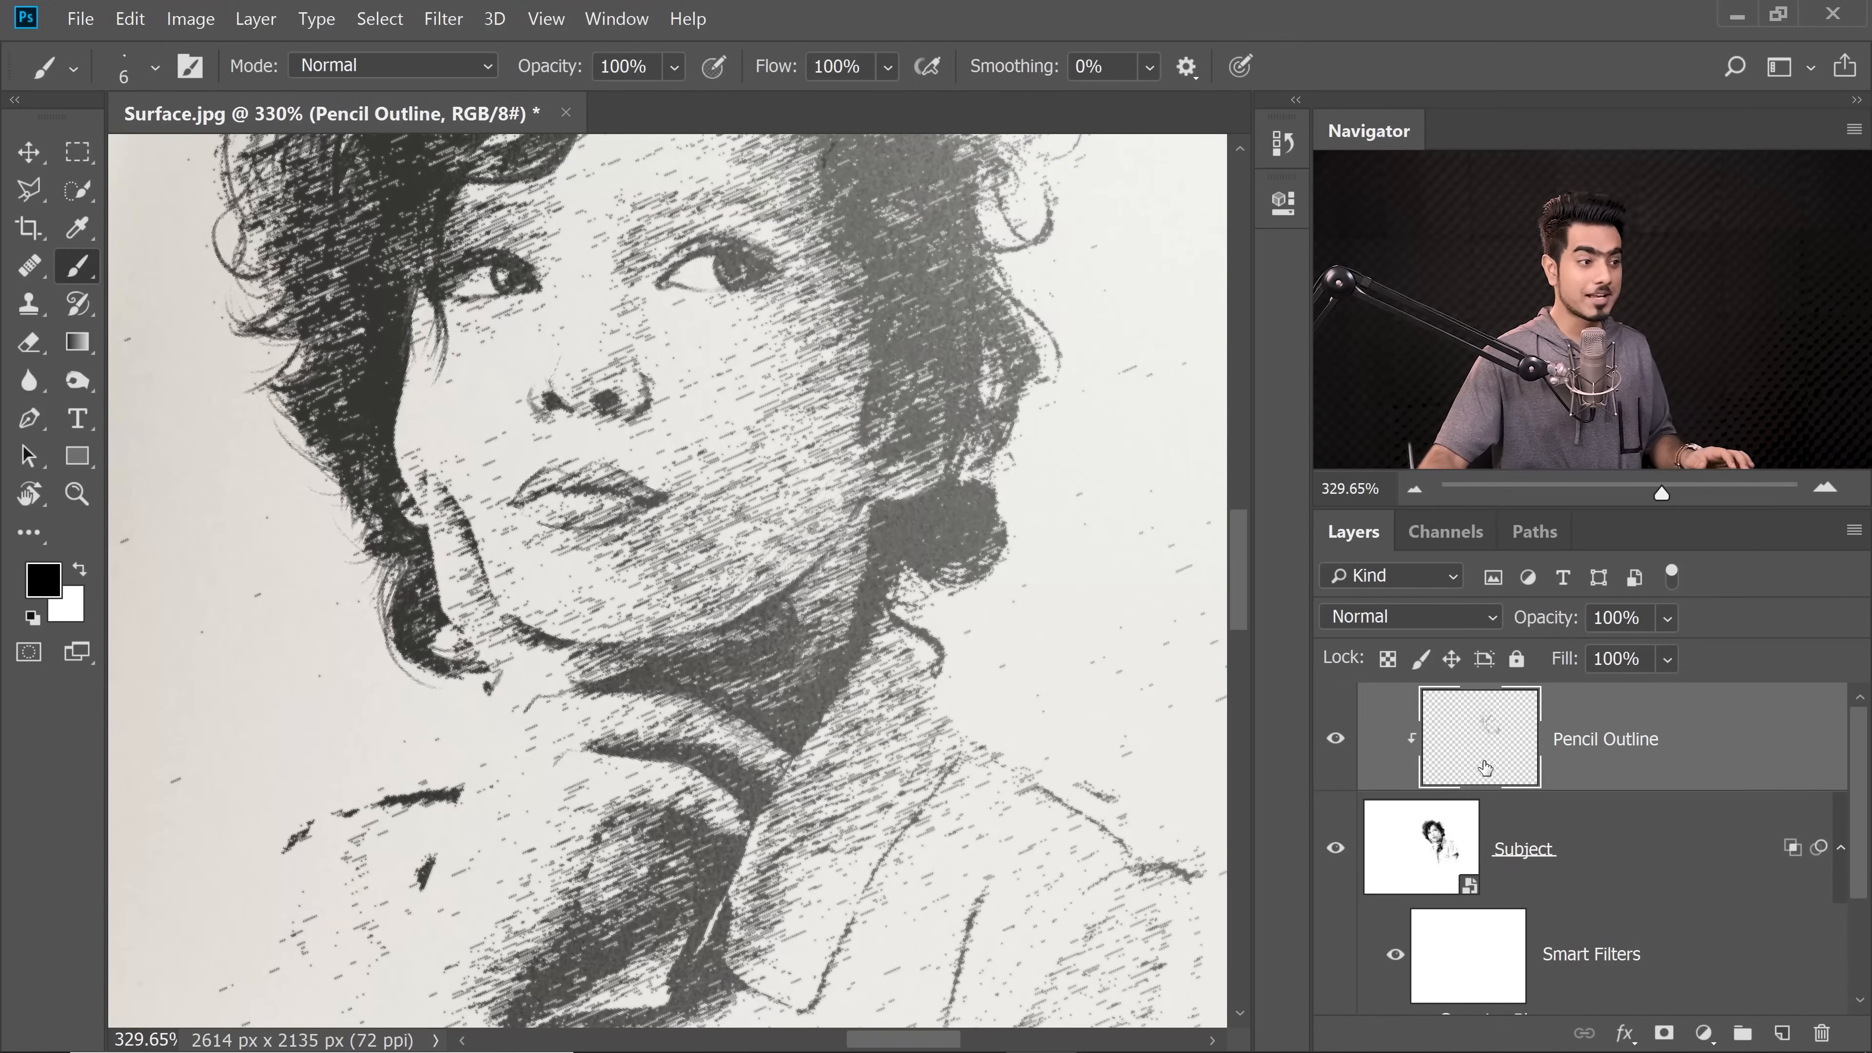
# Step: Trace the hand, neck, shirt collar and arm, hiding the Smart Filters to see the photo, then restoring them
pyautogui.scroll(-3)
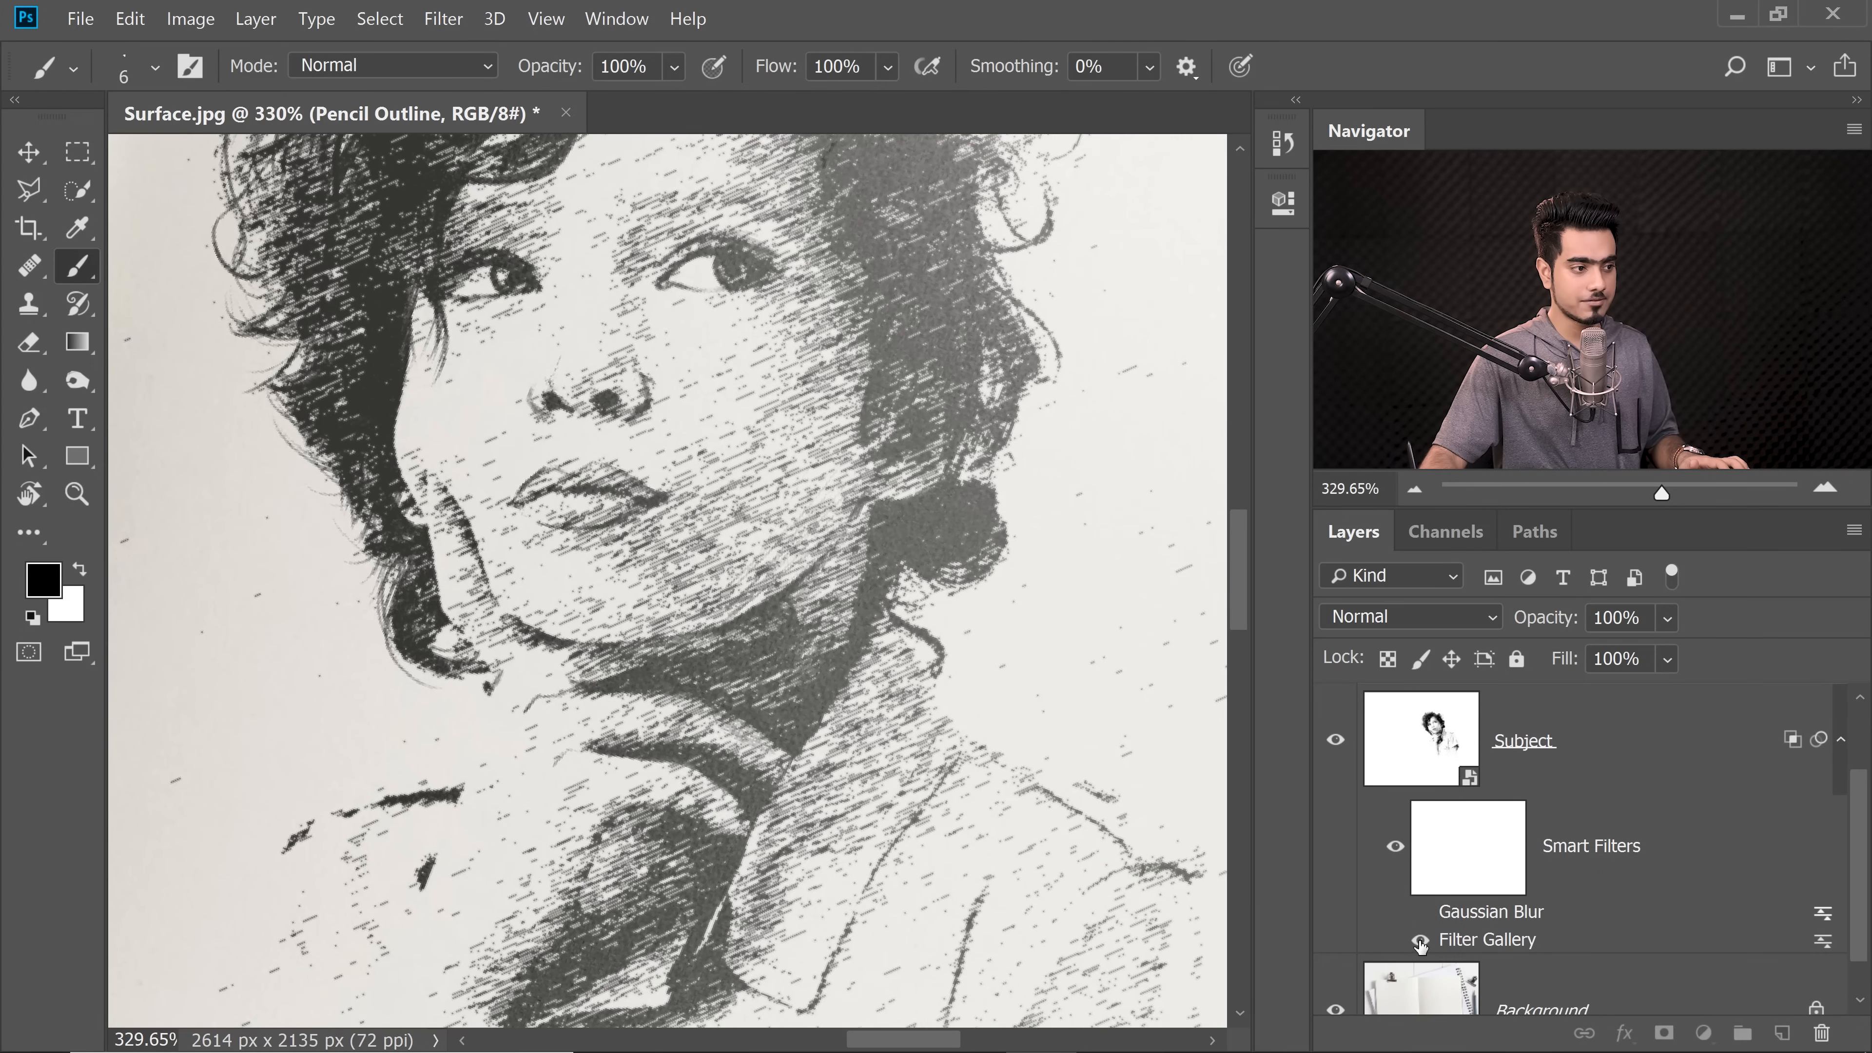
pyautogui.click(1418, 943)
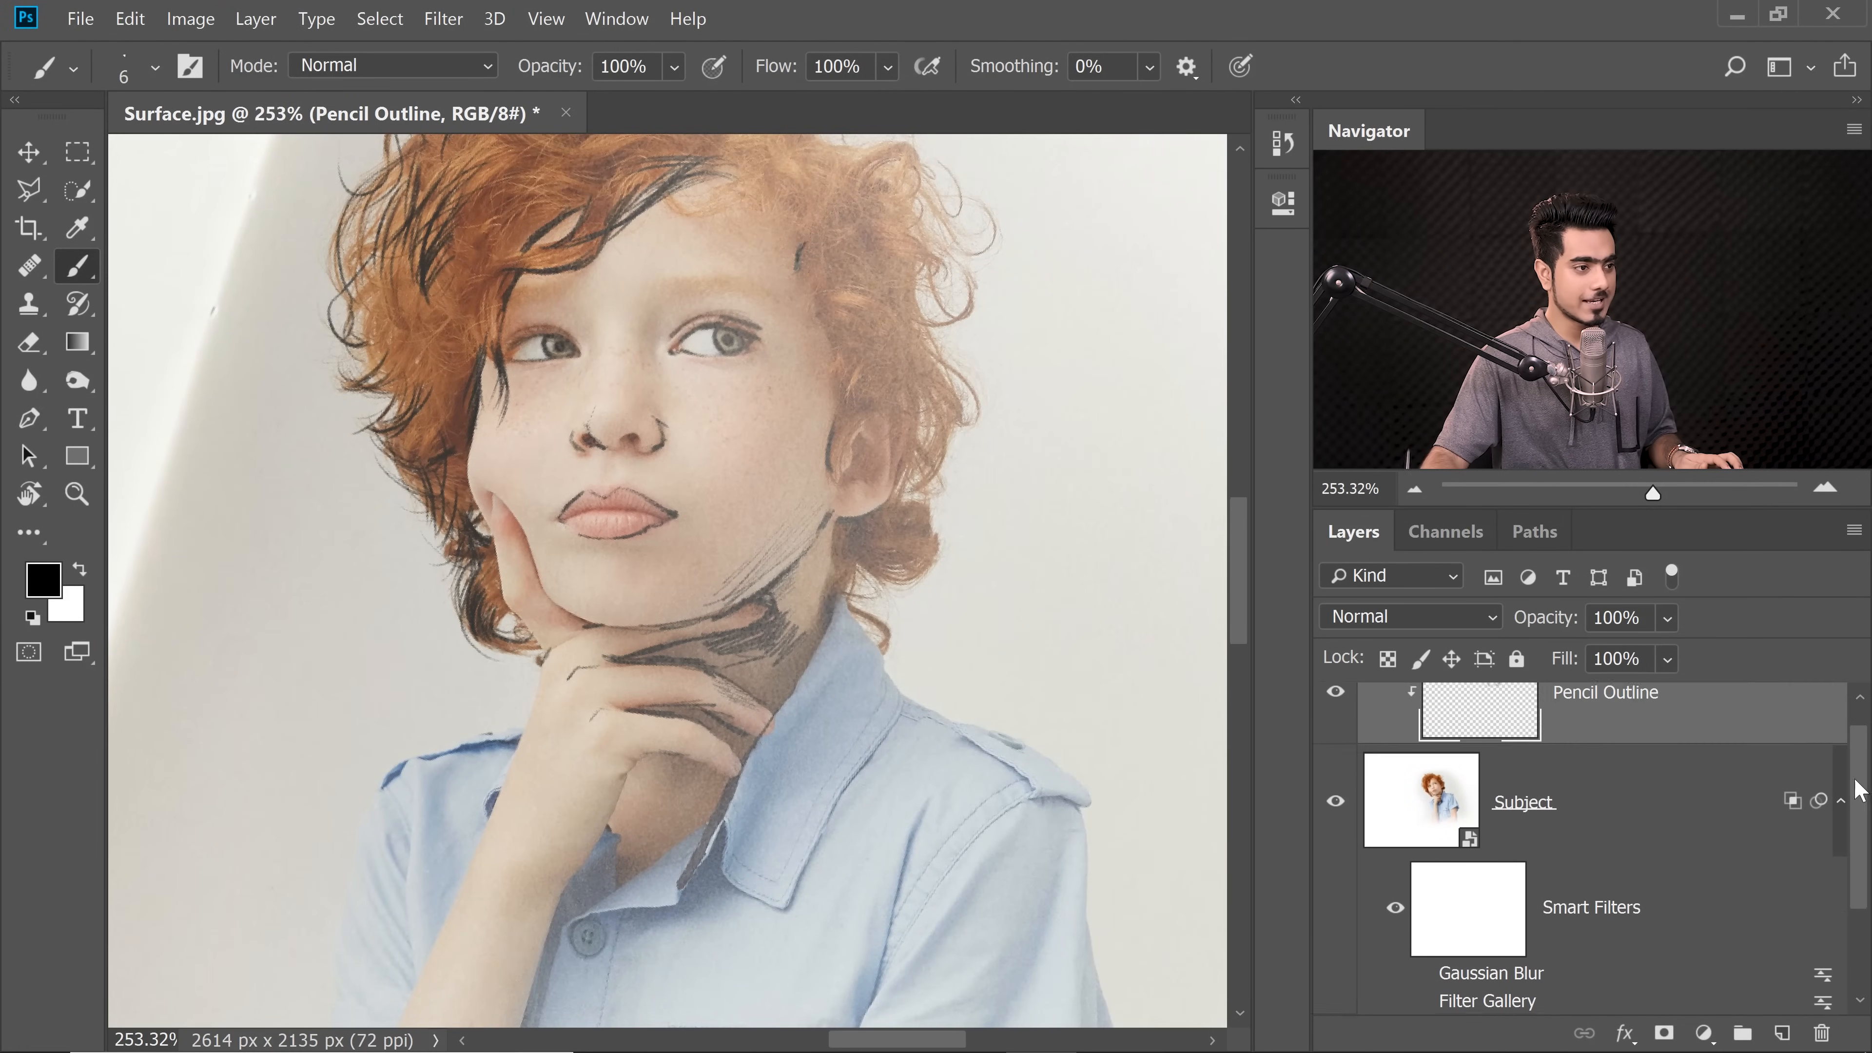
pyautogui.scroll(-3)
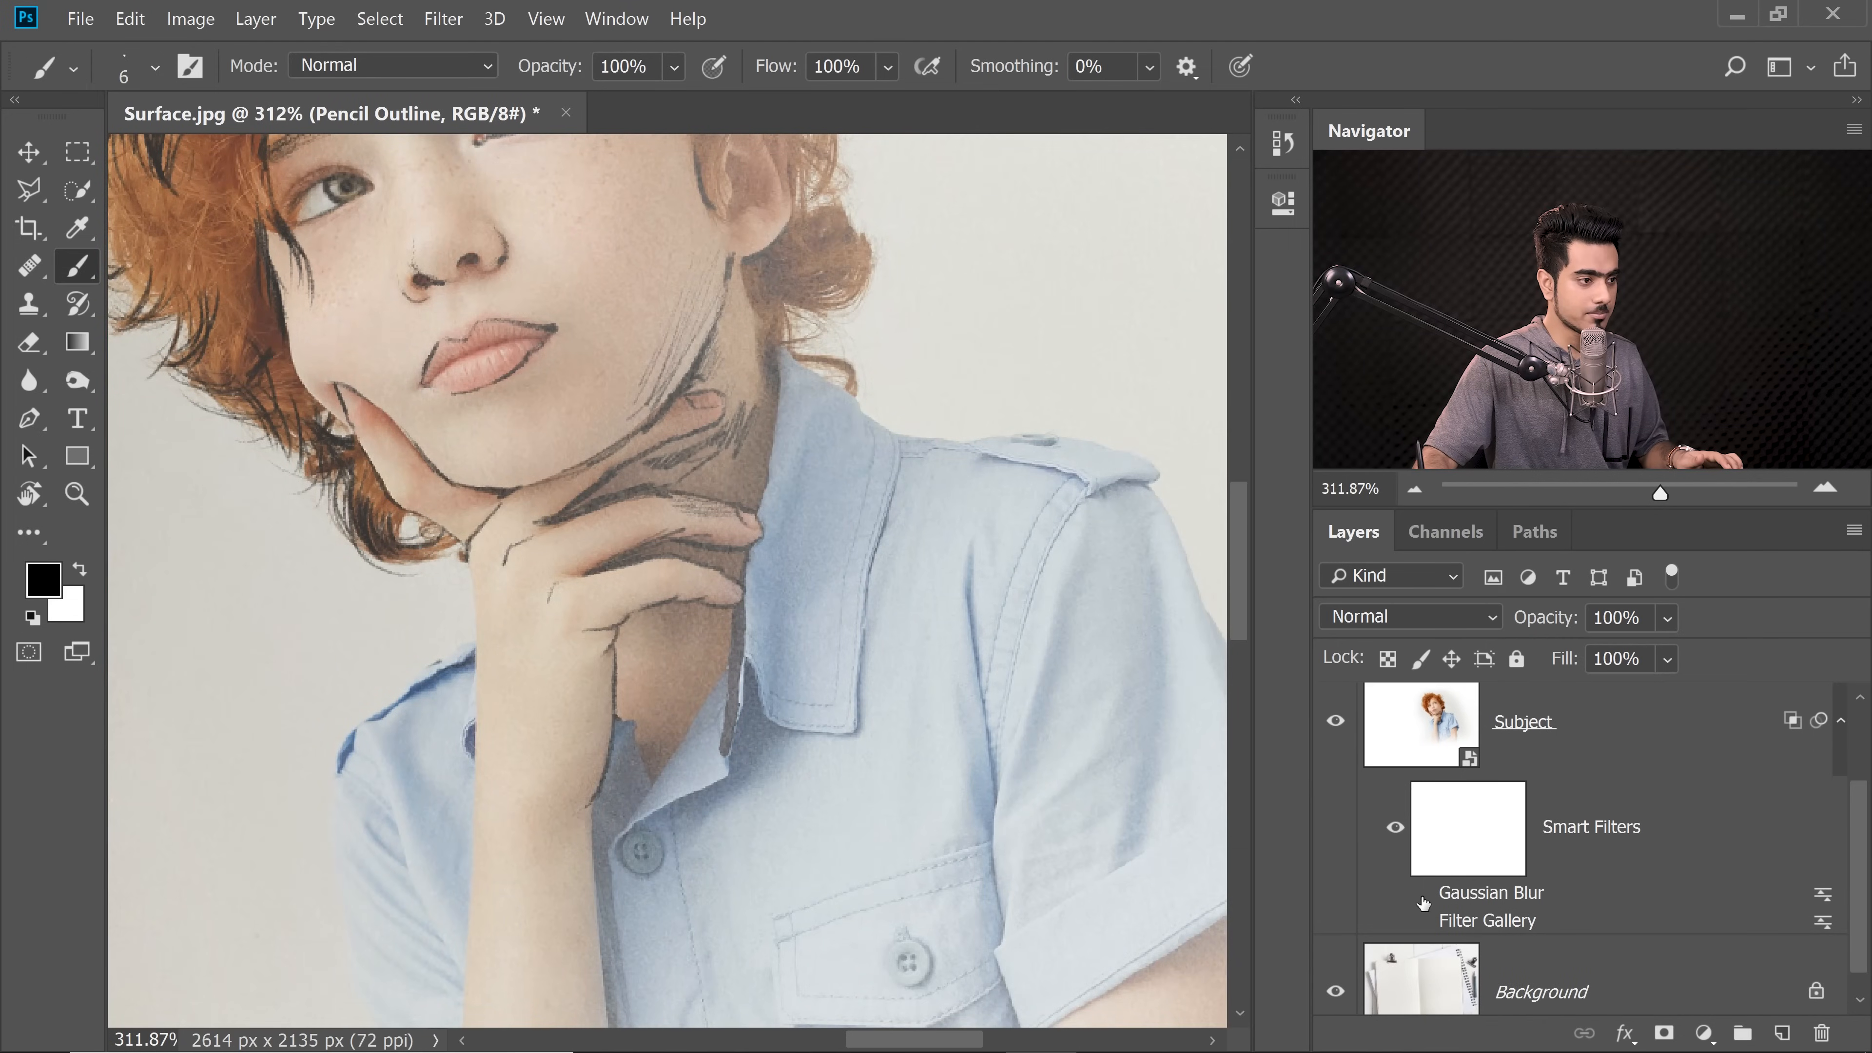
pyautogui.click(1420, 920)
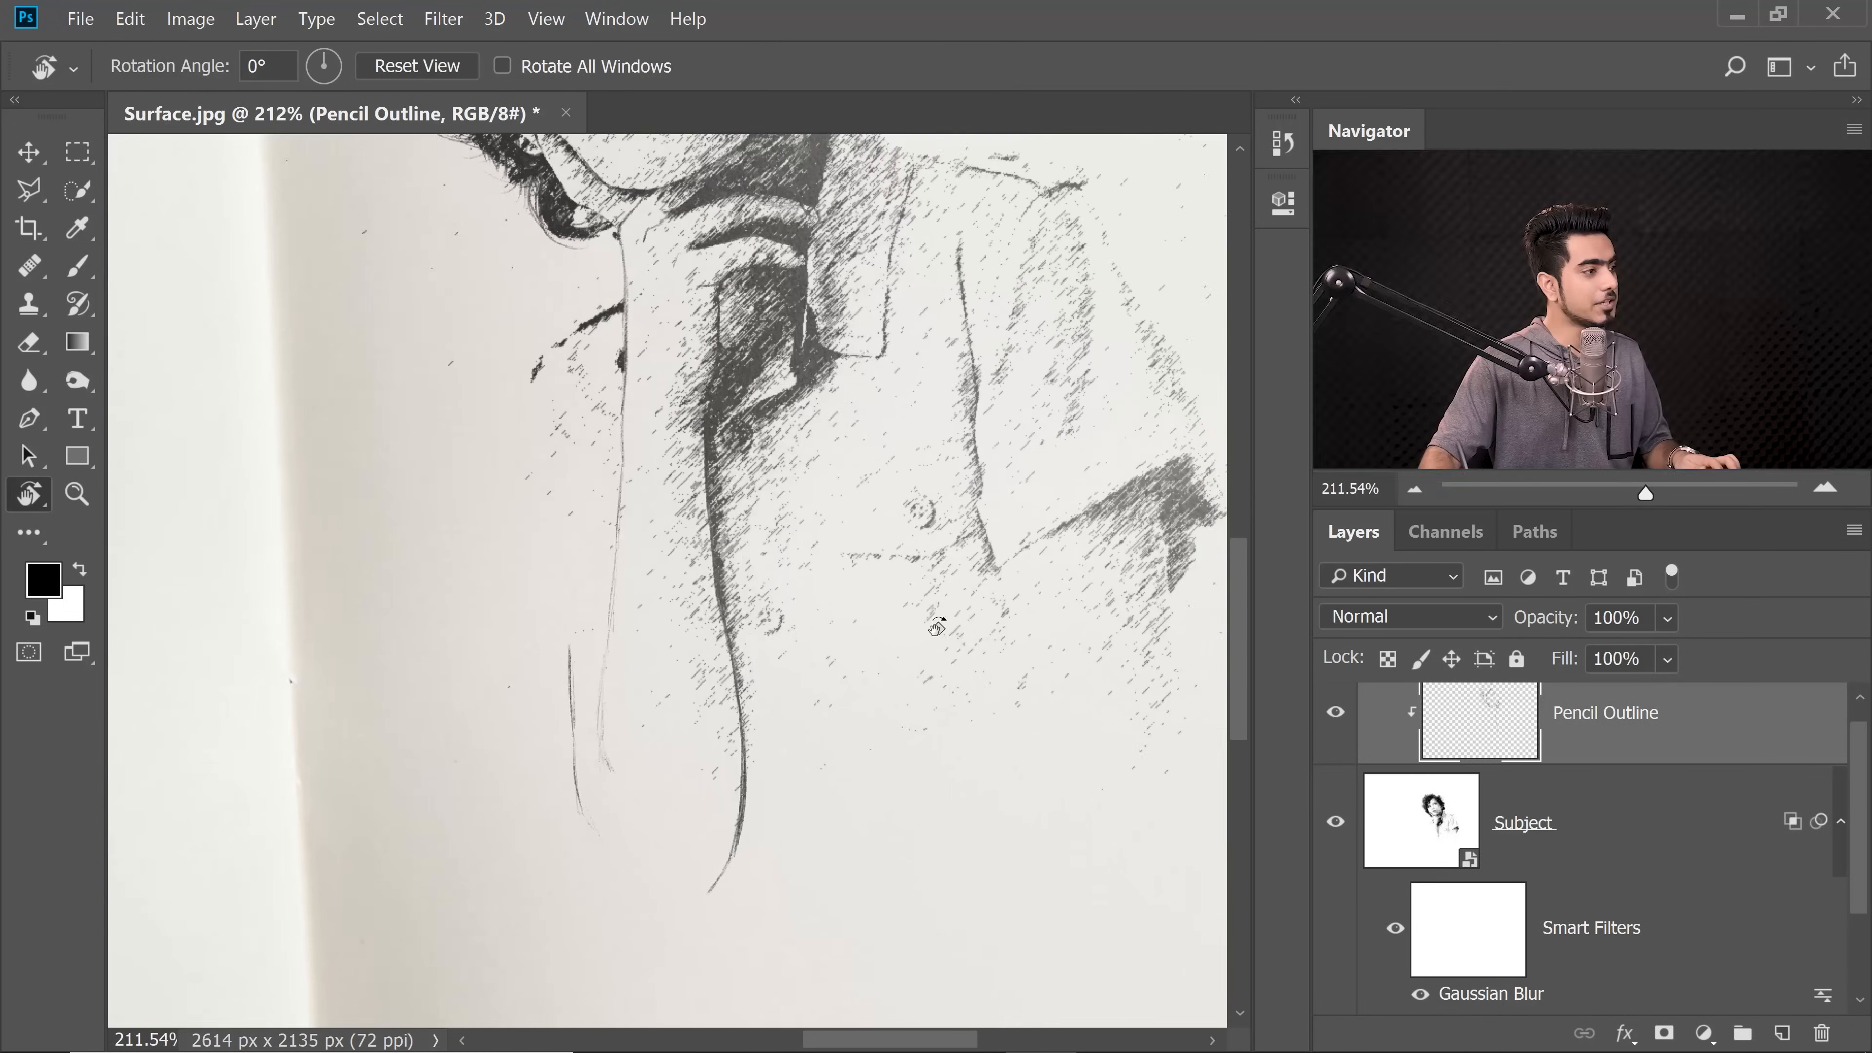
# Step: Erase the stray mark near the boy's arm and redraw the arm and shirt outline with the brush
pyautogui.click(28, 342)
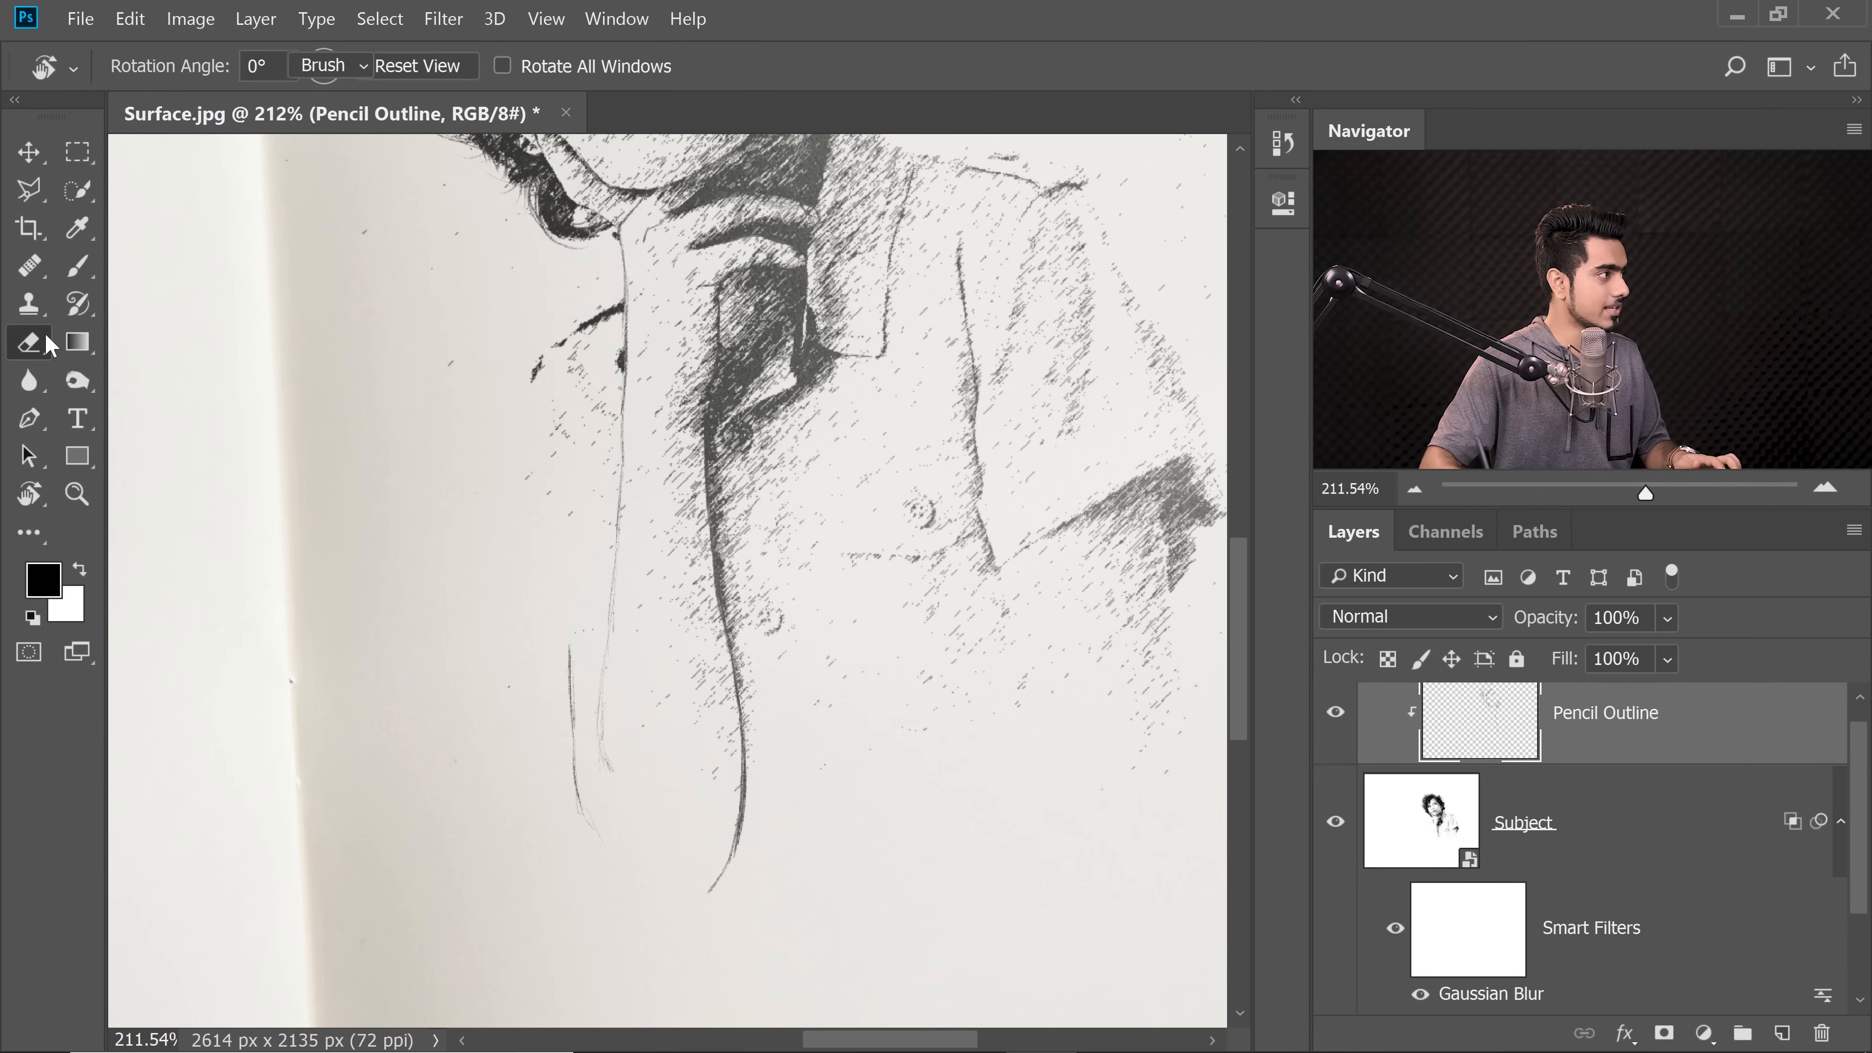
pyautogui.click(28, 342)
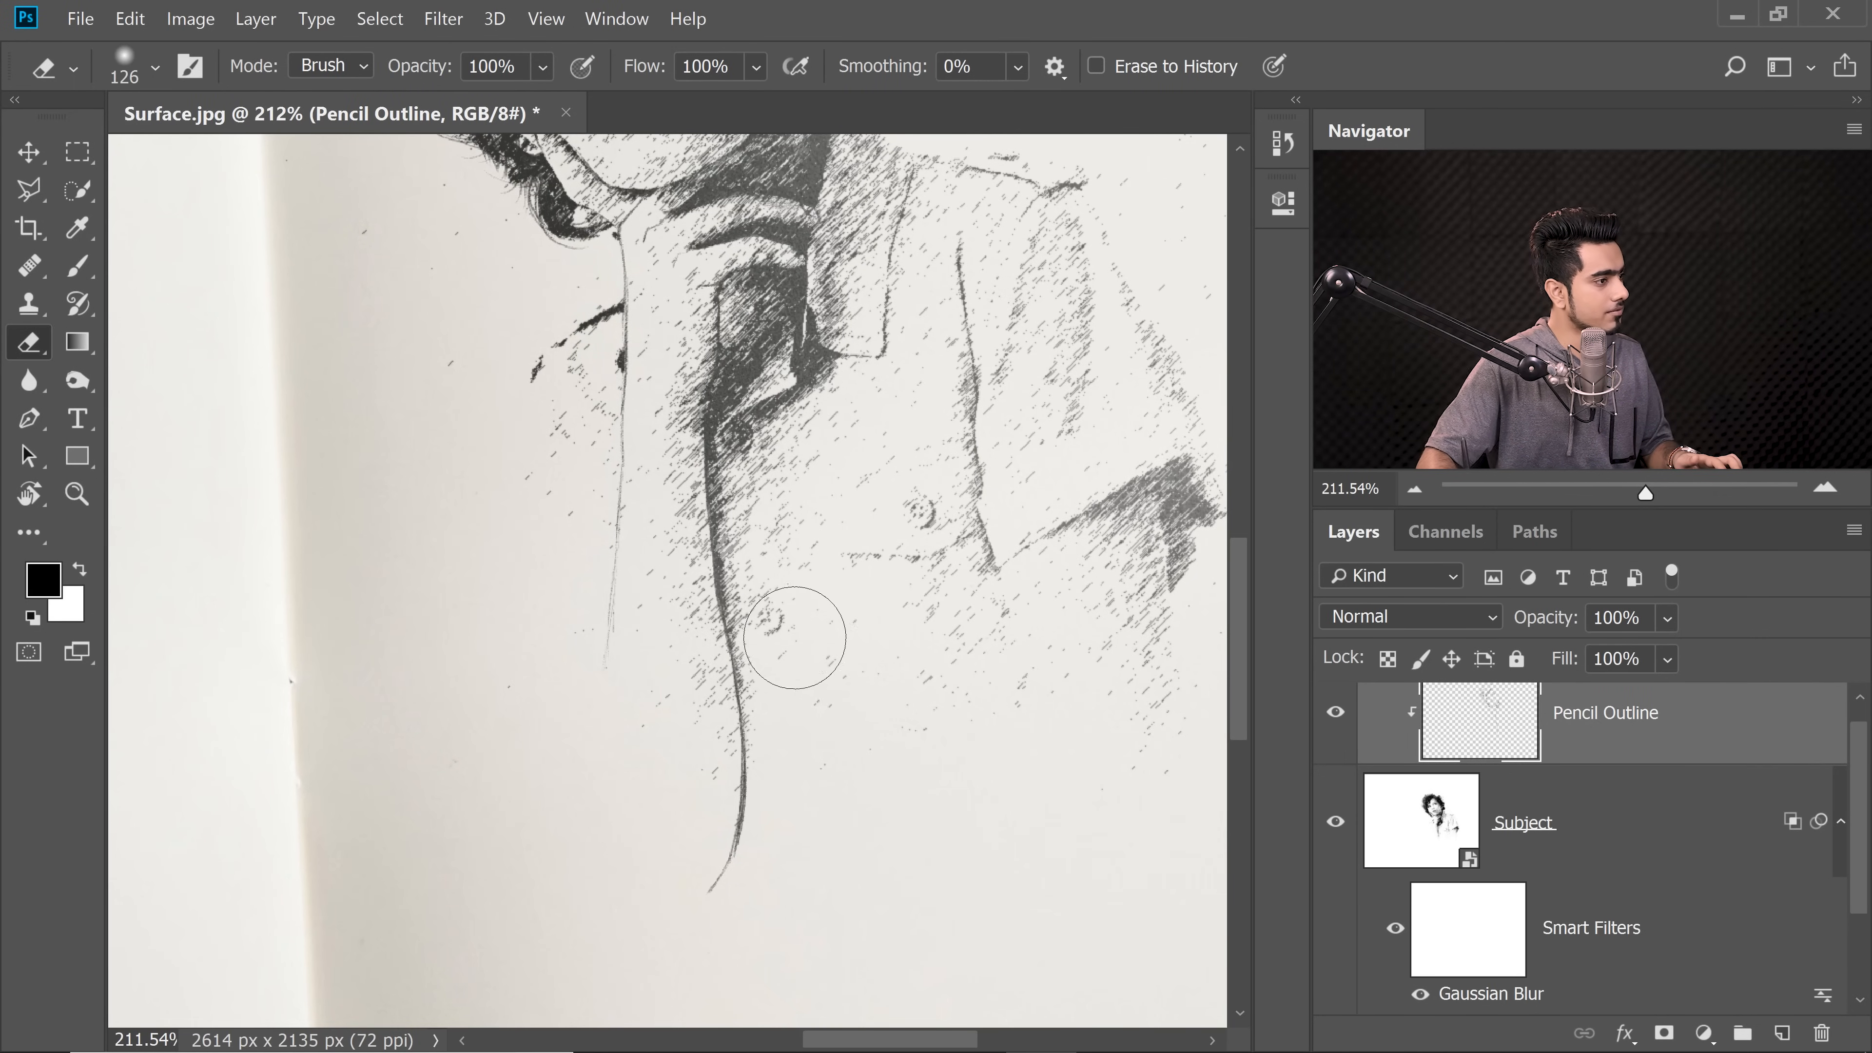
pyautogui.moveTo(788, 830)
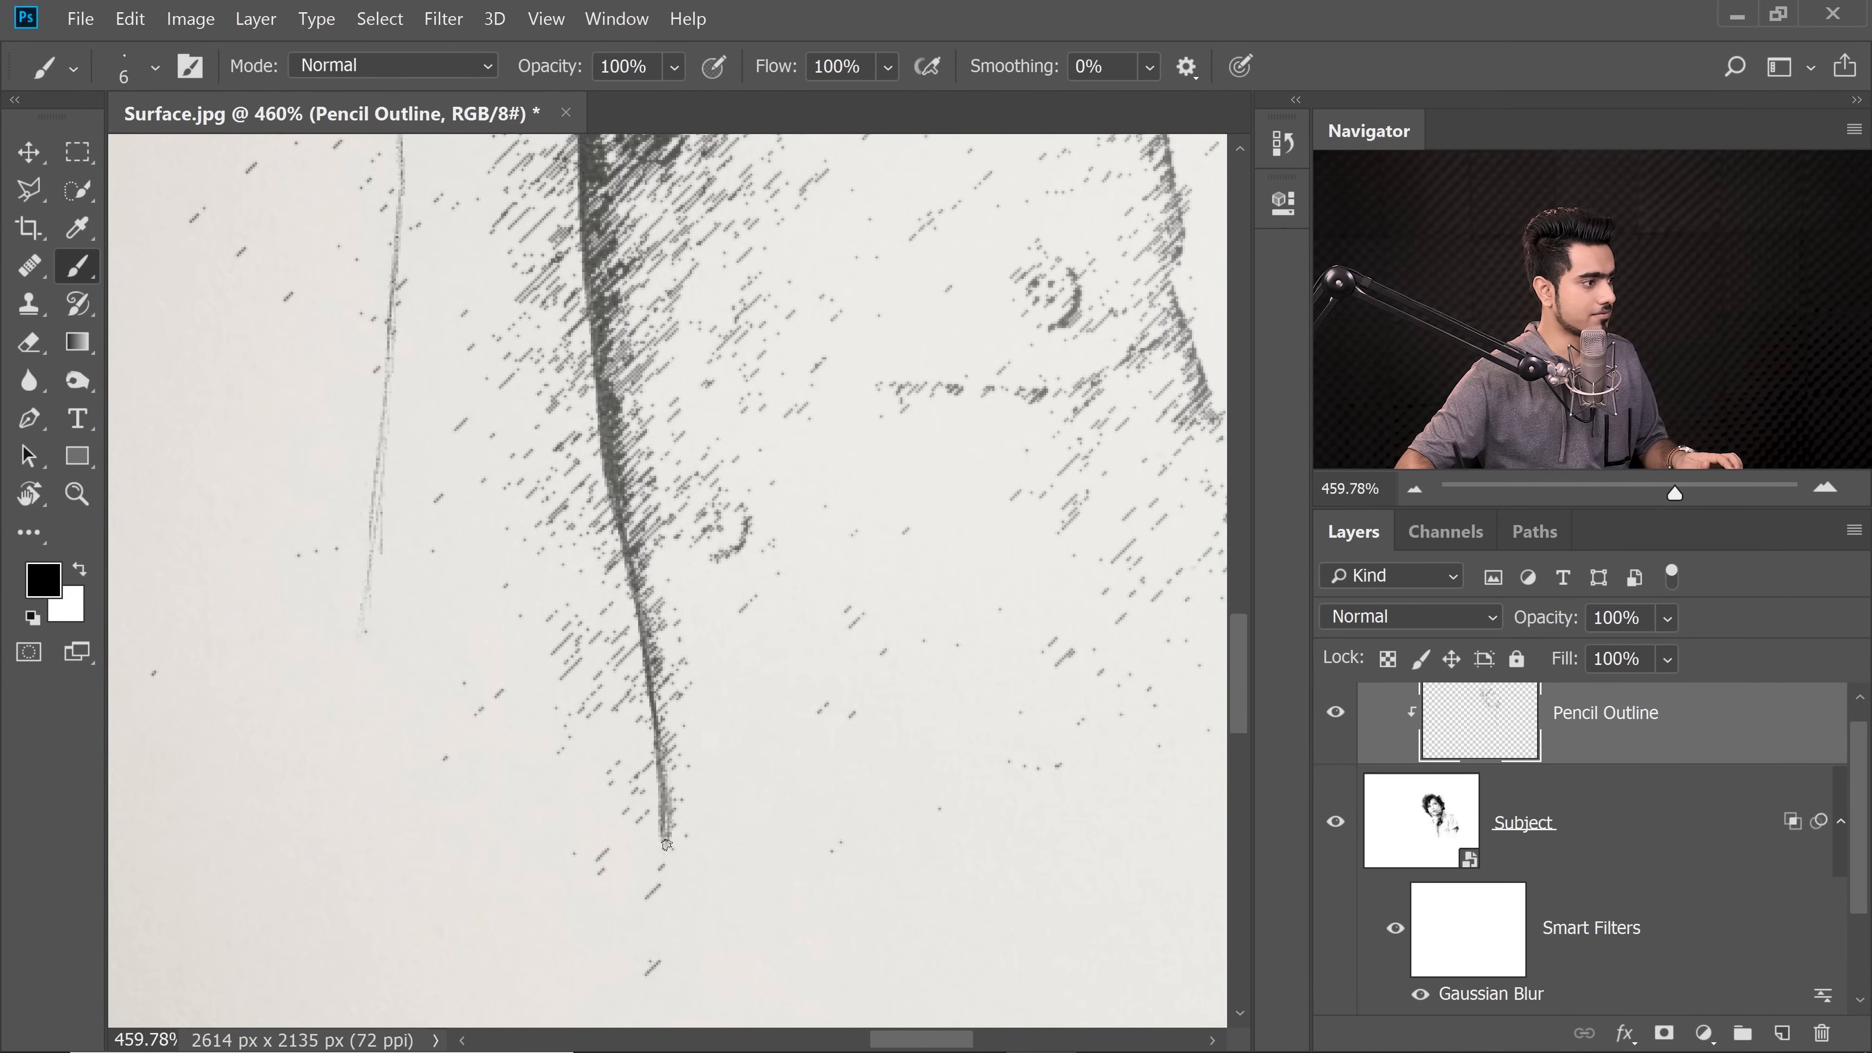
pyautogui.scroll(-3)
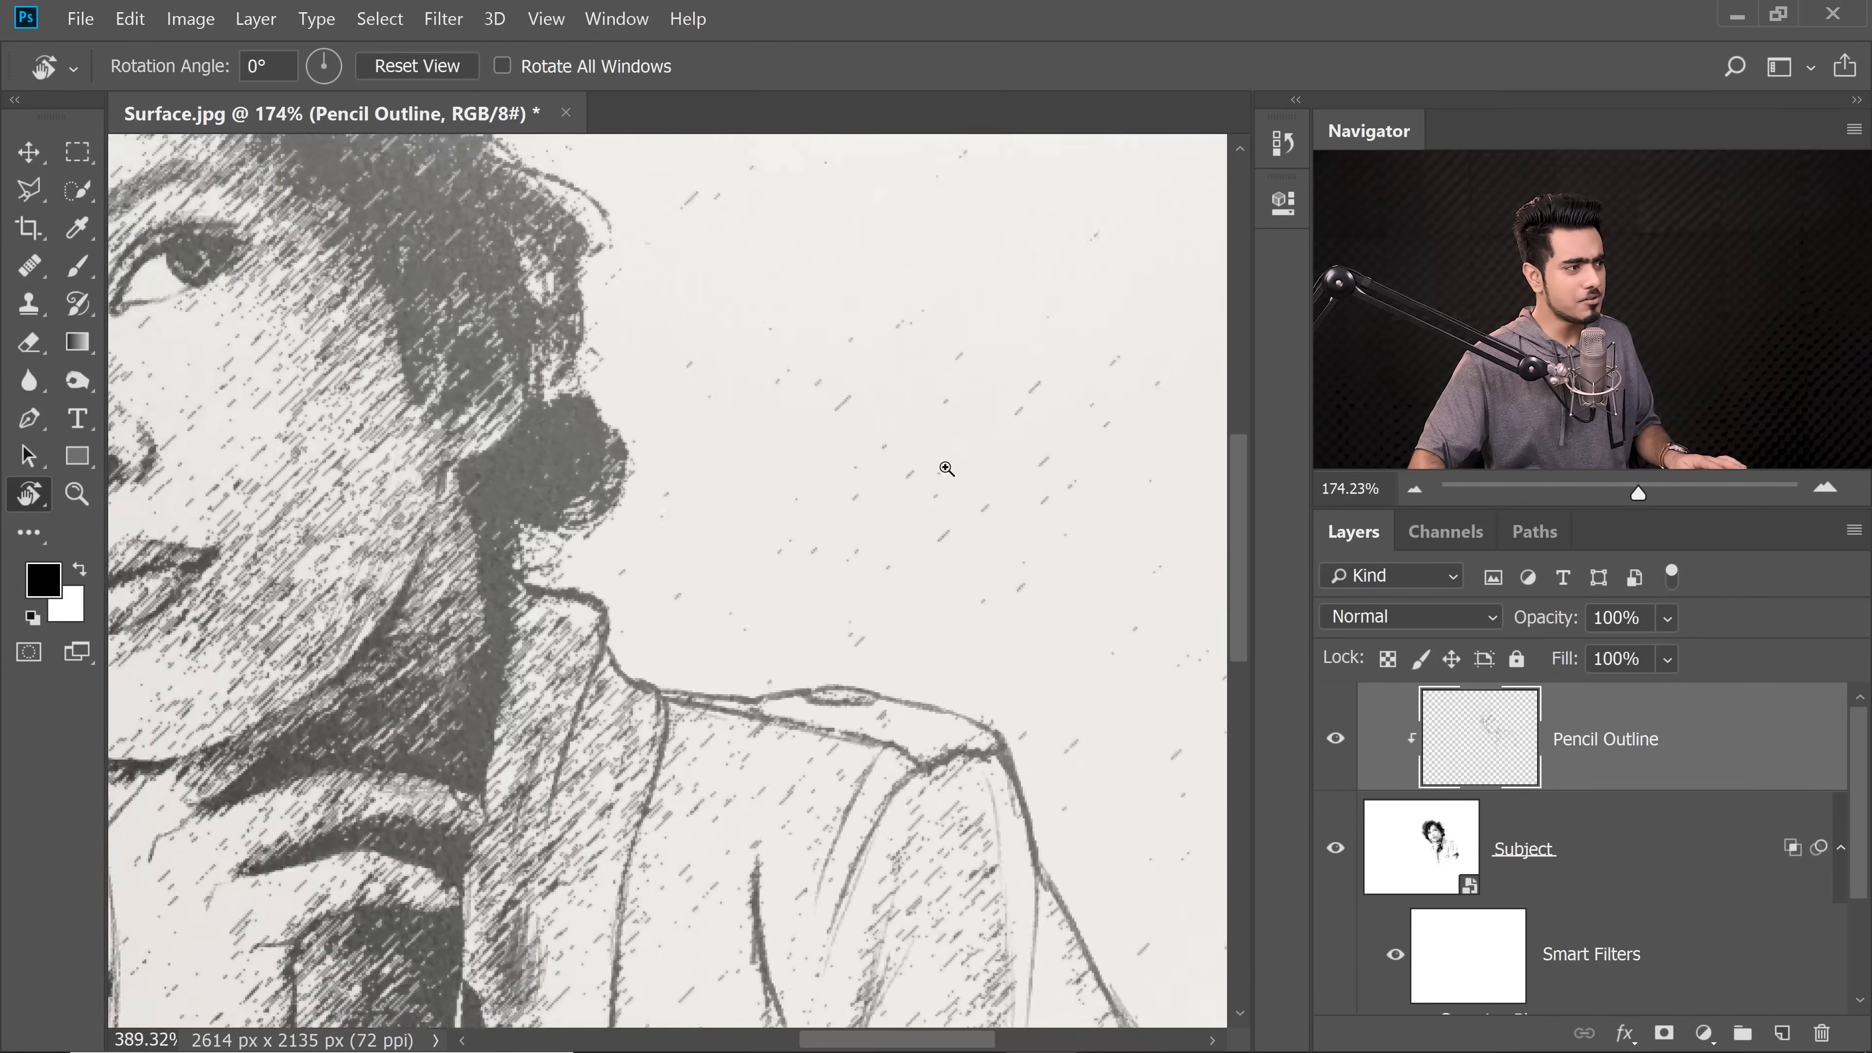
# Step: Fit the page in view, add a blank layer mask to the Subject layer and bring up the brush presets
pyautogui.click(947, 468)
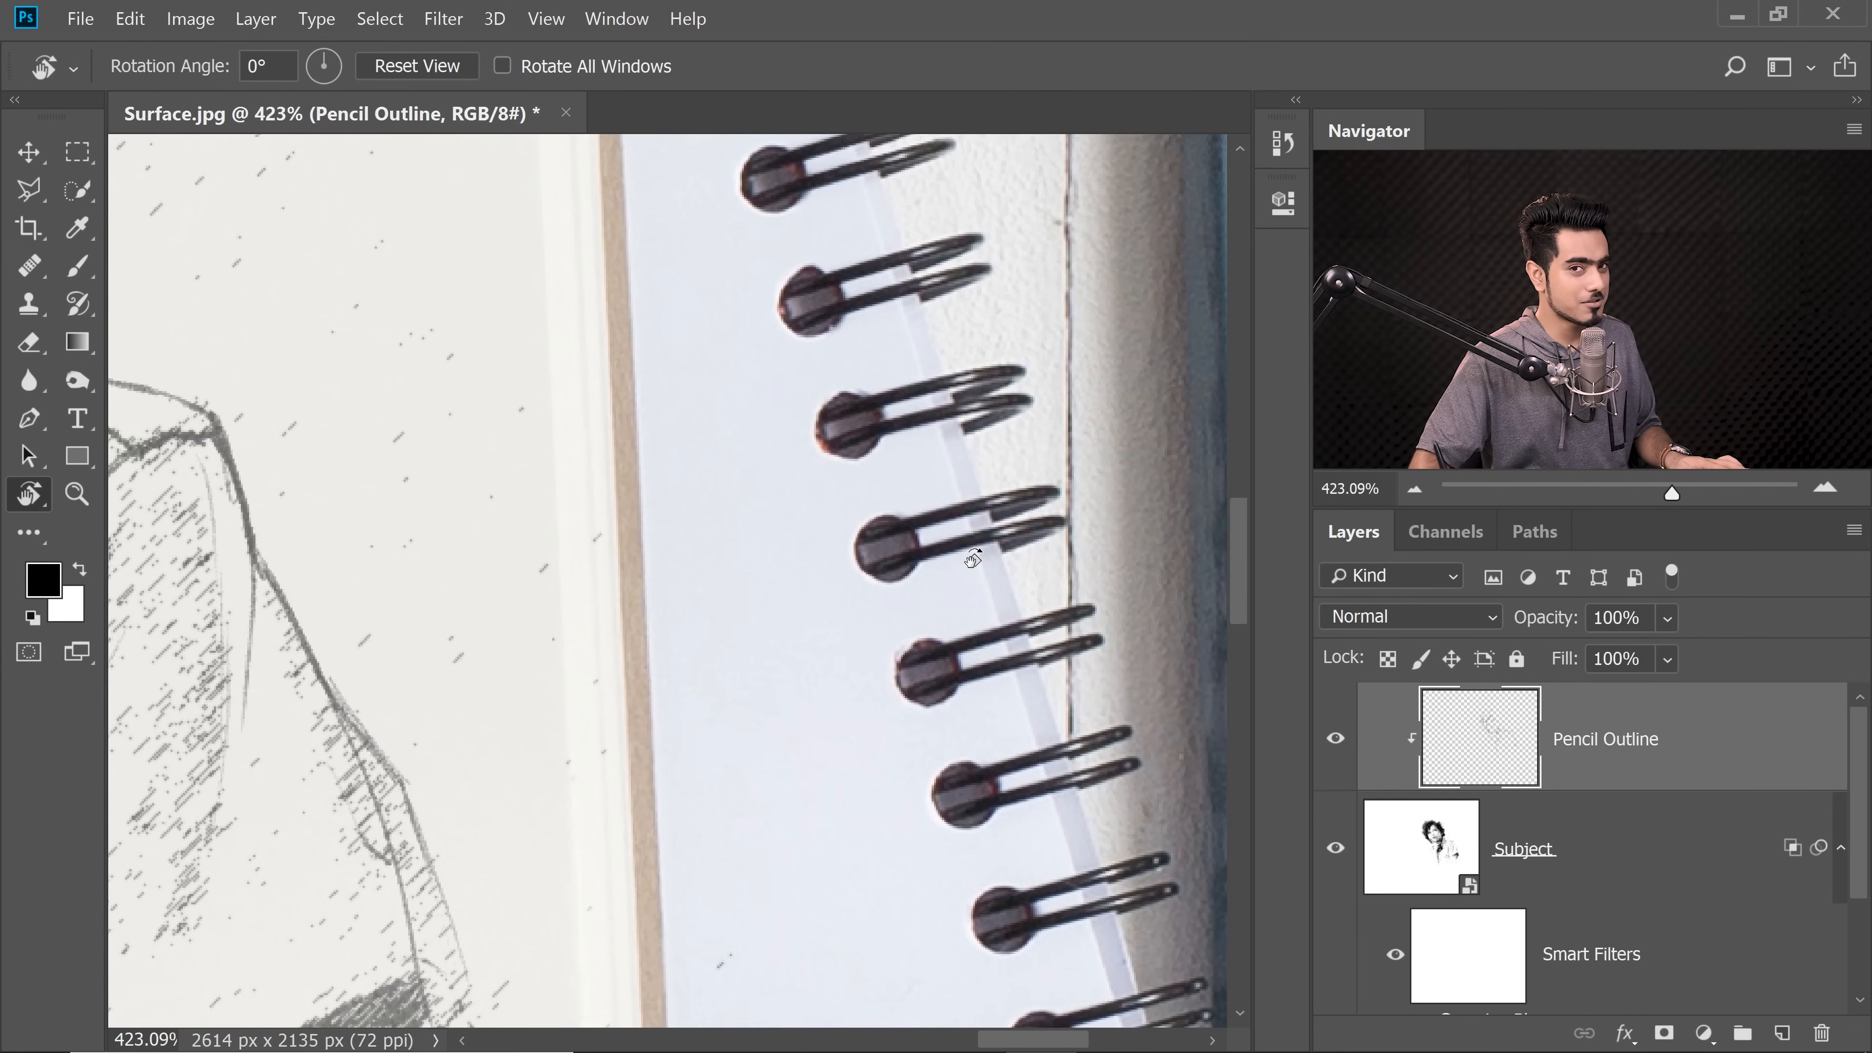
pyautogui.press('ctrl+0')
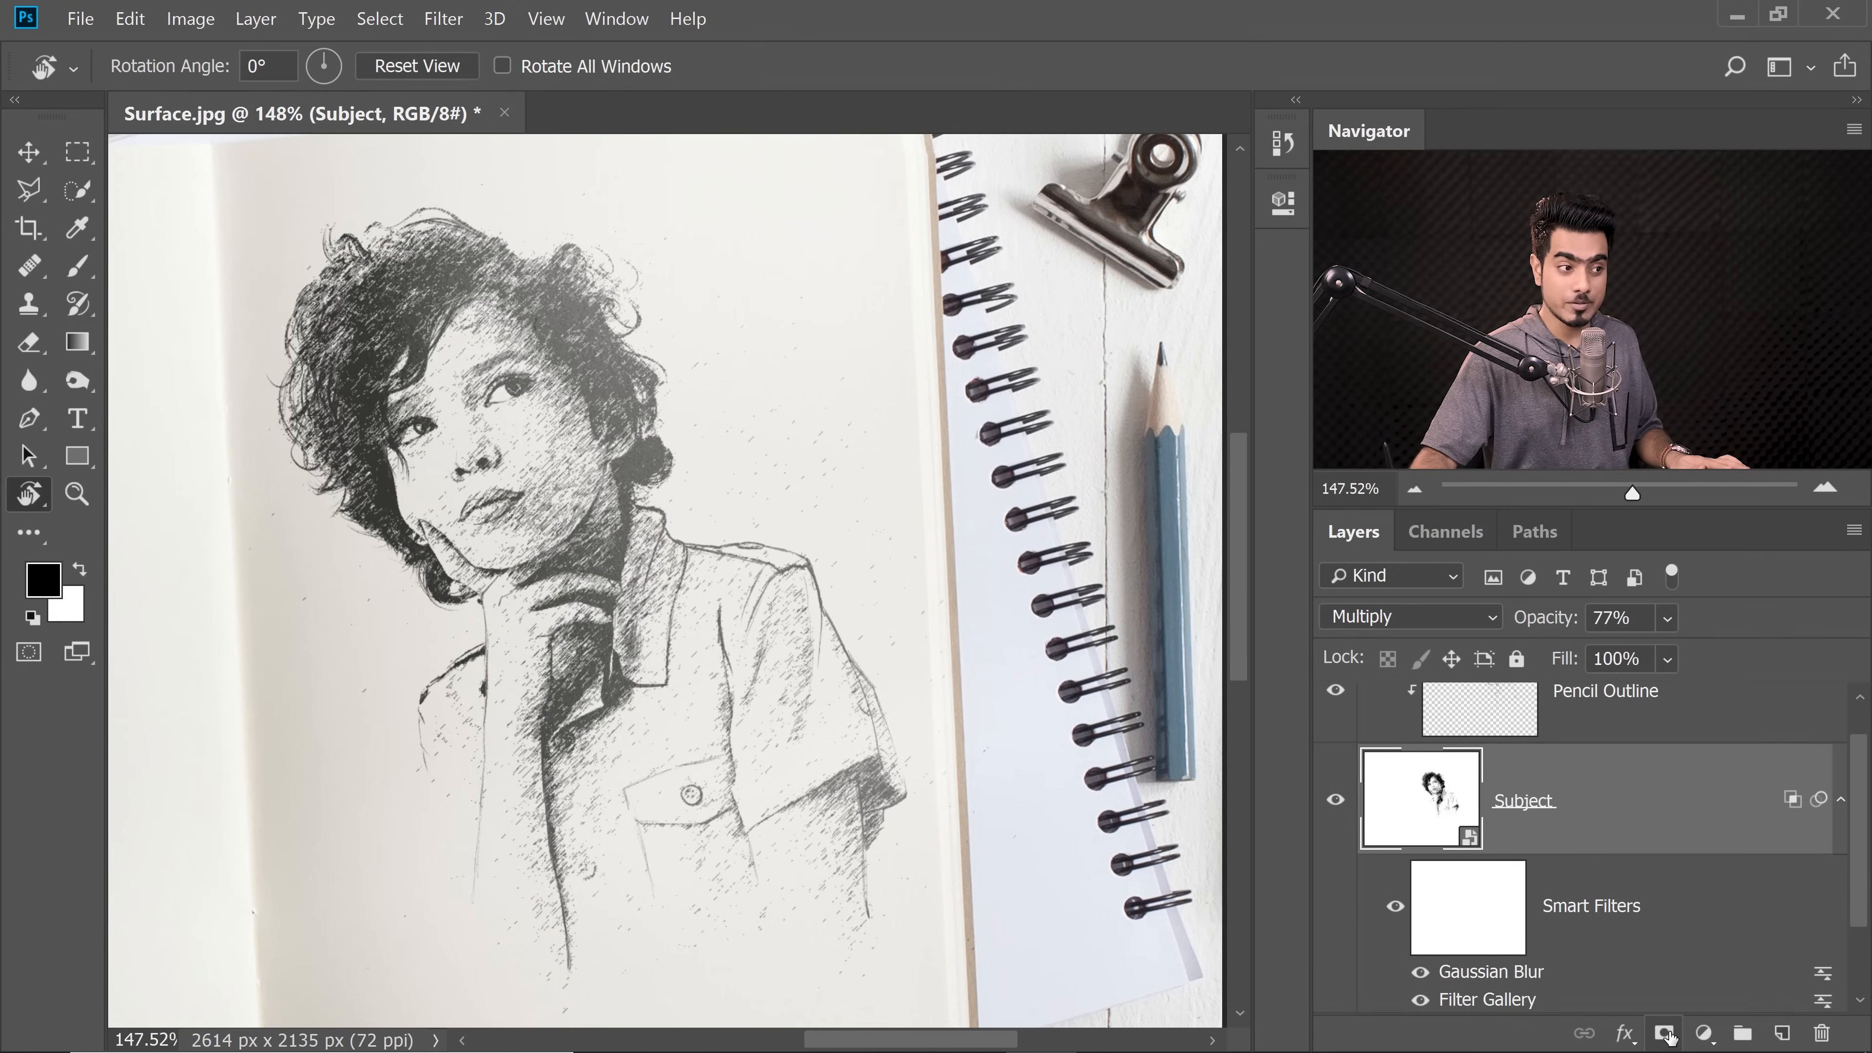
pyautogui.click(1663, 1032)
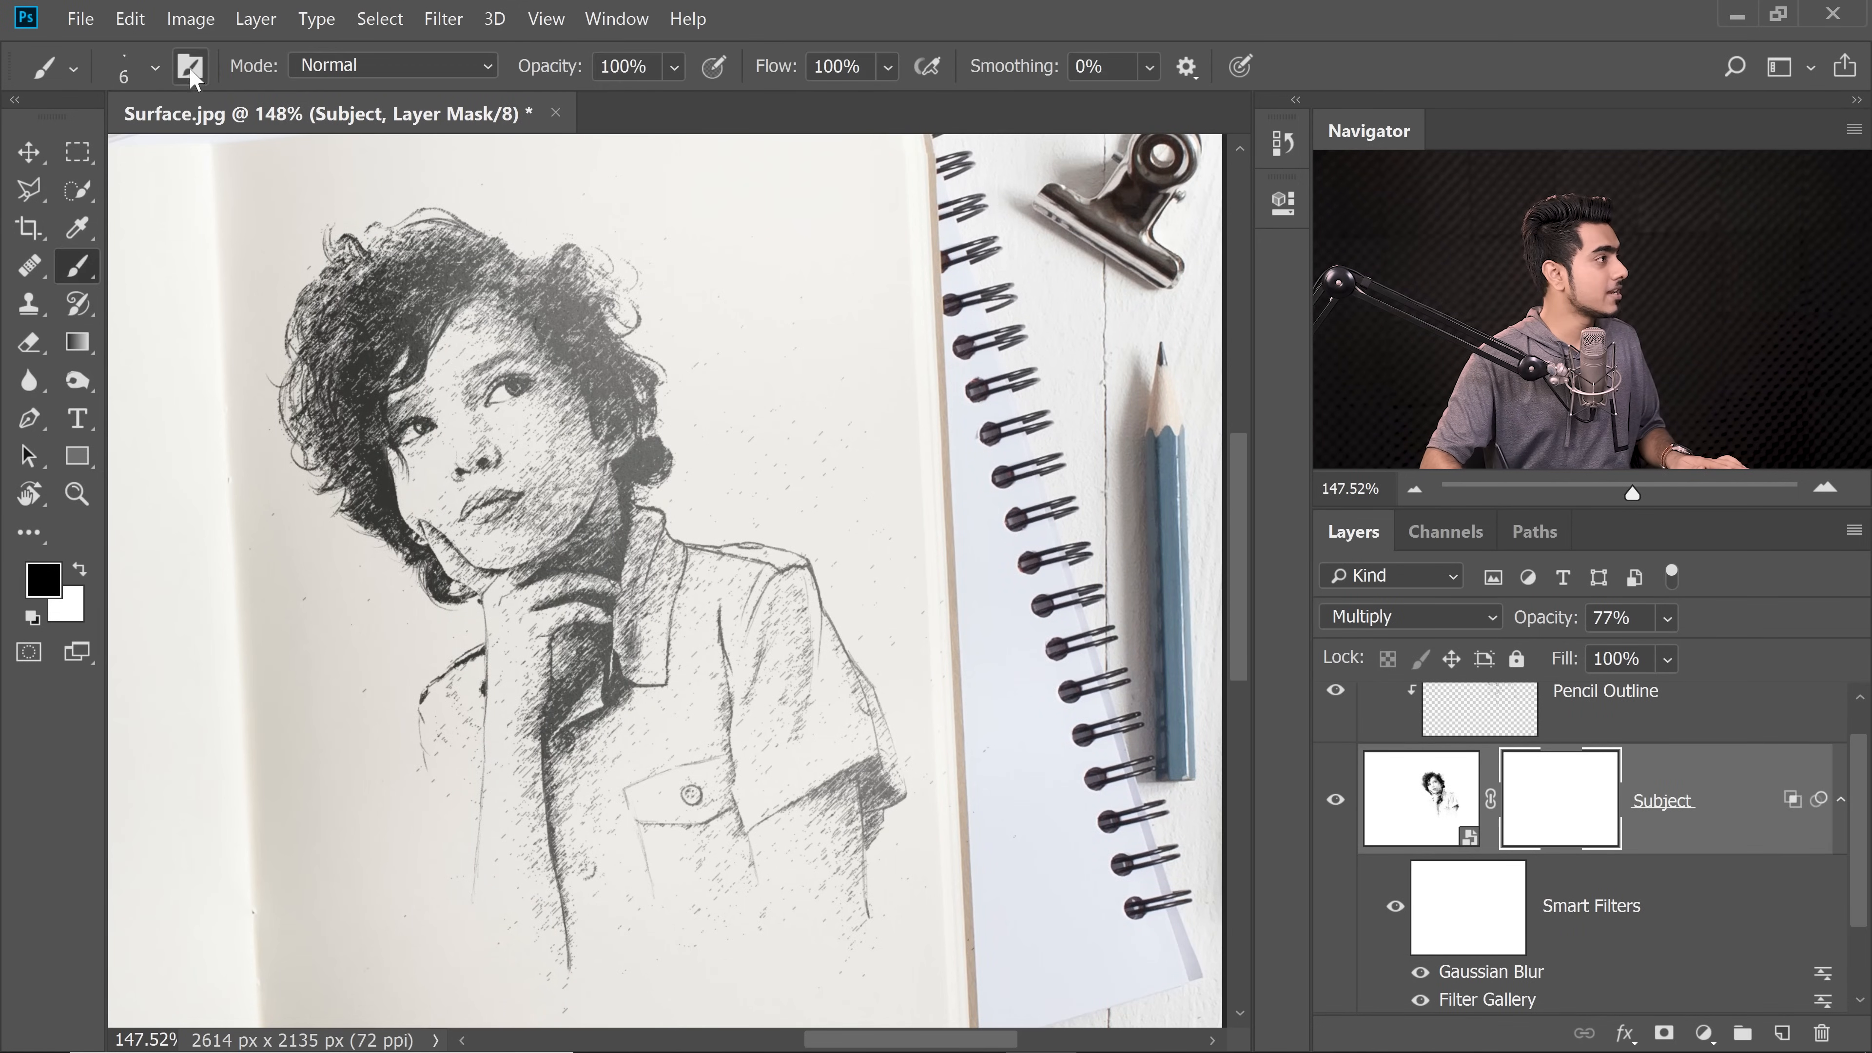
pyautogui.click(154, 66)
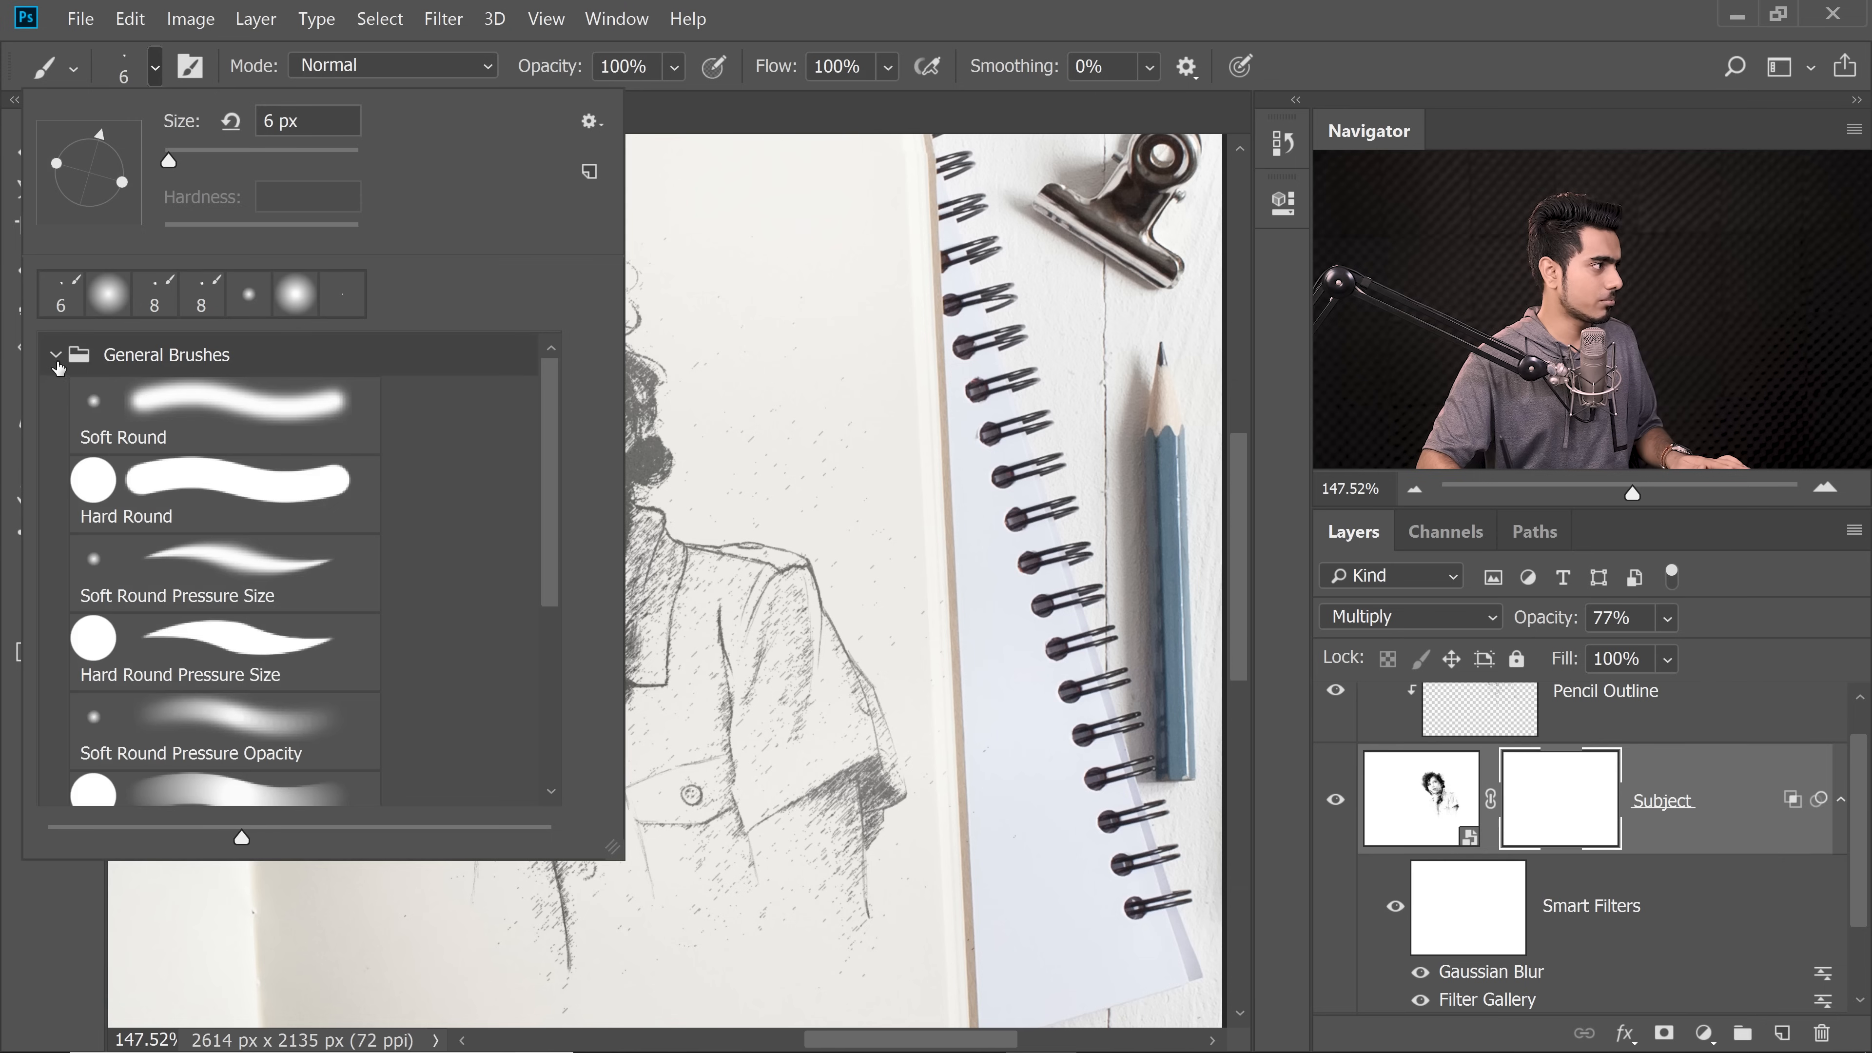